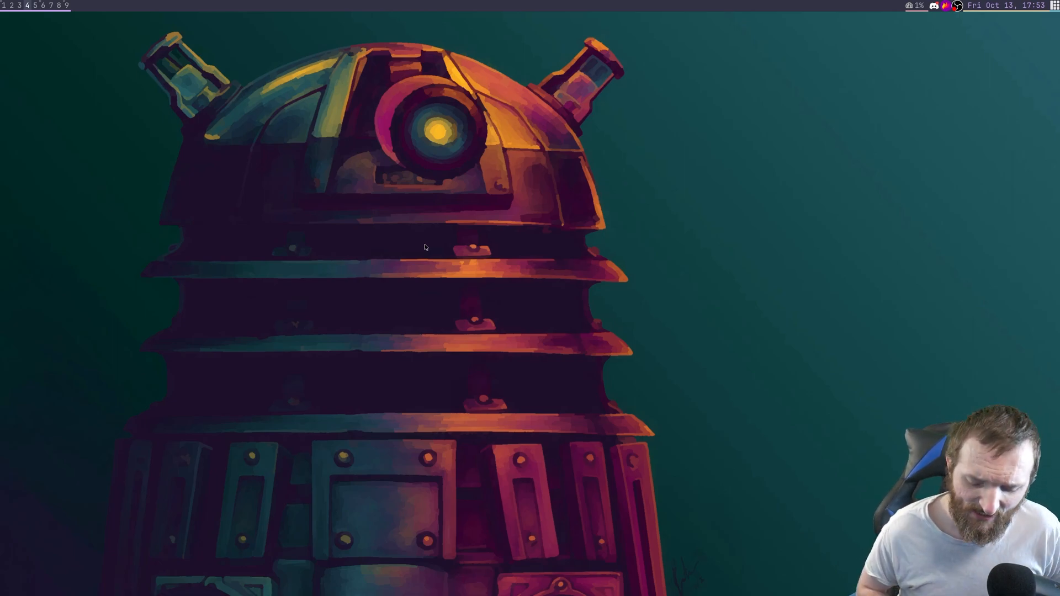
- Launch Audacity from the rofi launcher by entering 'aud'
{"action": "type", "text": "aud"}
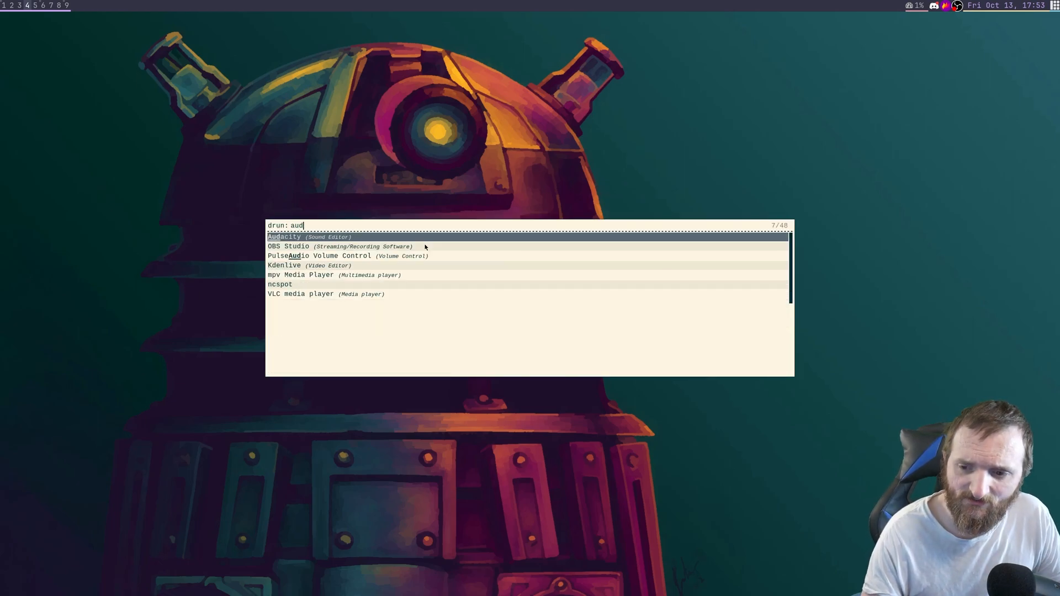
{"action": "key", "text": "Return"}
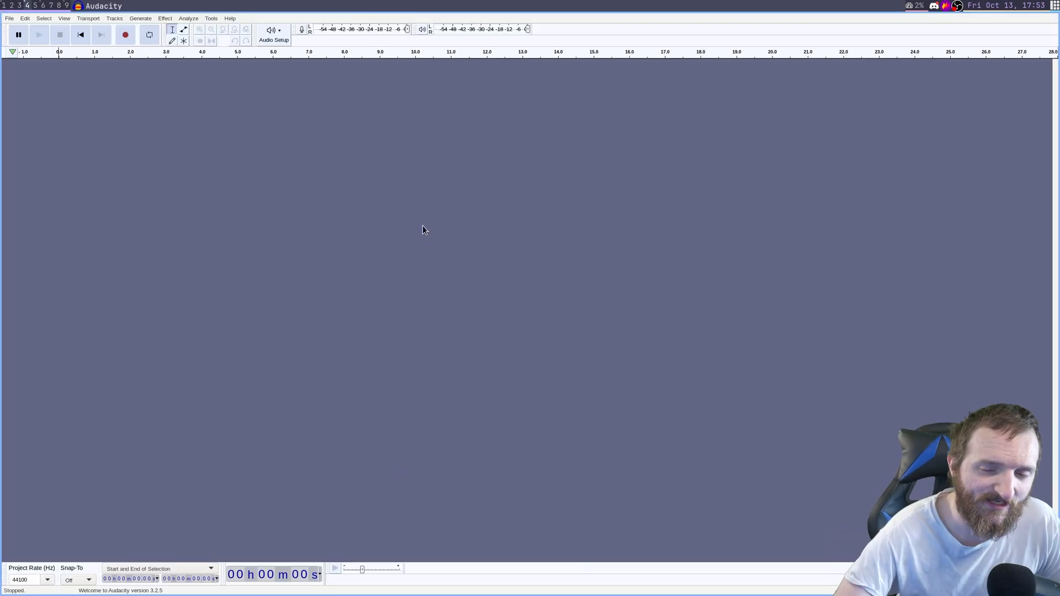
{"action": "mouse_move", "coordinate": [243, 120]}
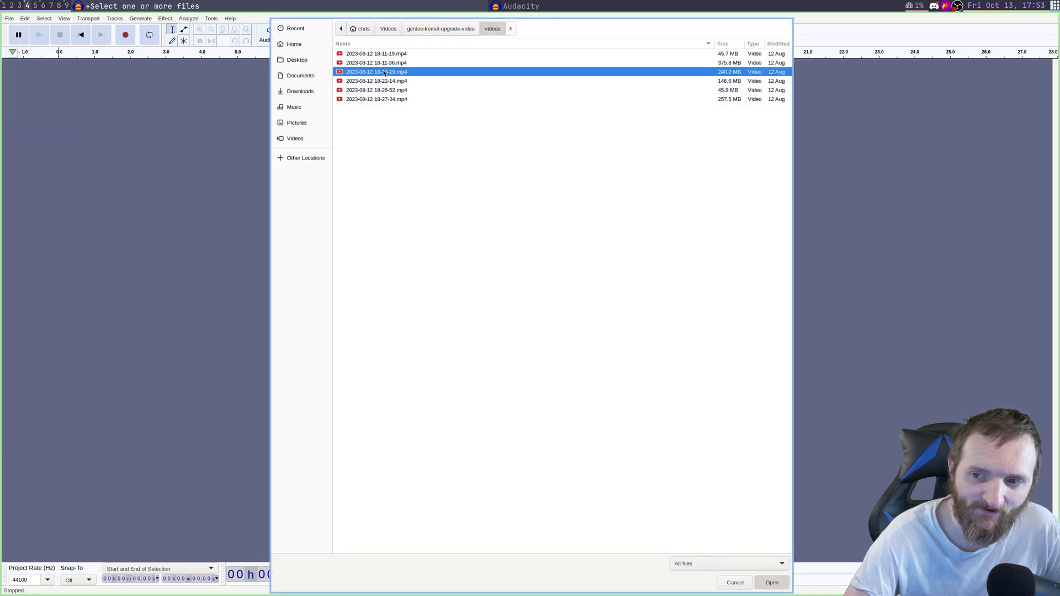
- Try to import the selected MP4 recording and dismiss the missing-FFmpeg import error
{"action": "left_click", "coordinate": [773, 583]}
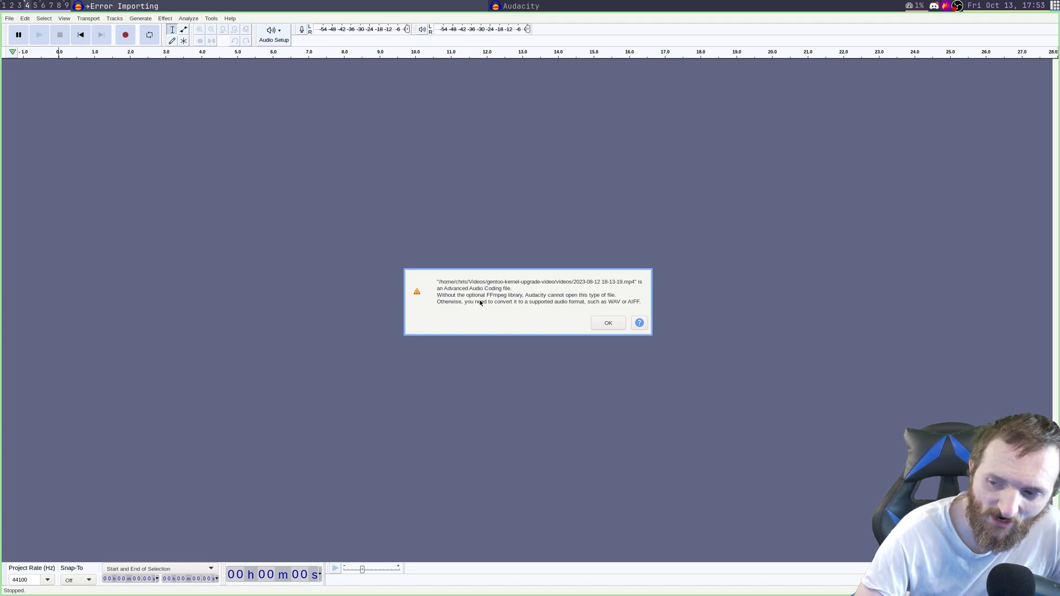
{"action": "mouse_move", "coordinate": [537, 332]}
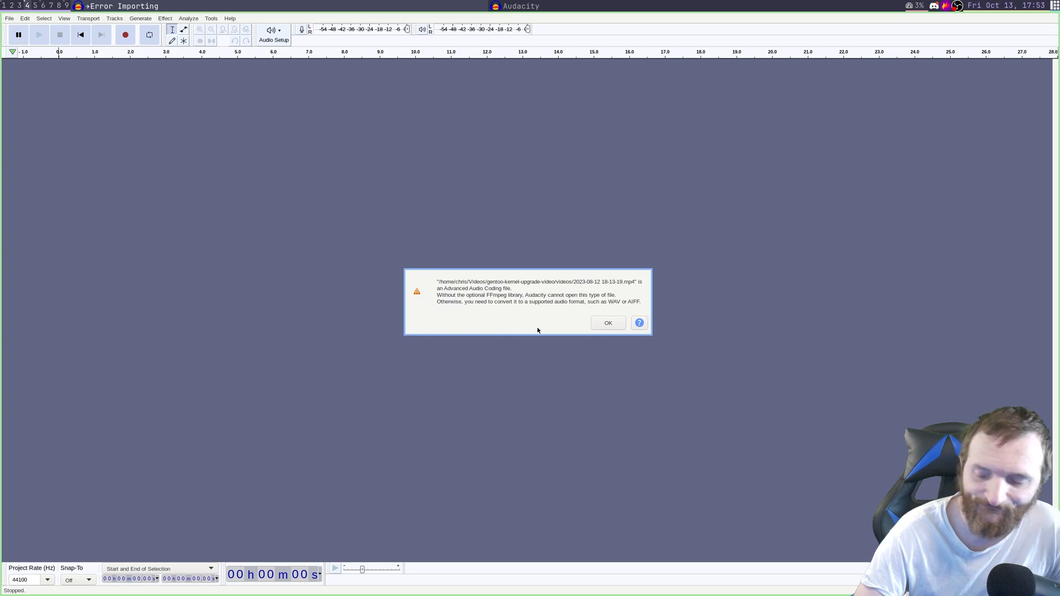
{"action": "left_click", "coordinate": [606, 323]}
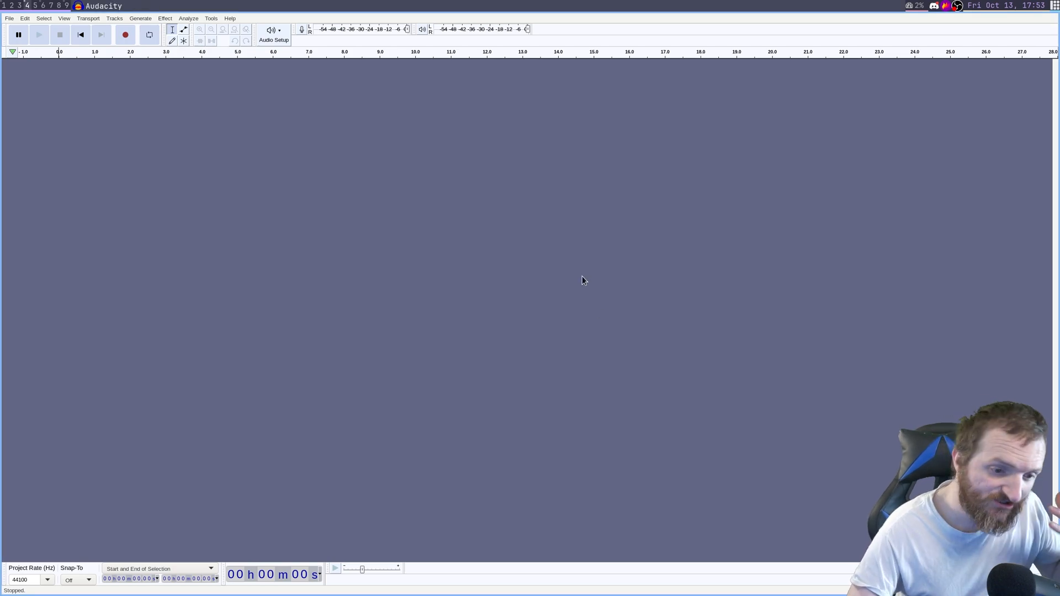
{"action": "mouse_move", "coordinate": [162, 247]}
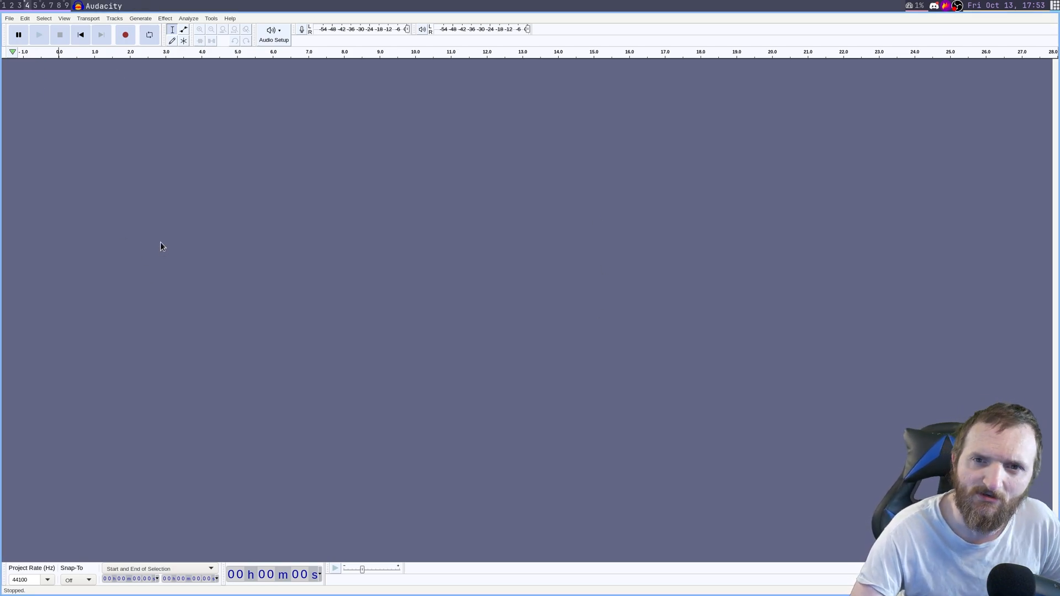
{"action": "mouse_move", "coordinate": [291, 258]}
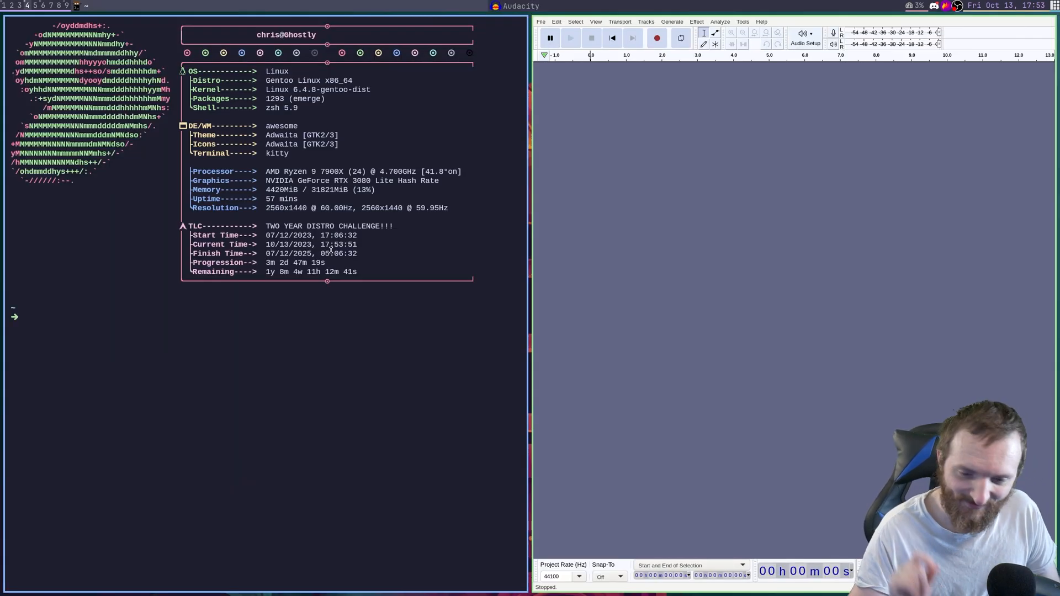
- Run 'eix ffmpeg' to list FFmpeg packages, confirming ffmpeg 6.0-r6 is installed, then exit
{"action": "type", "text": "wiz"}
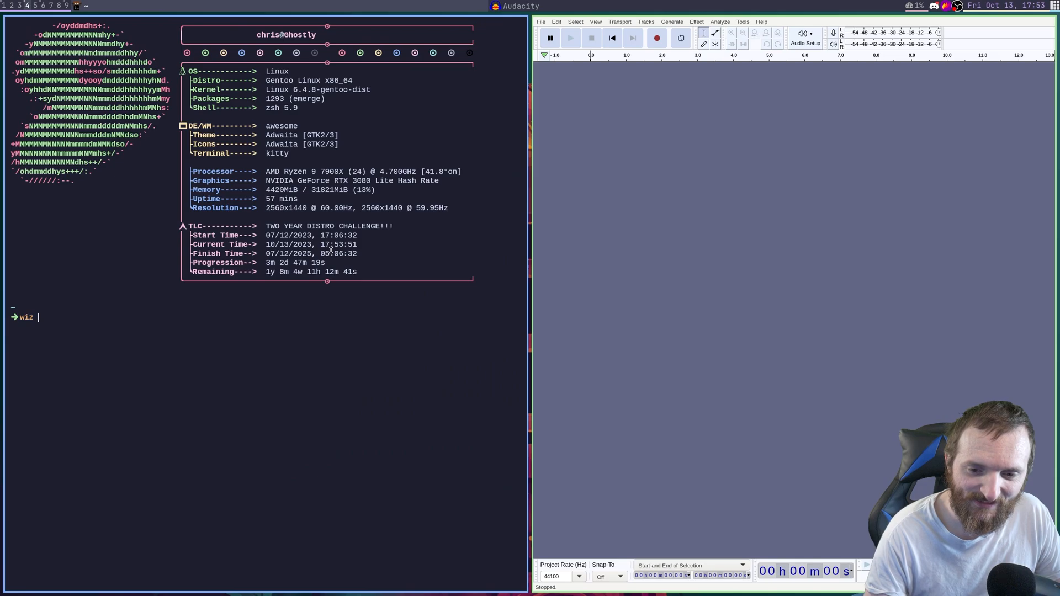
{"action": "type", "text": "eix ffmpeg"}
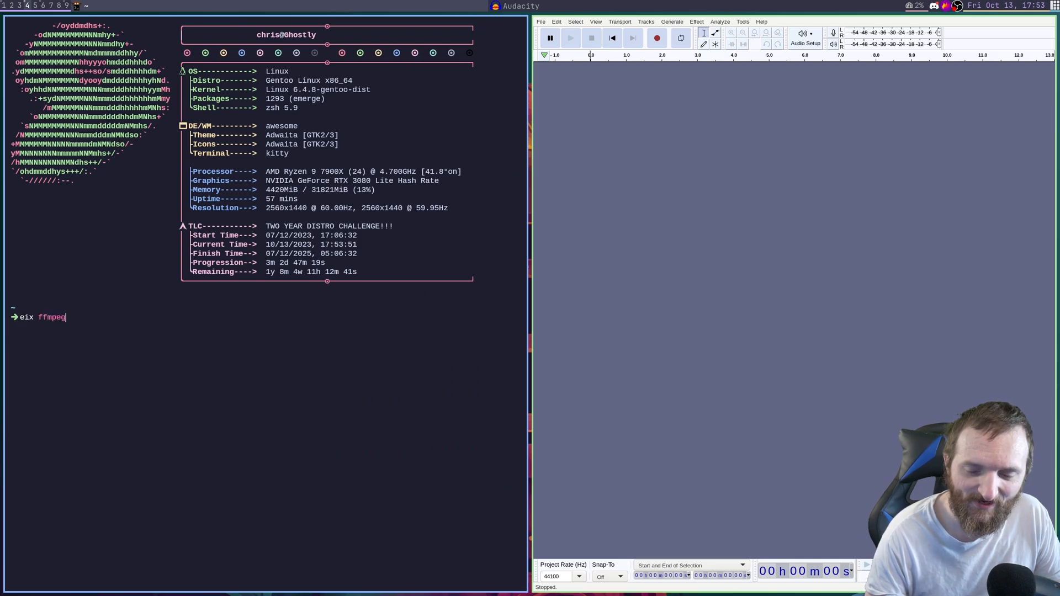
{"action": "key", "text": "Return"}
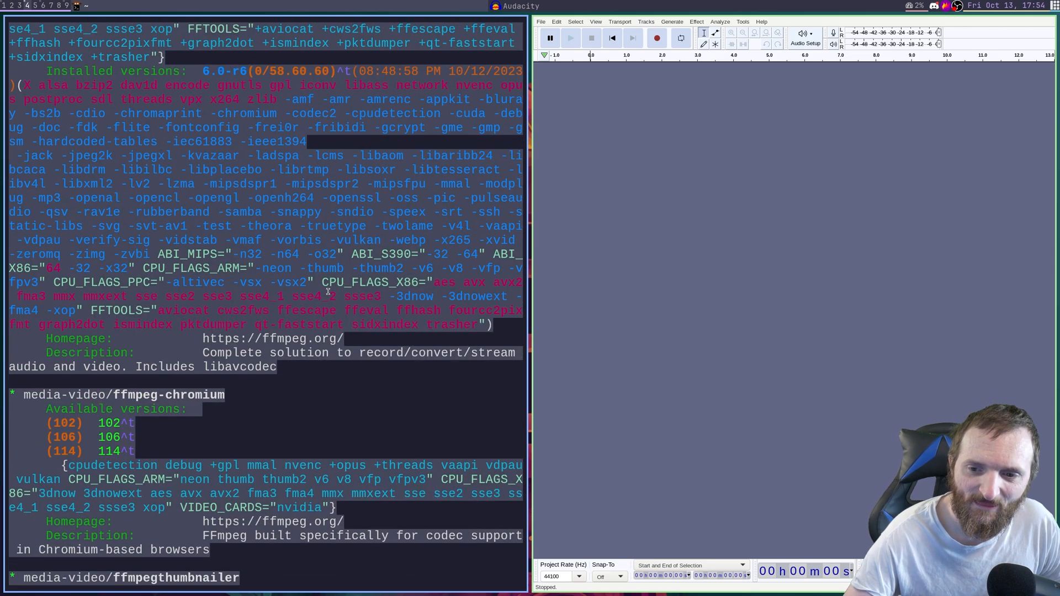
{"action": "scroll", "scroll_direction": "up", "scroll_amount": 3}
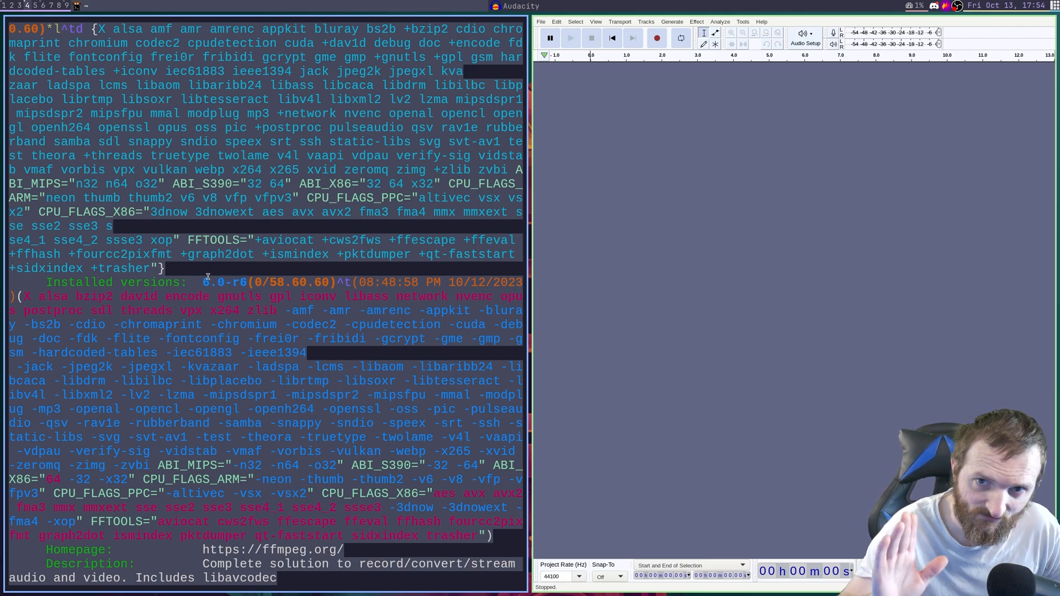
{"action": "scroll", "scroll_direction": "down", "scroll_amount": 3}
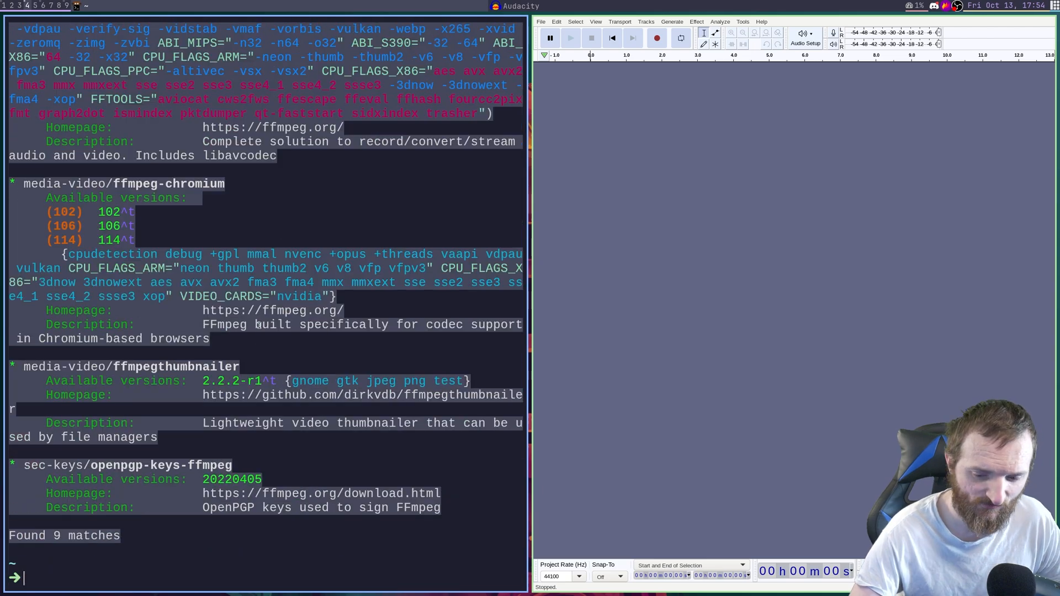
{"action": "type", "text": "exit"}
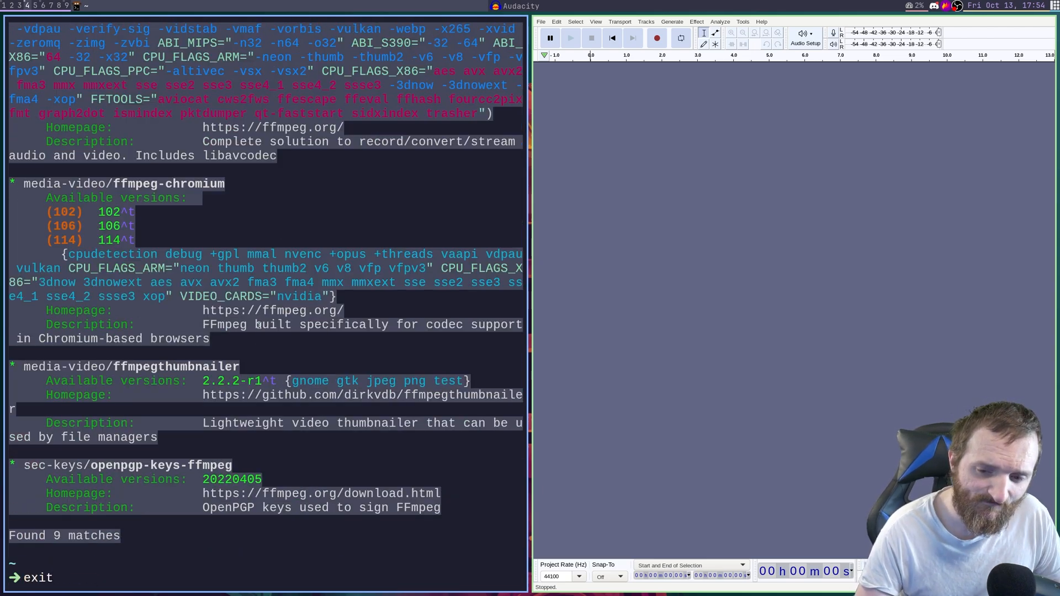
- Reach Audacity's Preferences through the Edit menu
{"action": "left_click", "coordinate": [10, 19]}
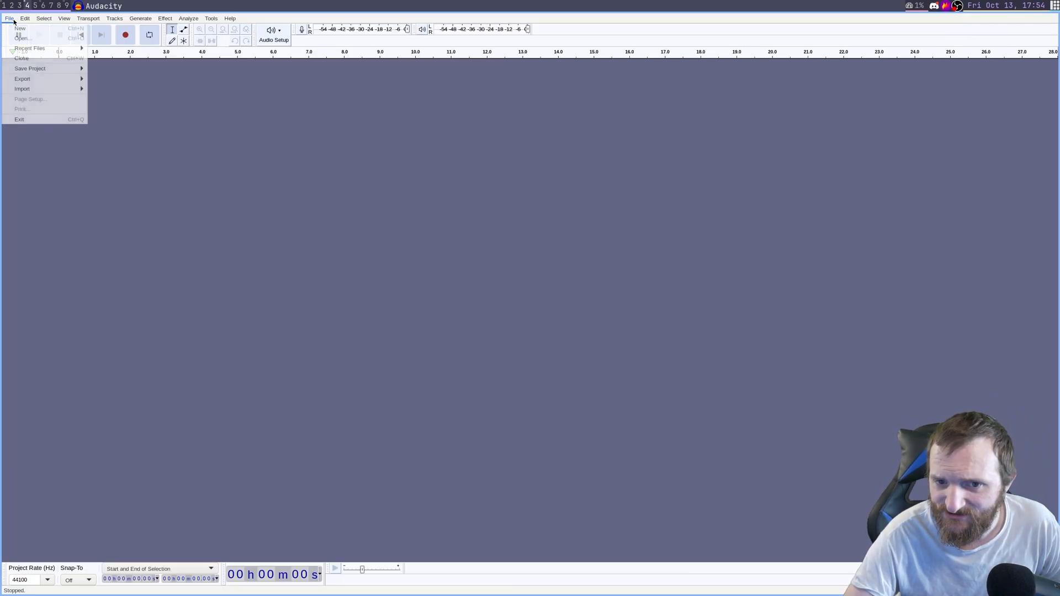
{"action": "left_click", "coordinate": [24, 19]}
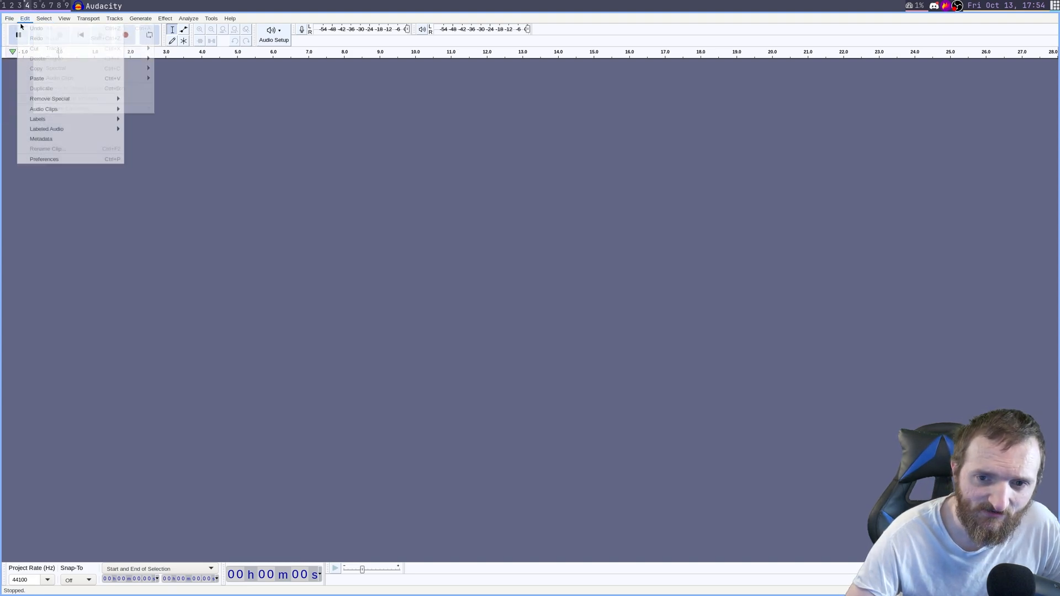
{"action": "left_click", "coordinate": [8, 19]}
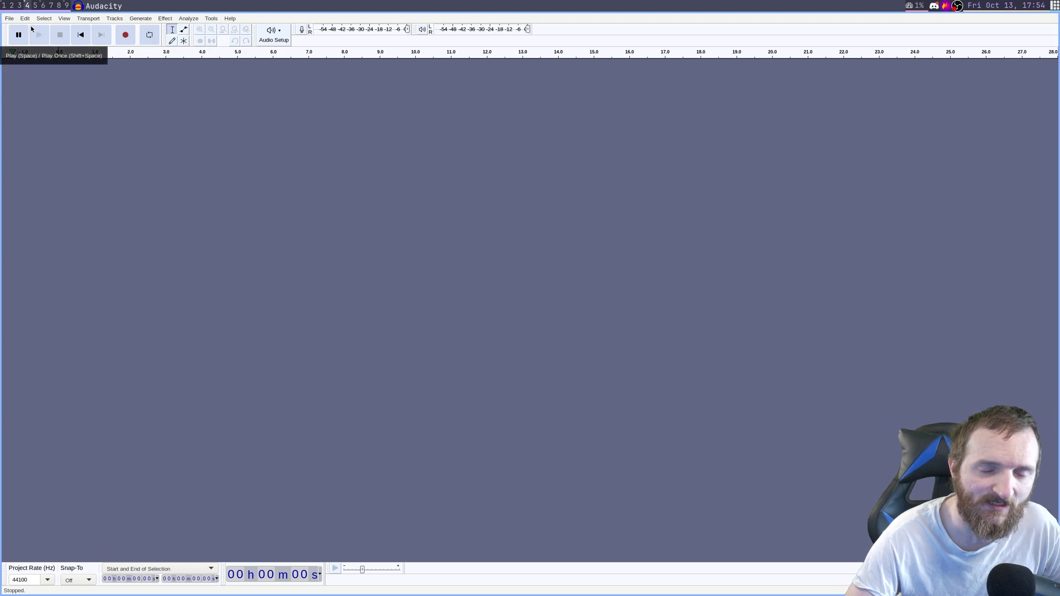
{"action": "left_click", "coordinate": [26, 19]}
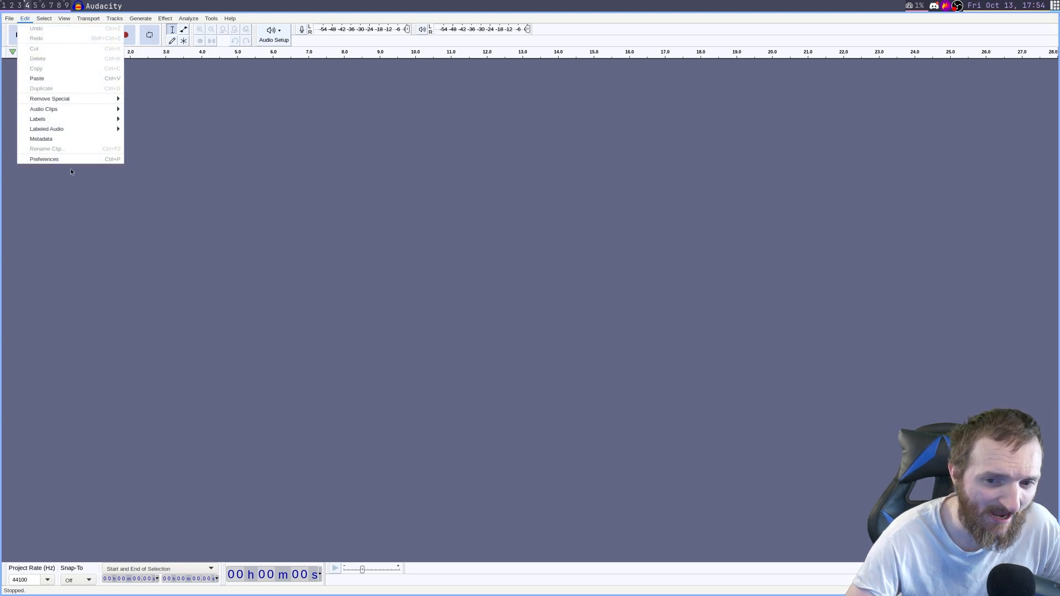
{"action": "left_click", "coordinate": [43, 159]}
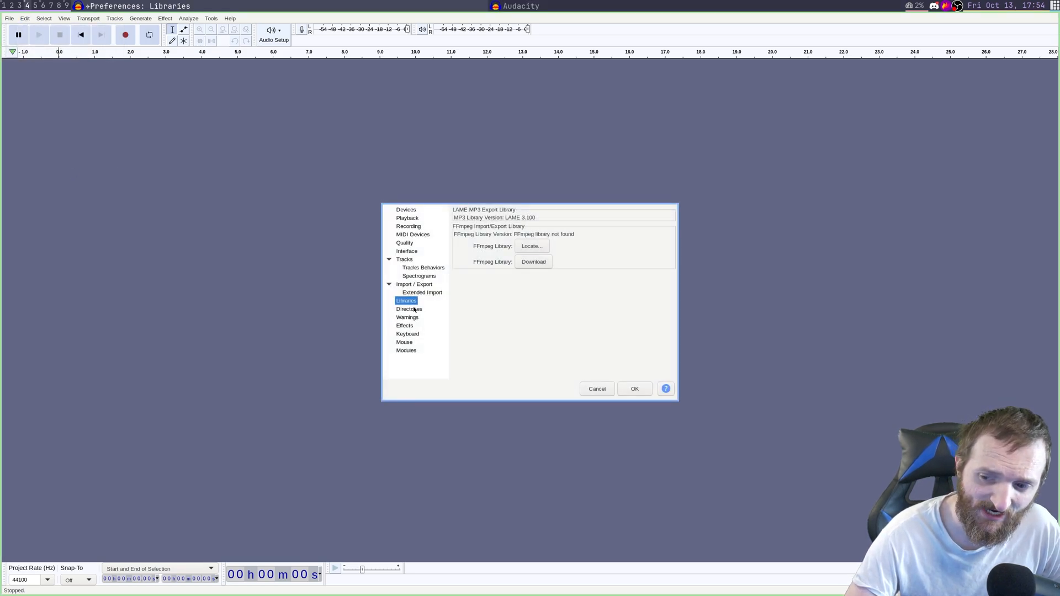
{"action": "mouse_move", "coordinate": [524, 227]}
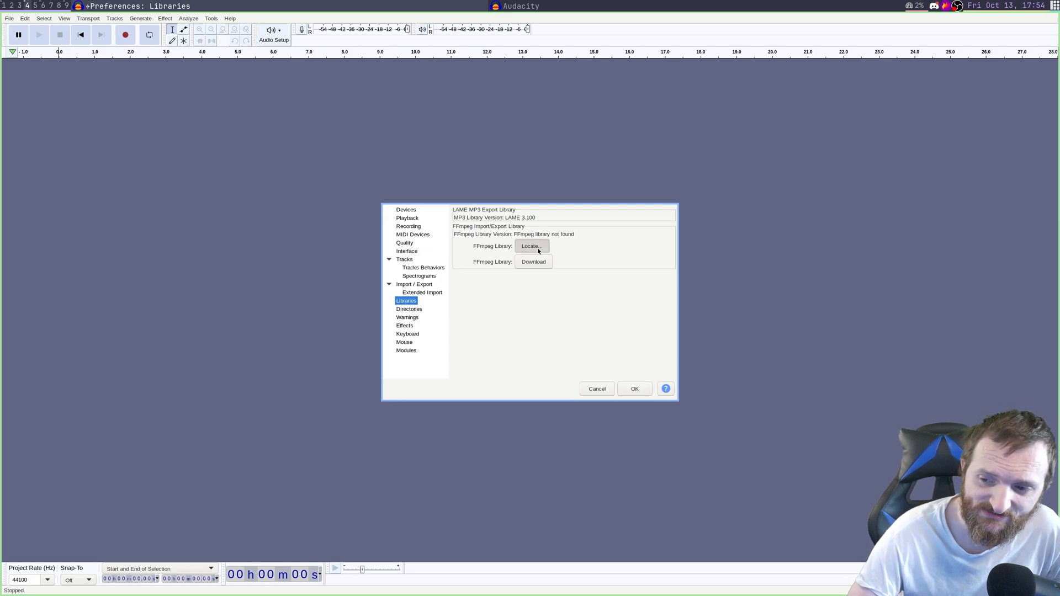
- Locate the FFmpeg library manually at /usr/lib64 and confirm the Libraries settings
{"action": "left_click", "coordinate": [530, 246]}
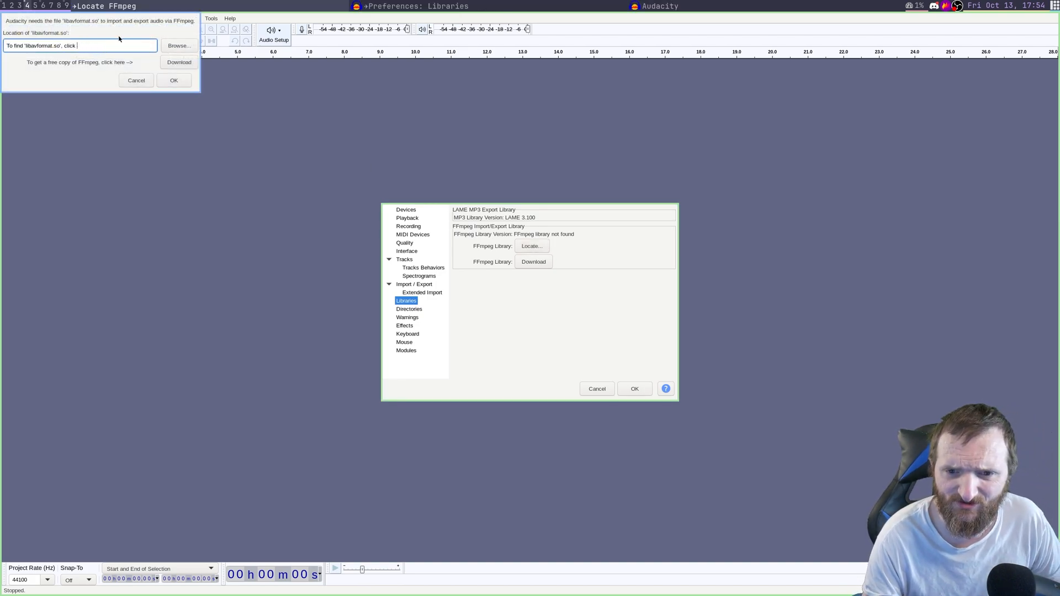
{"action": "type", "text": "/usr/lib65"}
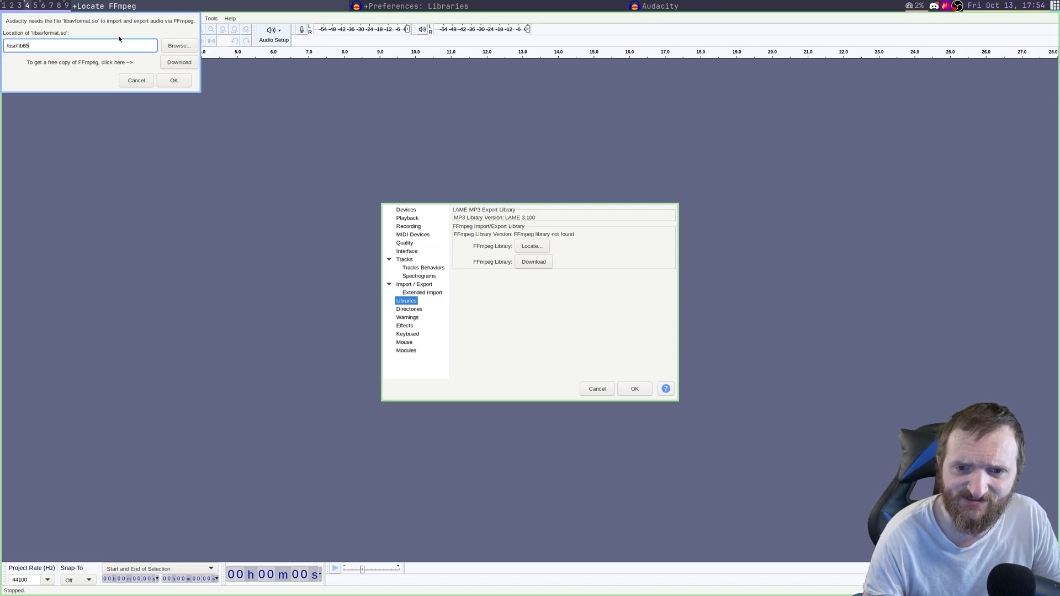
{"action": "type", "text": "4"}
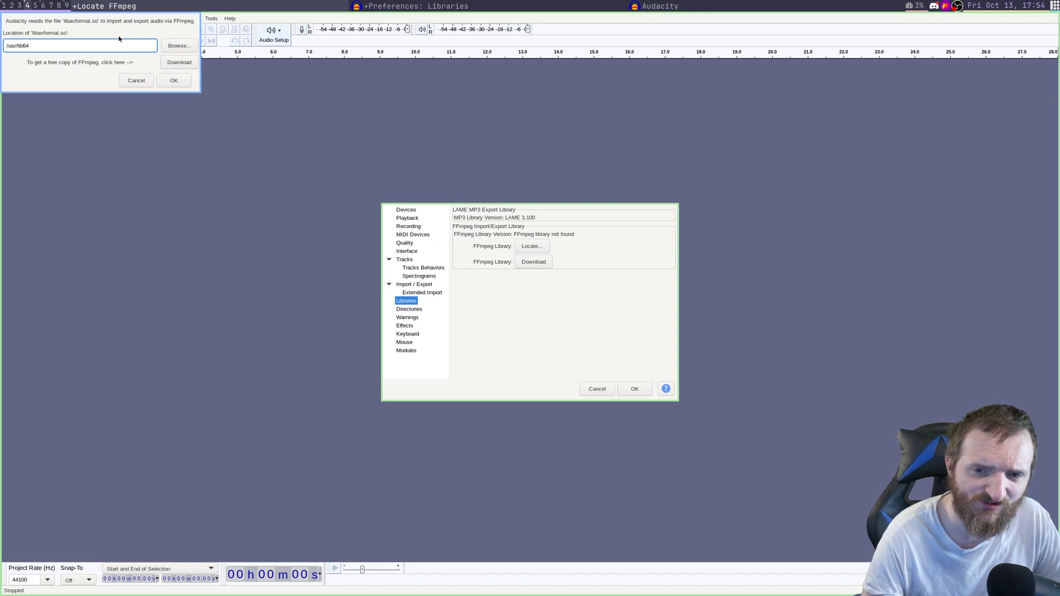
{"action": "left_click", "coordinate": [136, 79]}
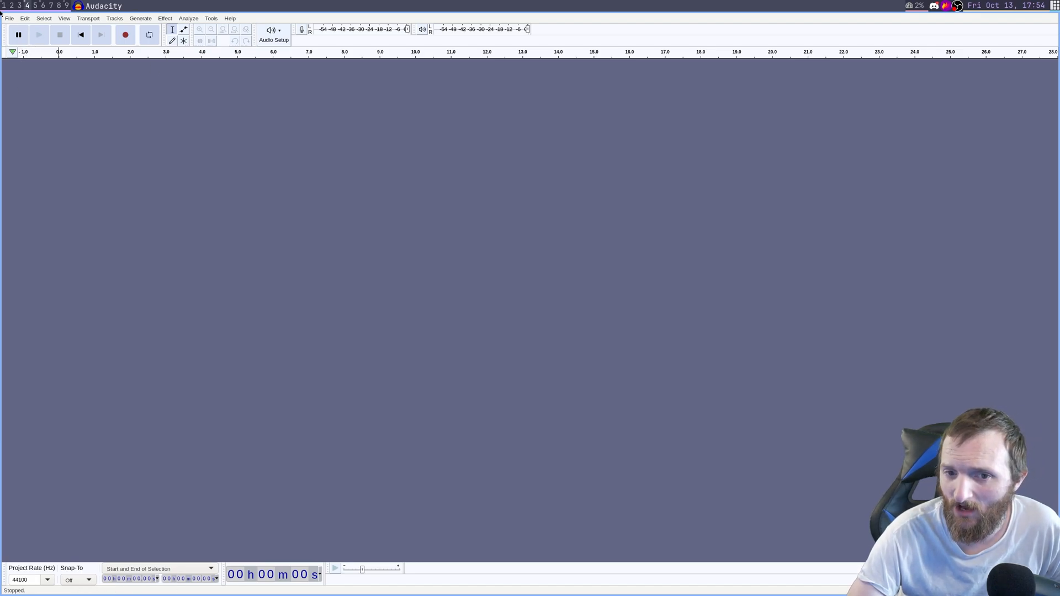
- Switch to Firefox's Gentoo Forums thread on Audacity and Ffmpeg-6 and review its emerge --info output
{"action": "left_click", "coordinate": [10, 18]}
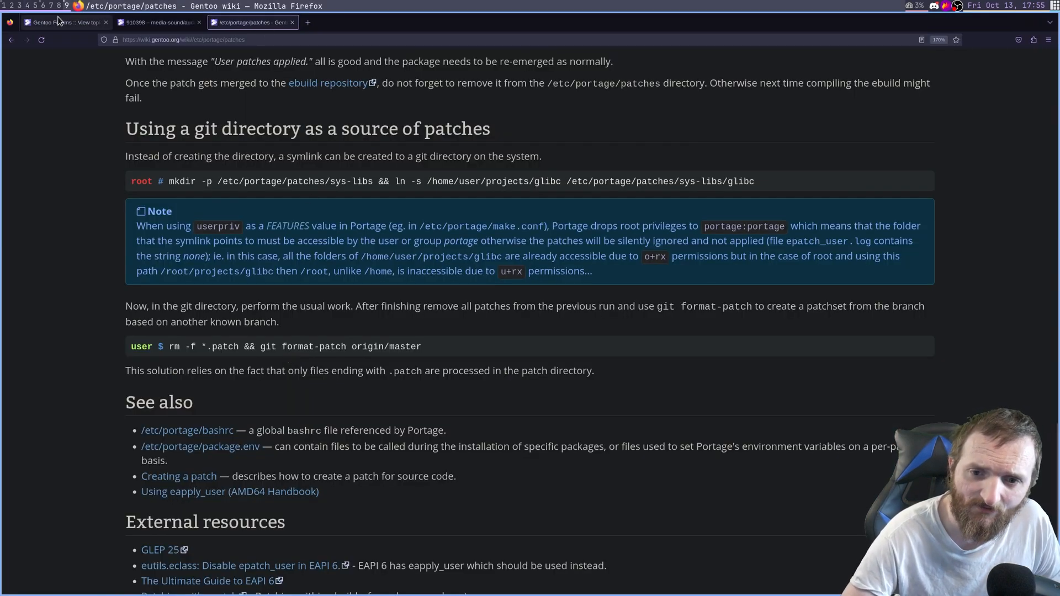
{"action": "left_click", "coordinate": [64, 22]}
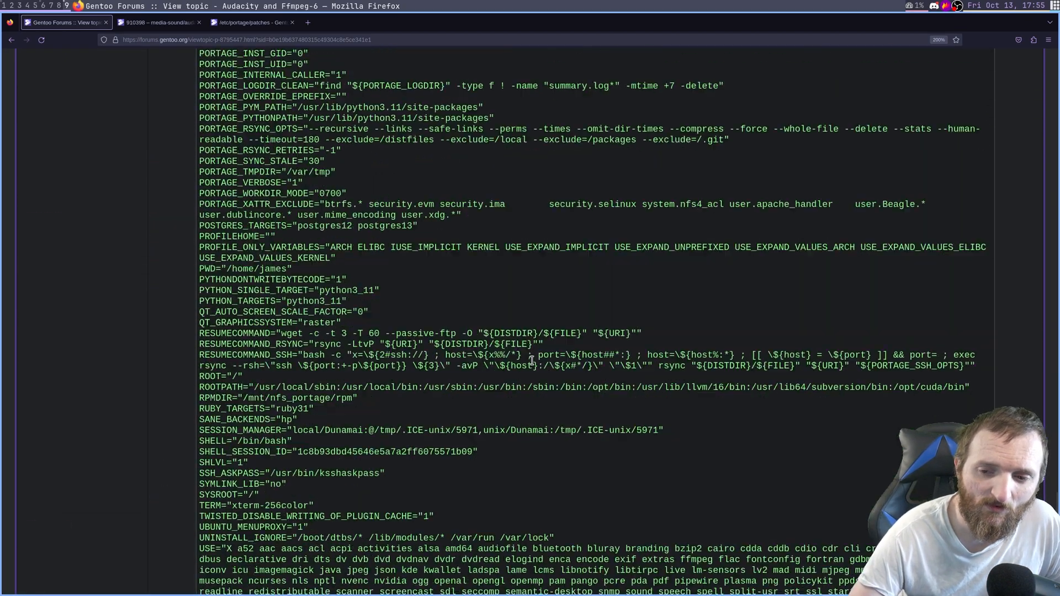
{"action": "scroll", "scroll_direction": "up", "scroll_amount": 3}
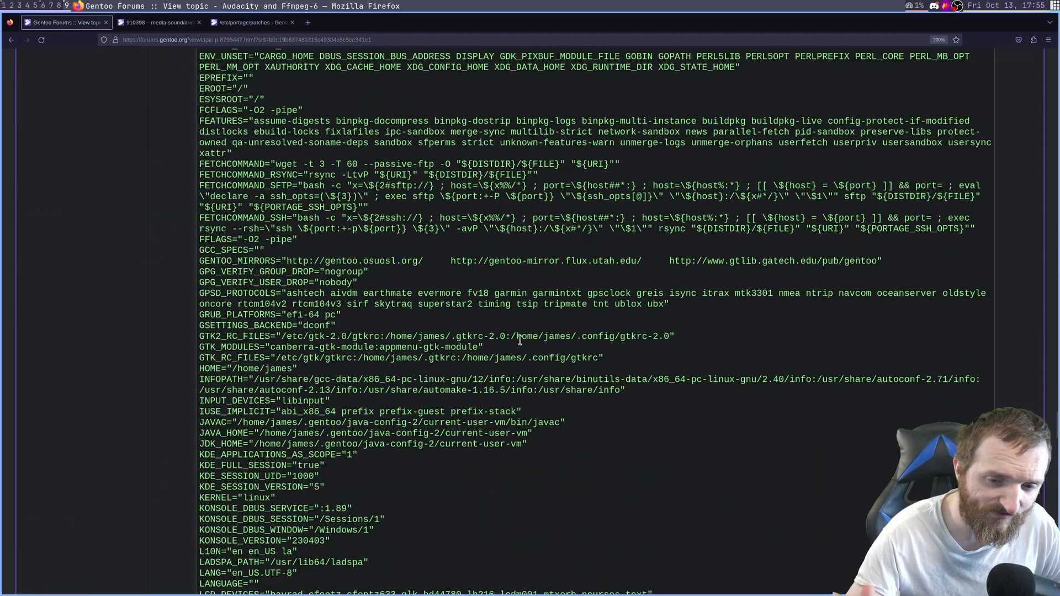
{"action": "scroll", "scroll_direction": "up", "scroll_amount": 3}
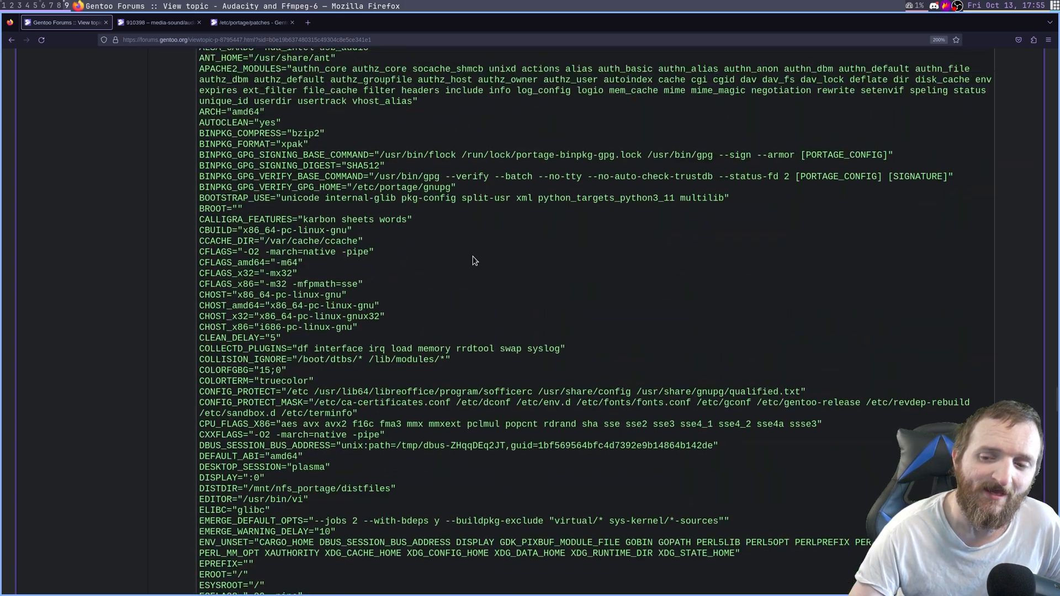
{"action": "scroll", "scroll_direction": "up", "scroll_amount": 3}
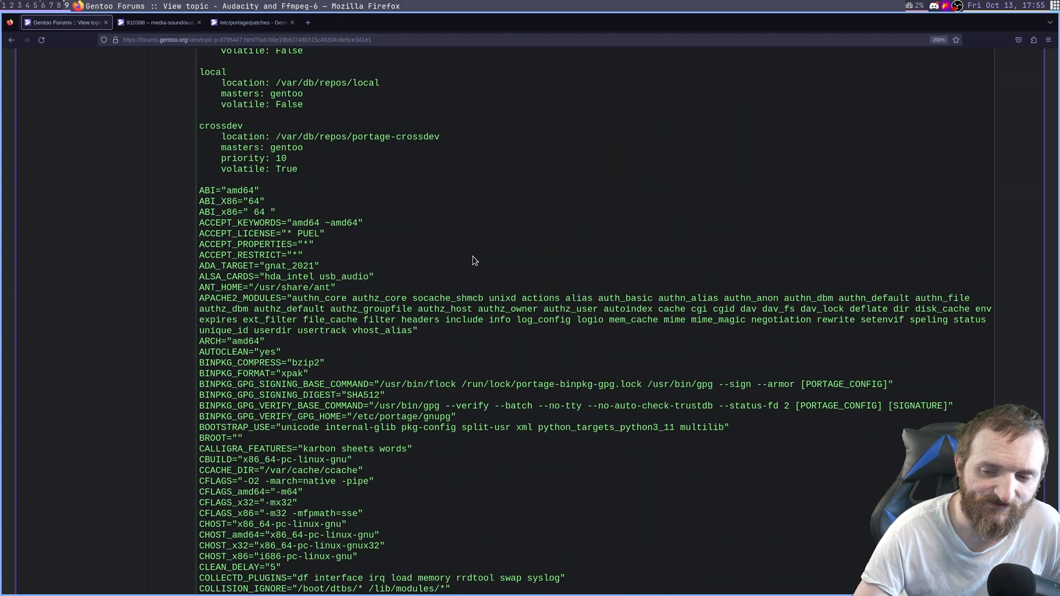
{"action": "scroll", "scroll_direction": "up", "scroll_amount": 3}
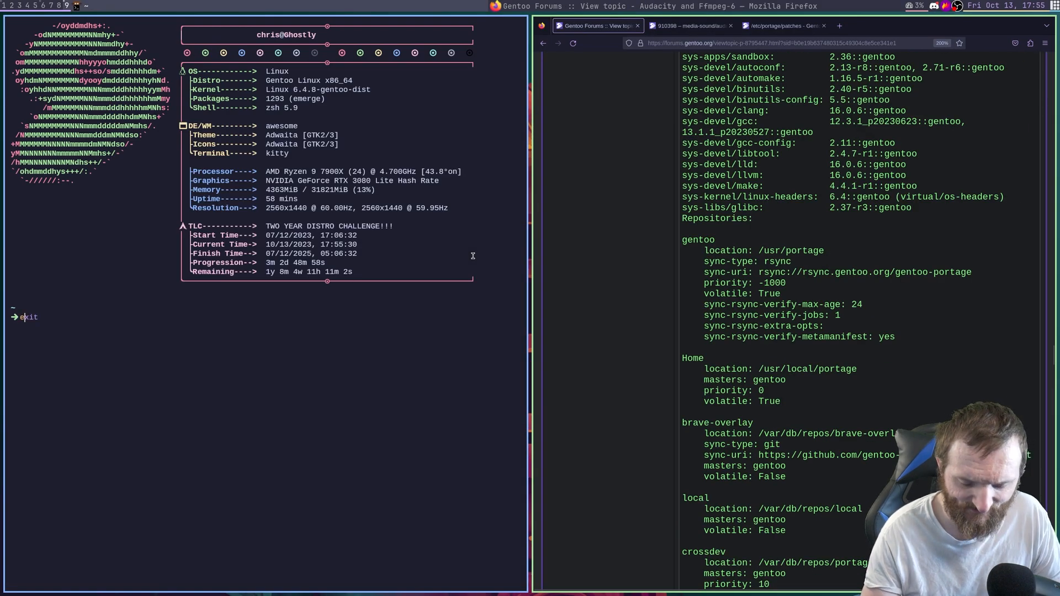
- Run 'eix audacity' showing media-sound/audacity 3.2.5-r1 installed
{"action": "type", "text": "eix audacity"}
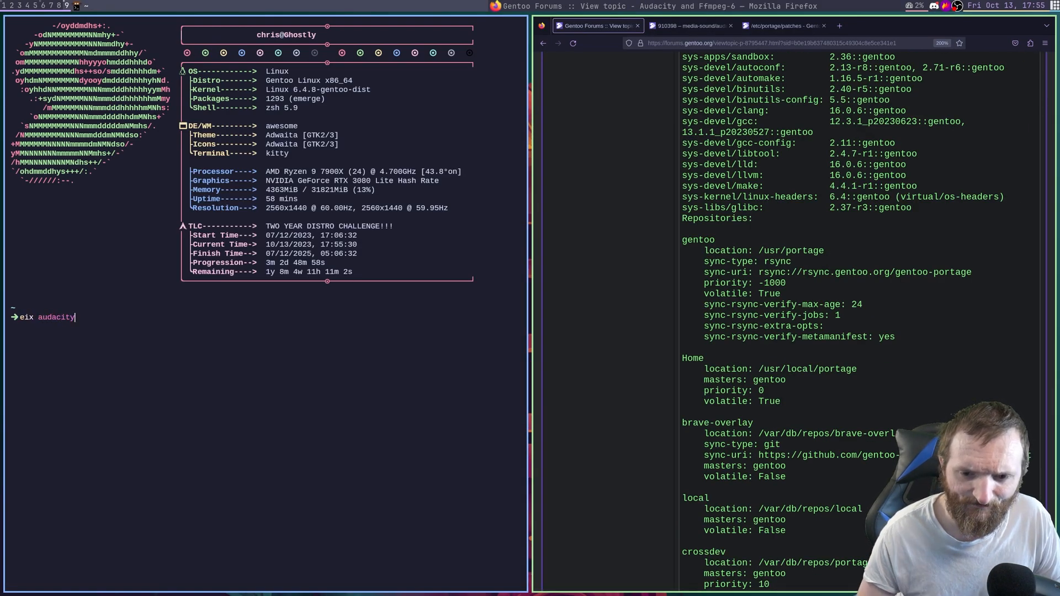
{"action": "key", "text": "Return"}
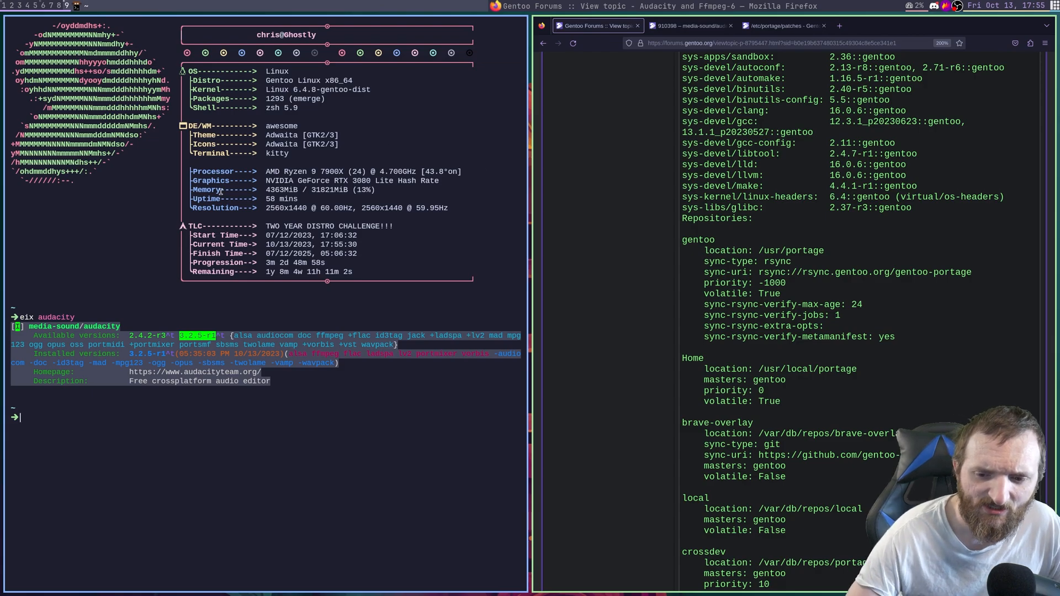
{"action": "mouse_move", "coordinate": [176, 435]}
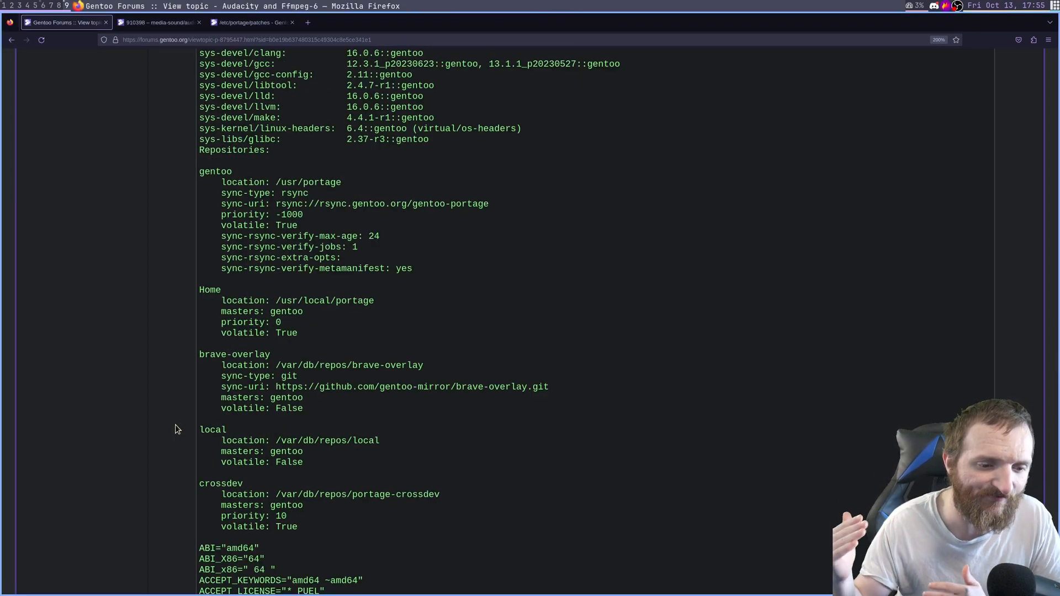
{"action": "mouse_move", "coordinate": [386, 206]}
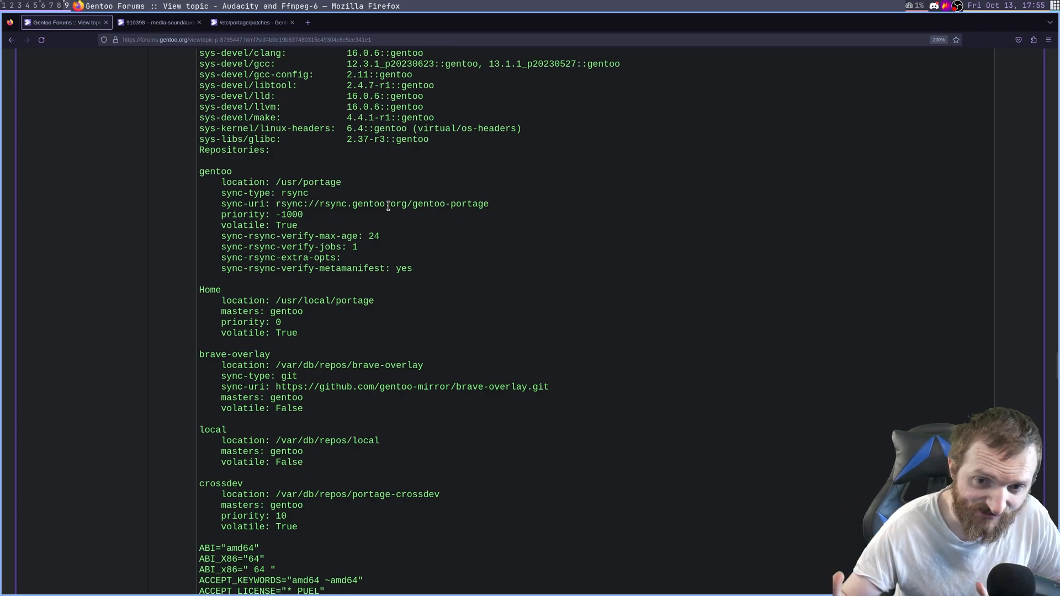
- Read down the forum thread's build info and replies about Audacity and FFmpeg 6
{"action": "scroll", "scroll_direction": "down", "scroll_amount": 3}
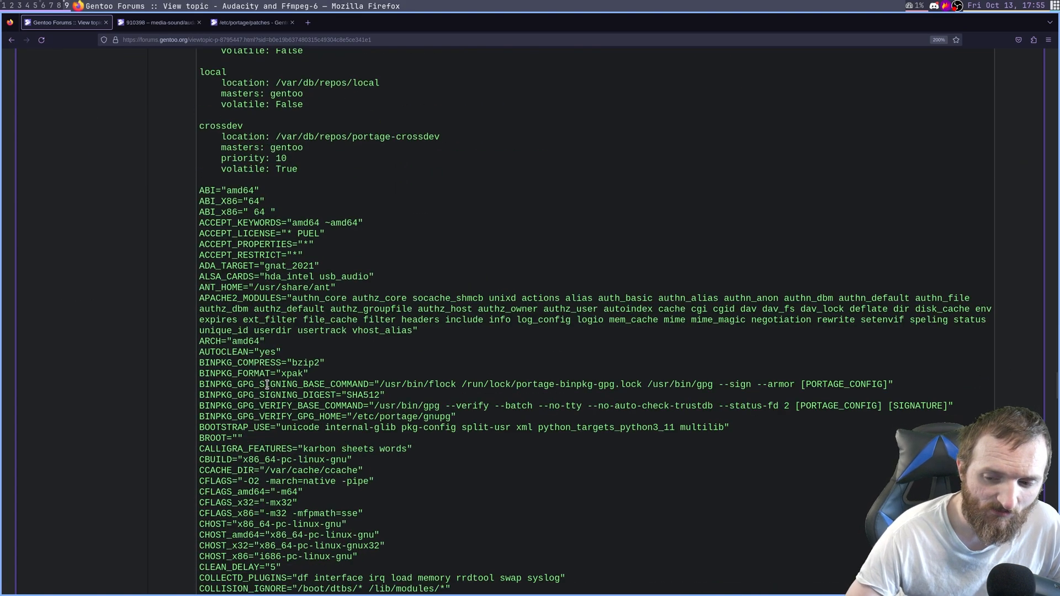
{"action": "scroll", "scroll_direction": "down", "scroll_amount": 3}
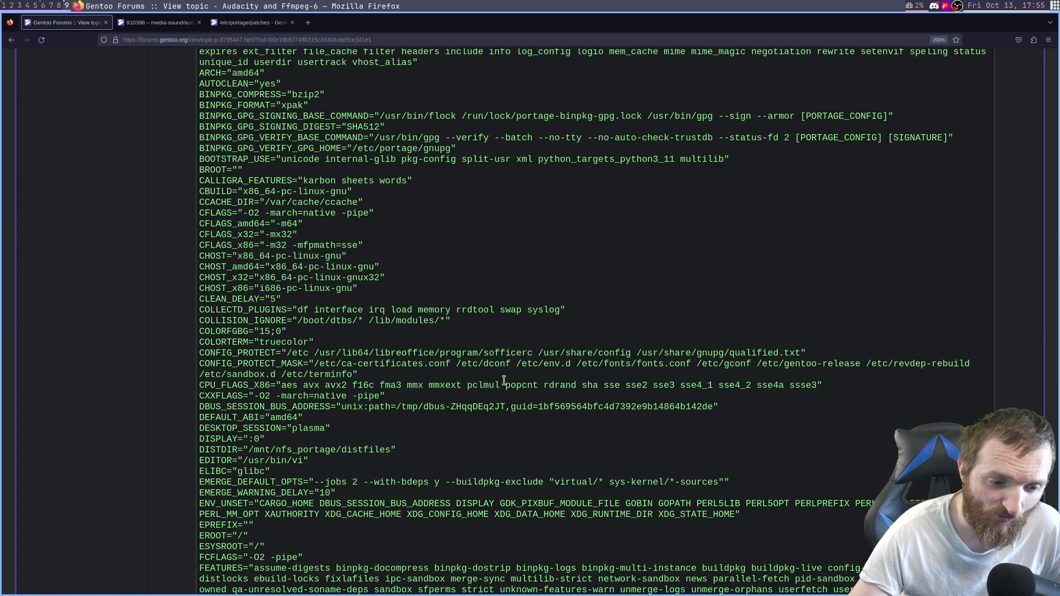
{"action": "scroll", "scroll_direction": "down", "scroll_amount": 3}
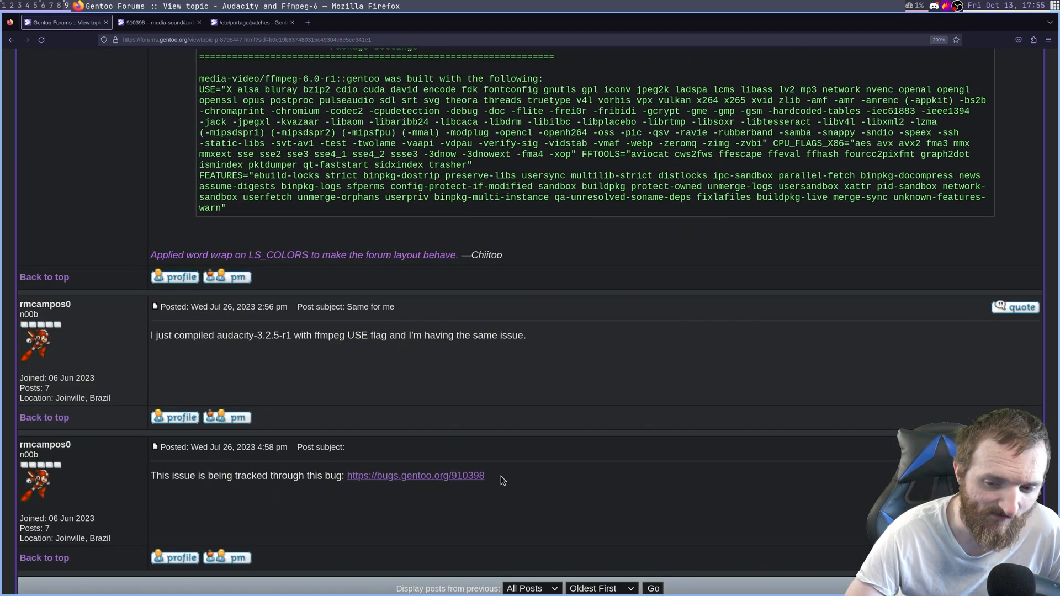
{"action": "mouse_move", "coordinate": [188, 333]}
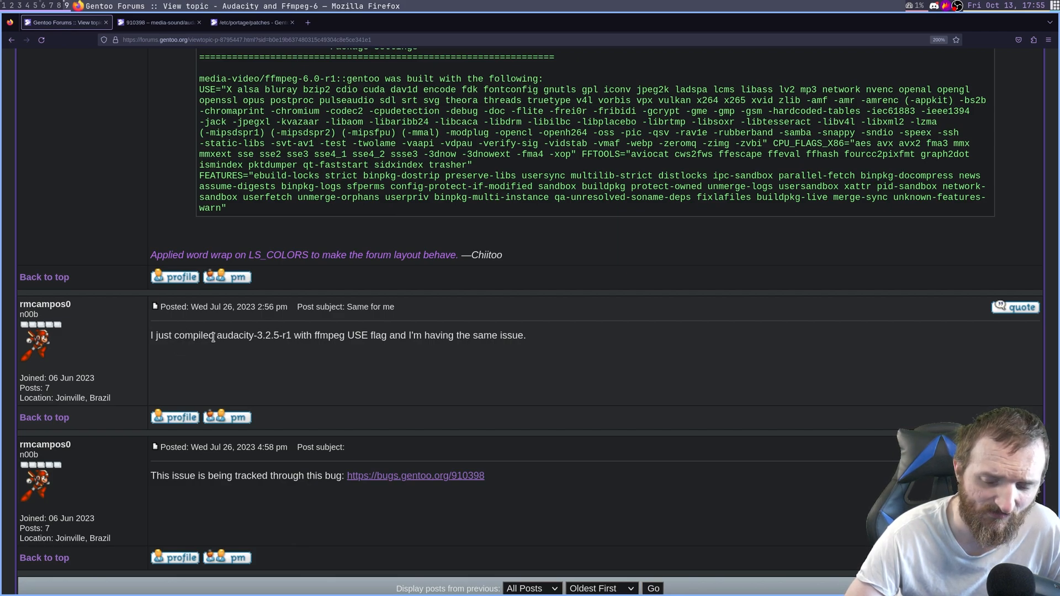
{"action": "mouse_move", "coordinate": [349, 348]}
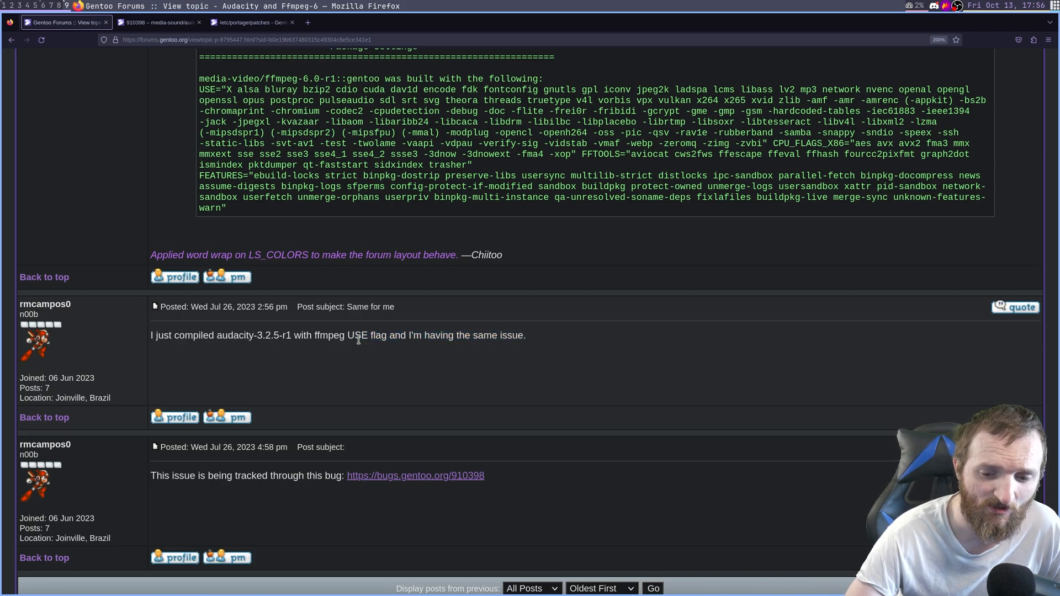
{"action": "scroll", "scroll_direction": "down", "scroll_amount": 3}
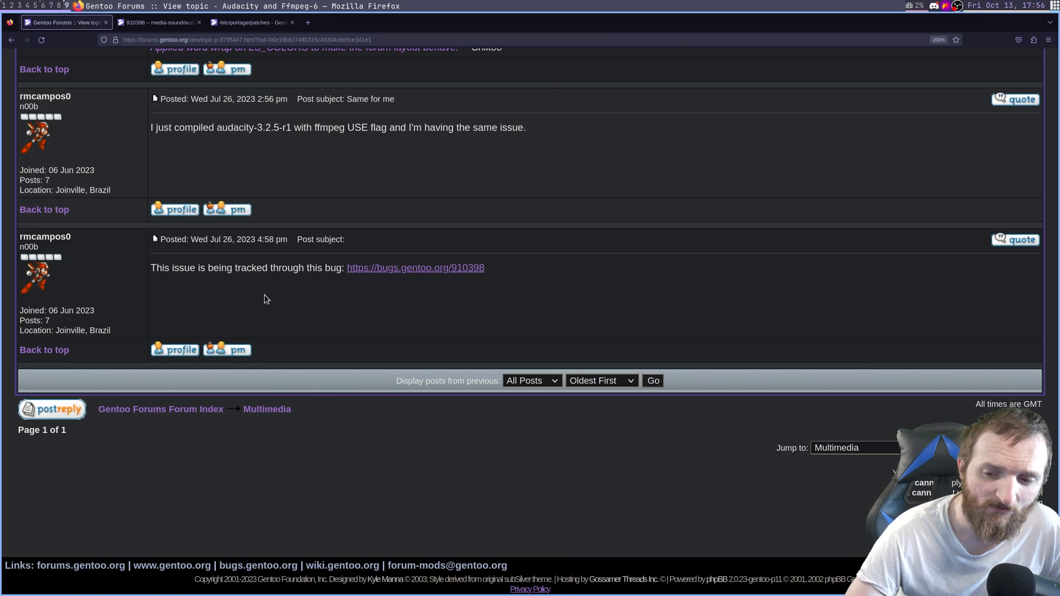
{"action": "double_click", "coordinate": [251, 268]}
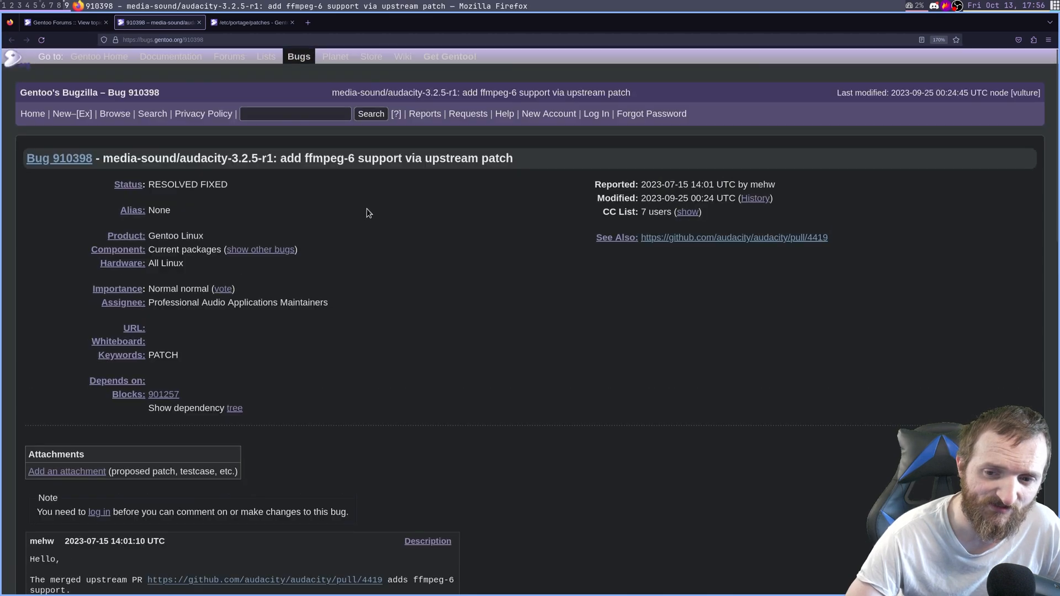
{"action": "mouse_move", "coordinate": [394, 303]}
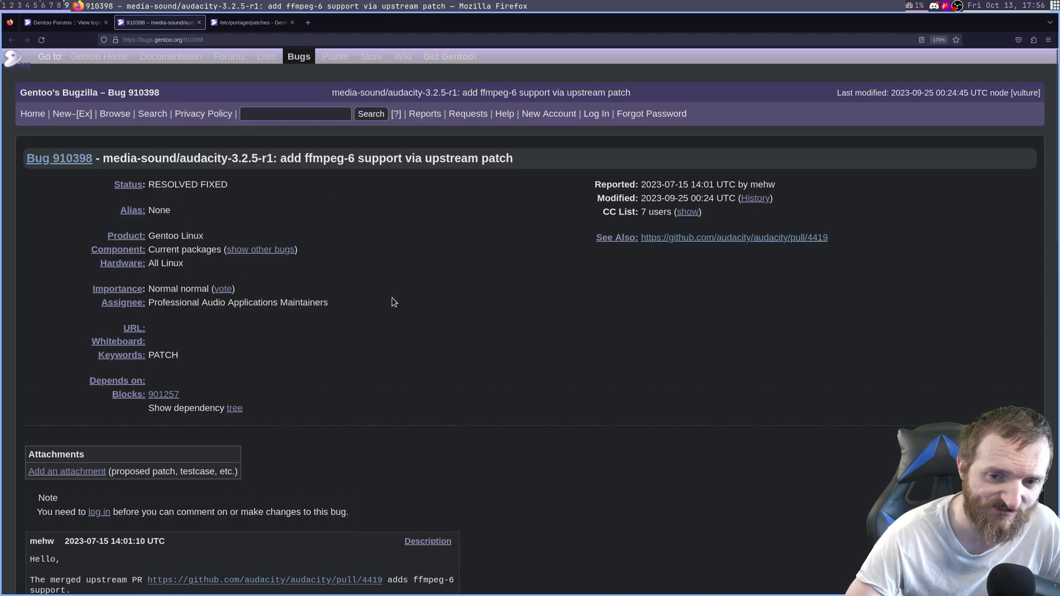
- Bring up Gentoo bug 910398 on ffmpeg-6 support and read to its description comment
{"action": "scroll", "scroll_direction": "down", "scroll_amount": 3}
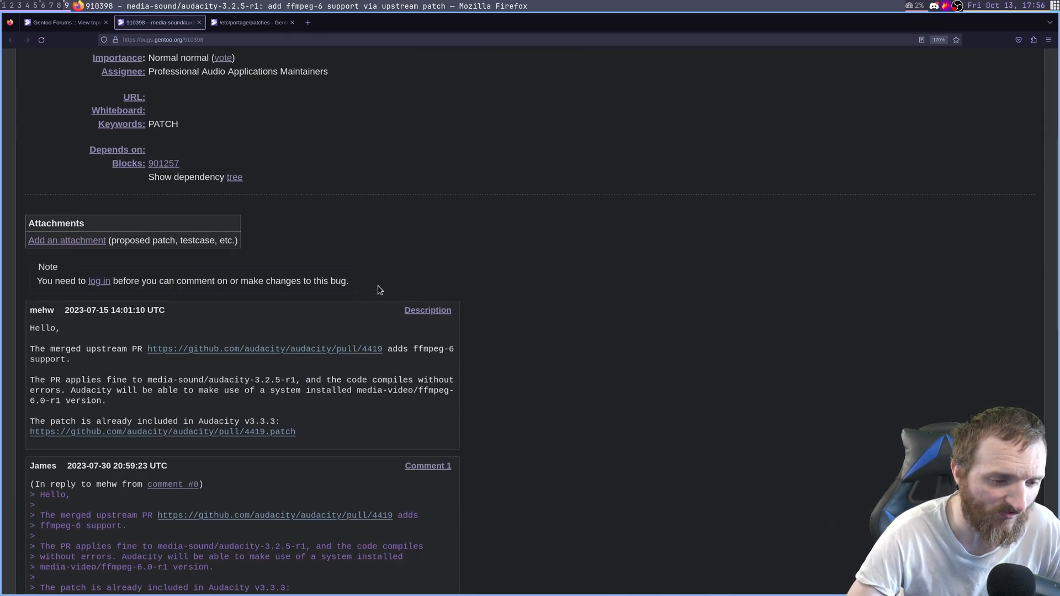
{"action": "scroll", "scroll_direction": "down", "scroll_amount": 3}
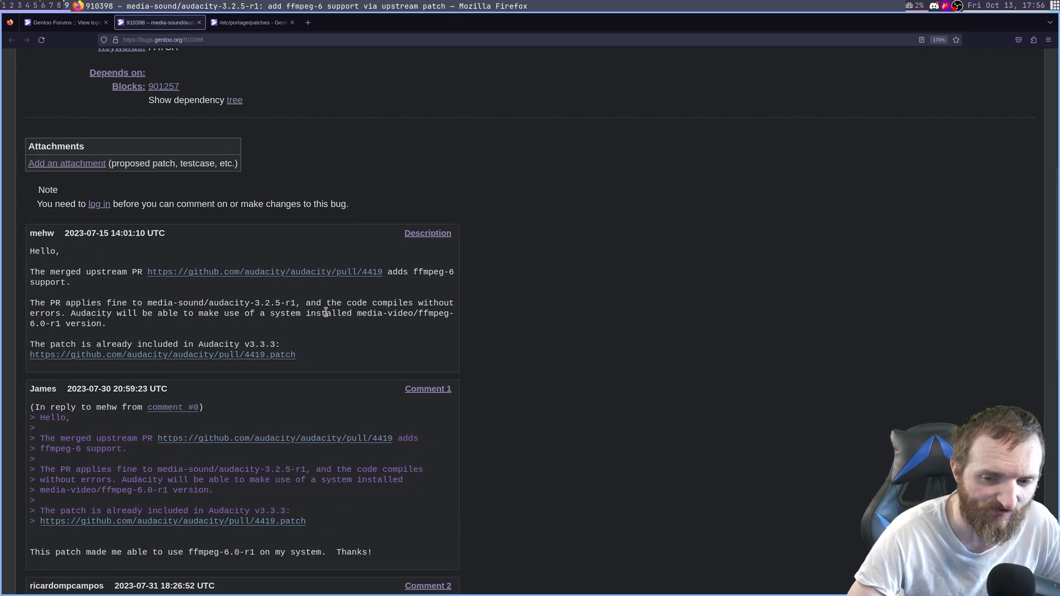
{"action": "scroll", "scroll_direction": "down", "scroll_amount": 3}
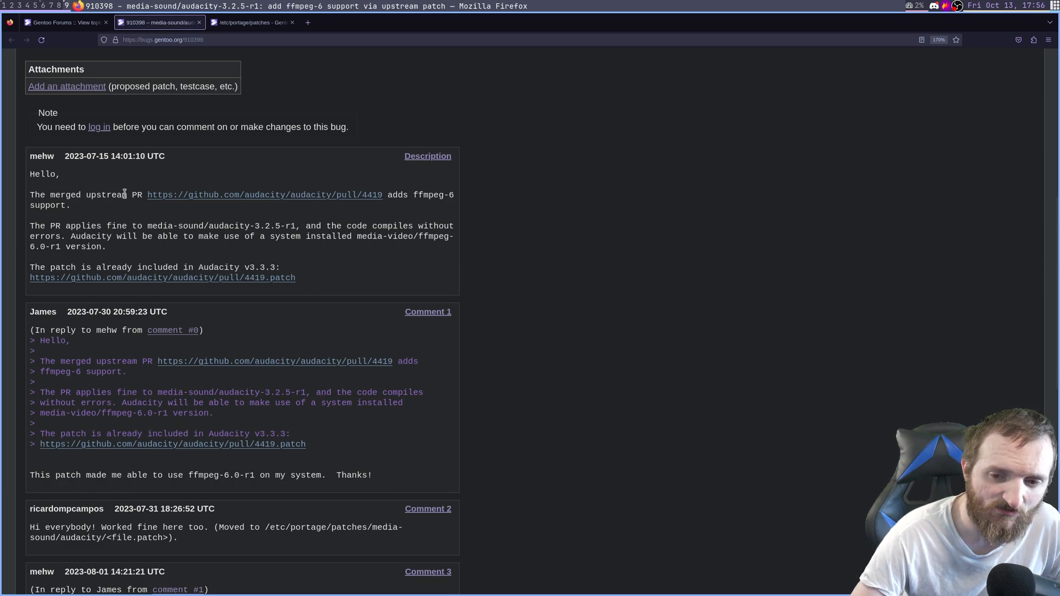
{"action": "double_click", "coordinate": [105, 194]}
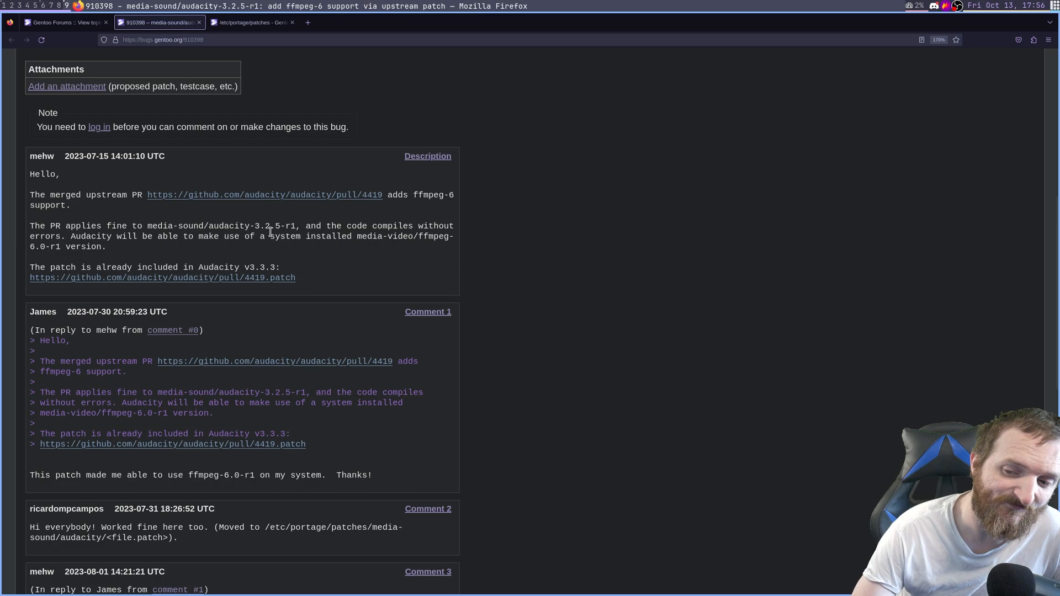
{"action": "left_click_drag", "start_coordinate": [270, 226], "coordinate": [265, 236]}
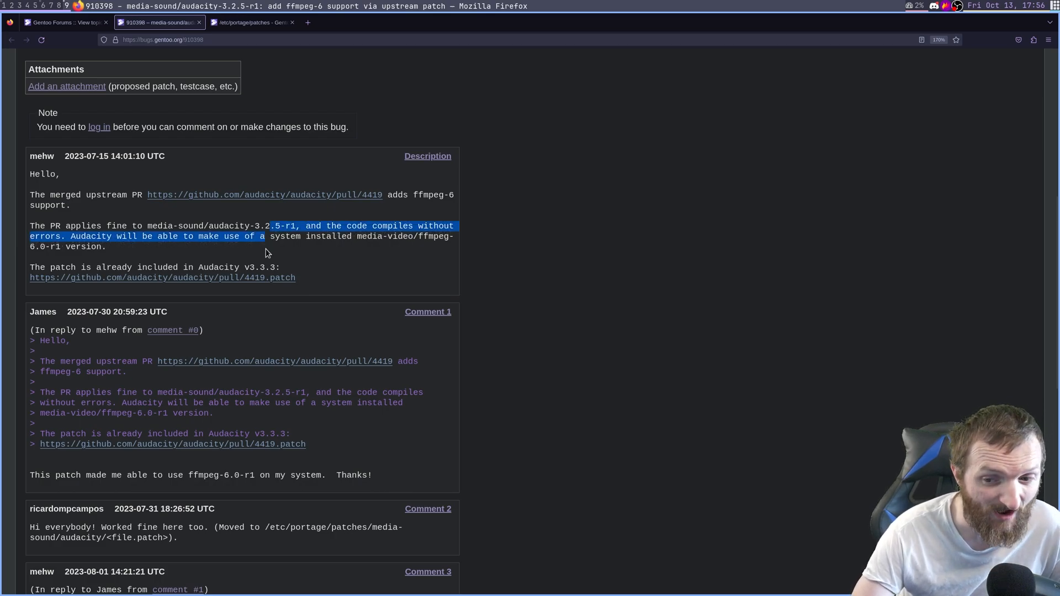
{"action": "left_click", "coordinate": [255, 209]}
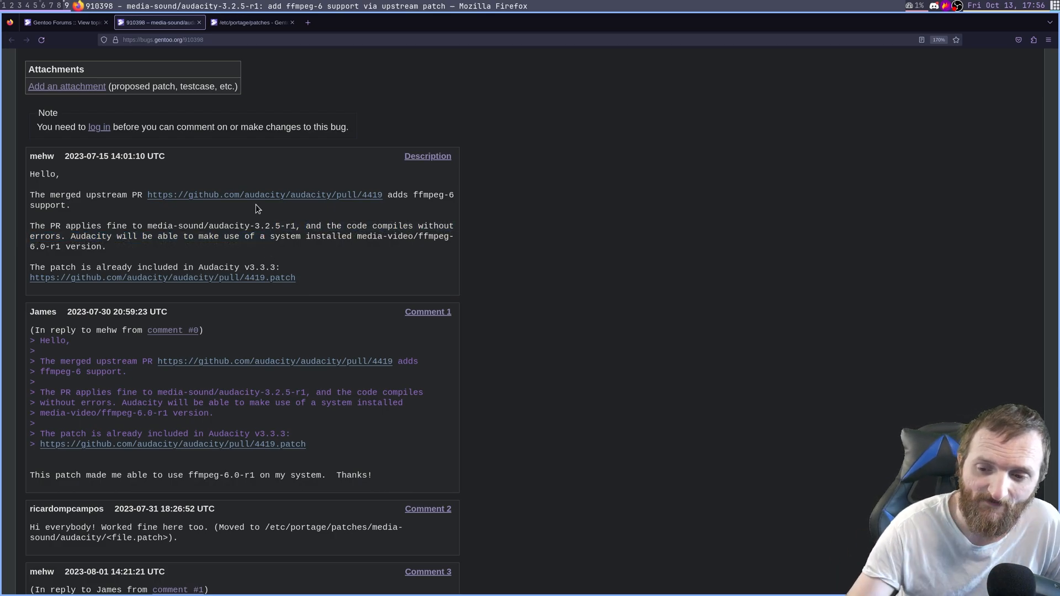
{"action": "scroll", "scroll_direction": "down", "scroll_amount": 3}
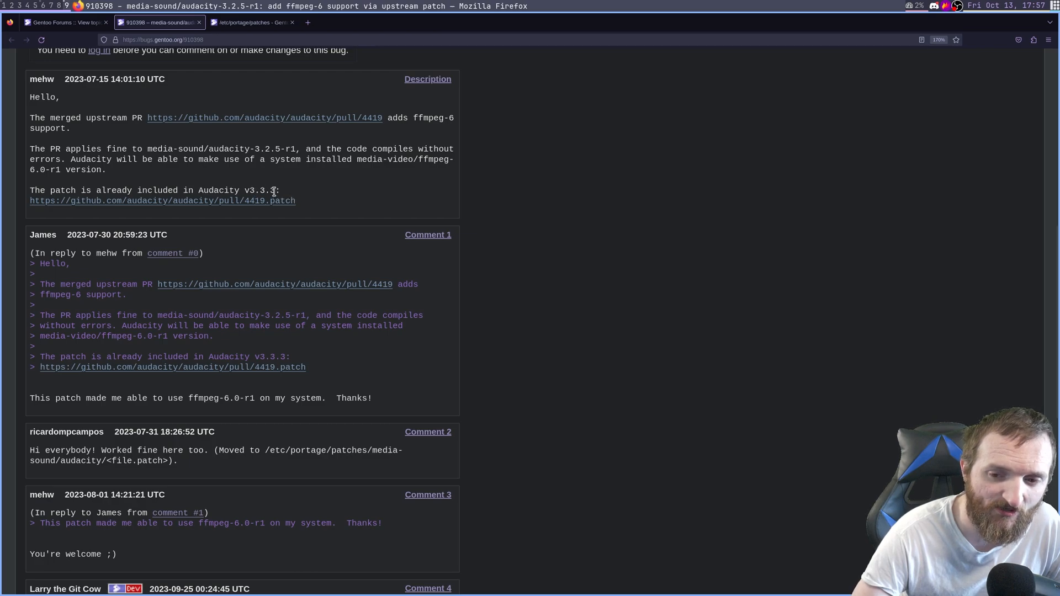
{"action": "mouse_move", "coordinate": [269, 201]}
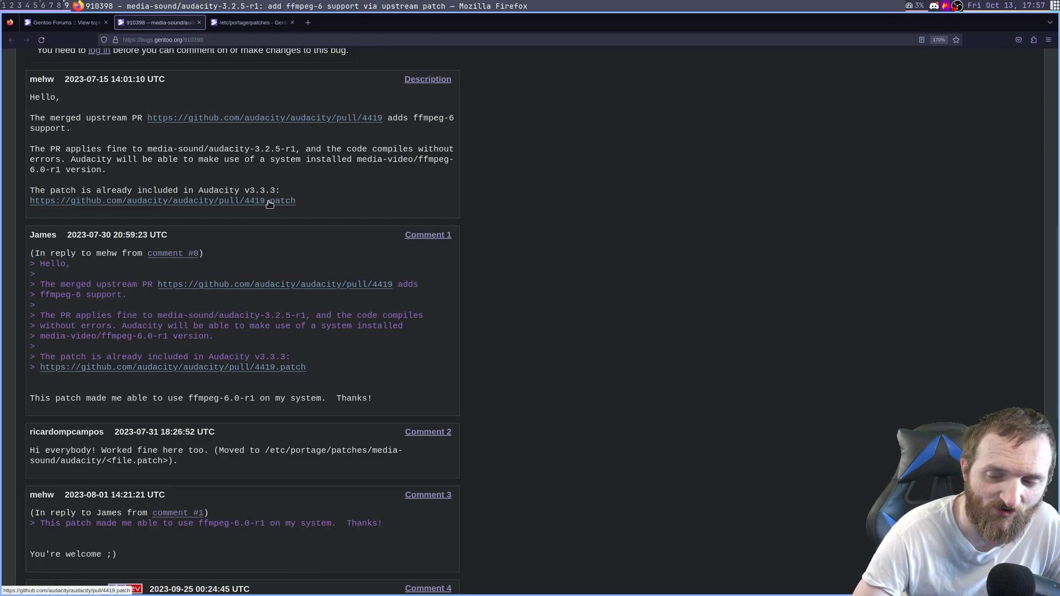
{"action": "mouse_move", "coordinate": [266, 213]}
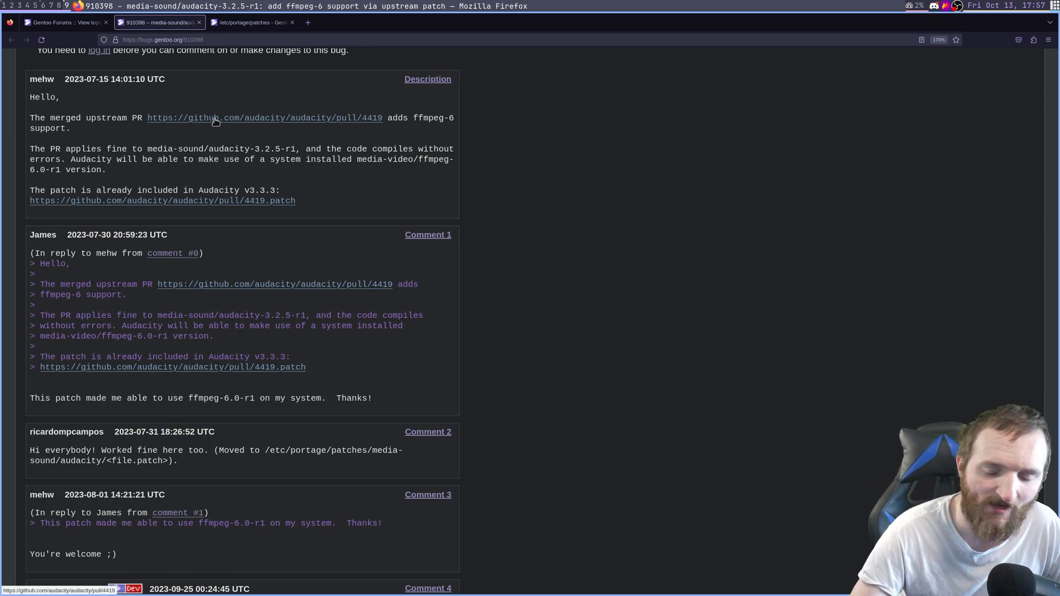
{"action": "mouse_move", "coordinate": [262, 210]}
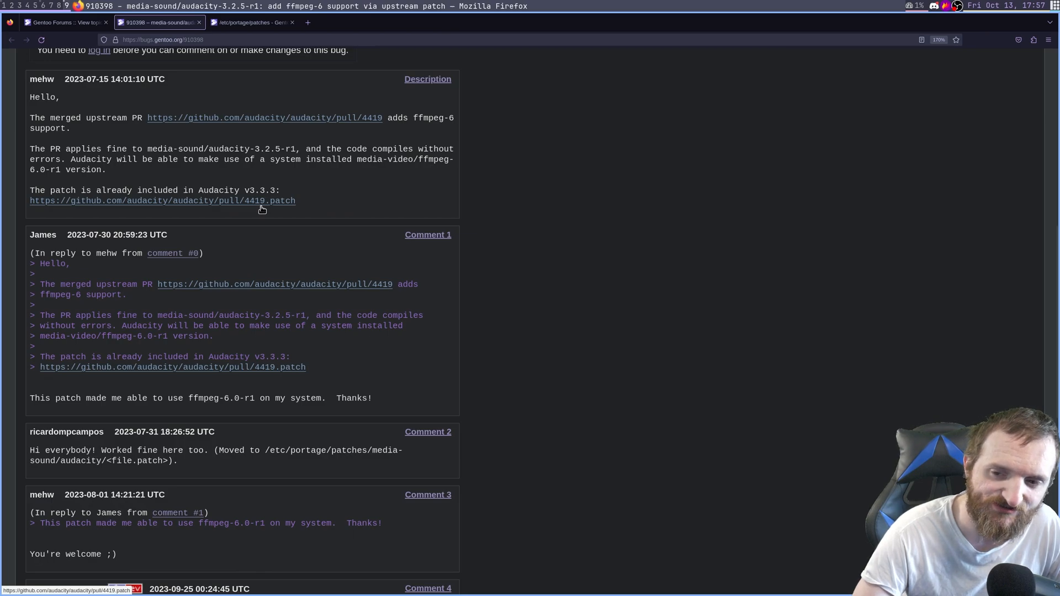
{"action": "mouse_move", "coordinate": [303, 243]}
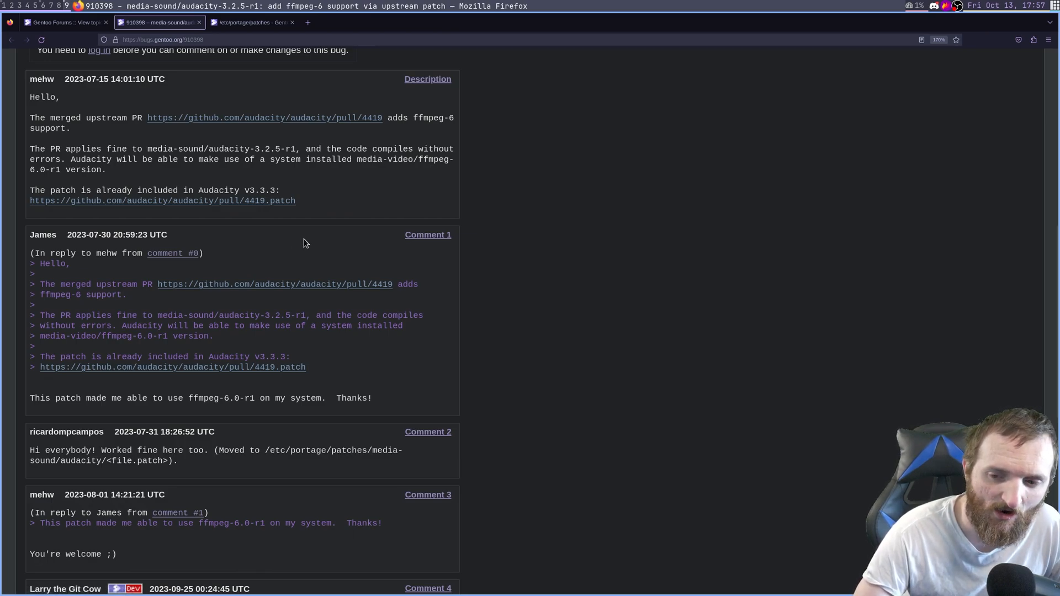
{"action": "mouse_move", "coordinate": [243, 209]}
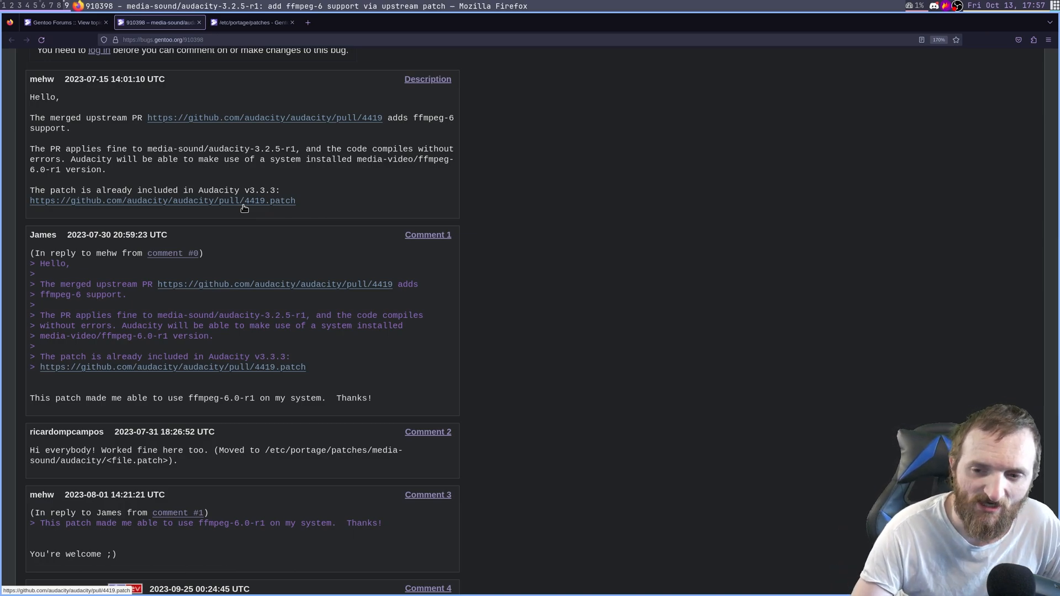
{"action": "scroll", "scroll_direction": "up", "scroll_amount": 3}
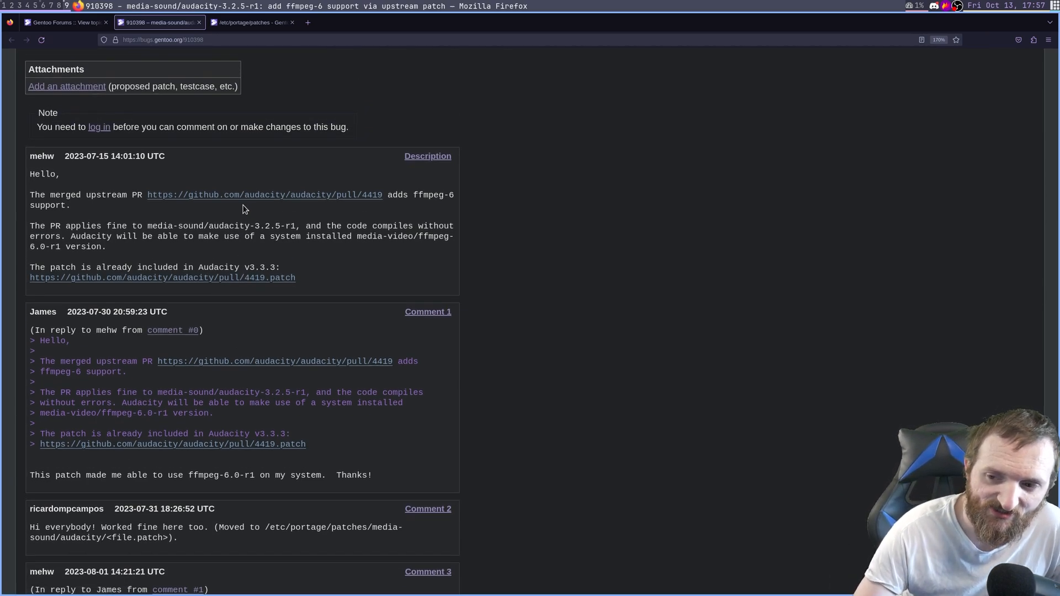
{"action": "scroll", "scroll_direction": "up", "scroll_amount": 3}
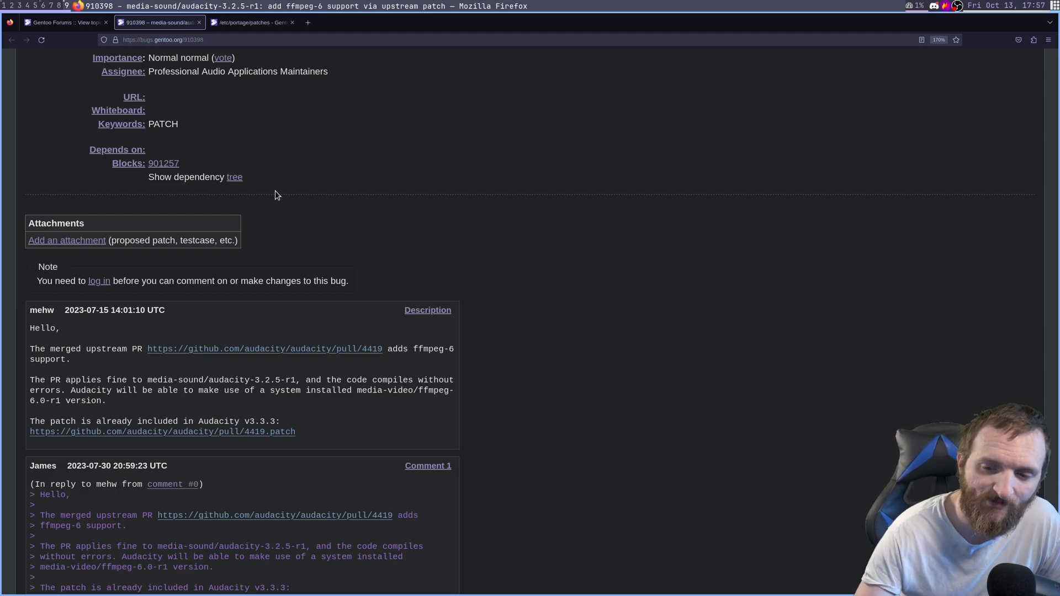
- Read the bug's comments down to the closing commit note about the upstream patch
{"action": "scroll", "scroll_direction": "down", "scroll_amount": 3}
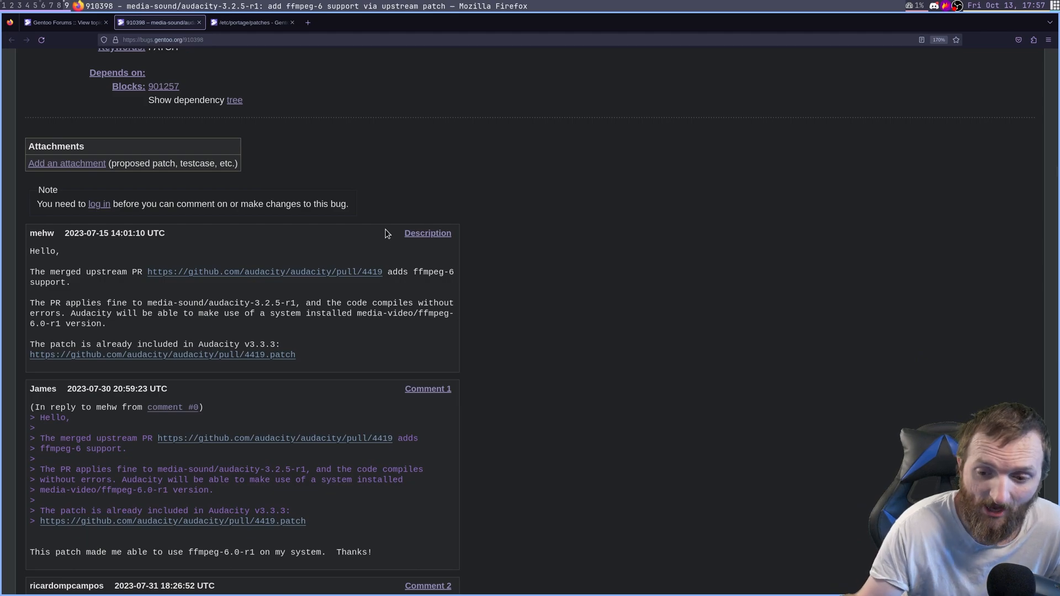
{"action": "scroll", "scroll_direction": "down", "scroll_amount": 3}
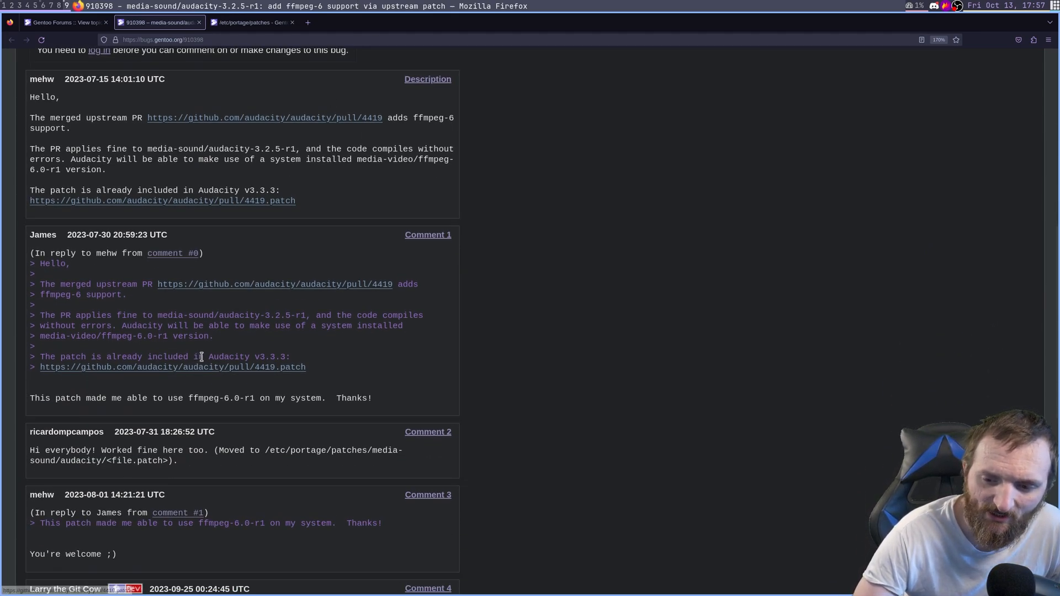
{"action": "scroll", "scroll_direction": "down", "scroll_amount": 3}
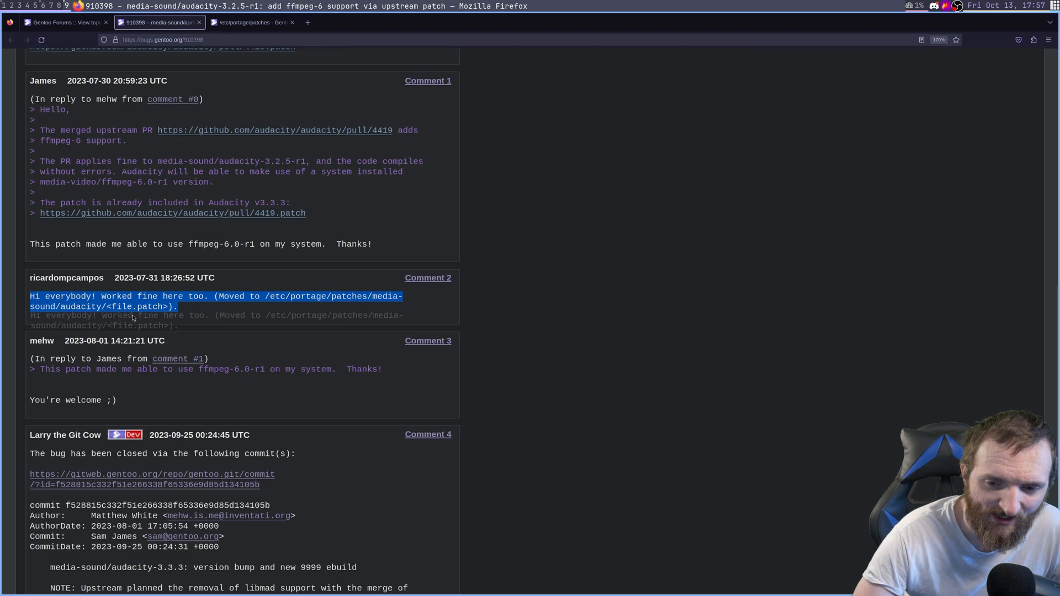
{"action": "left_click", "coordinate": [250, 311]}
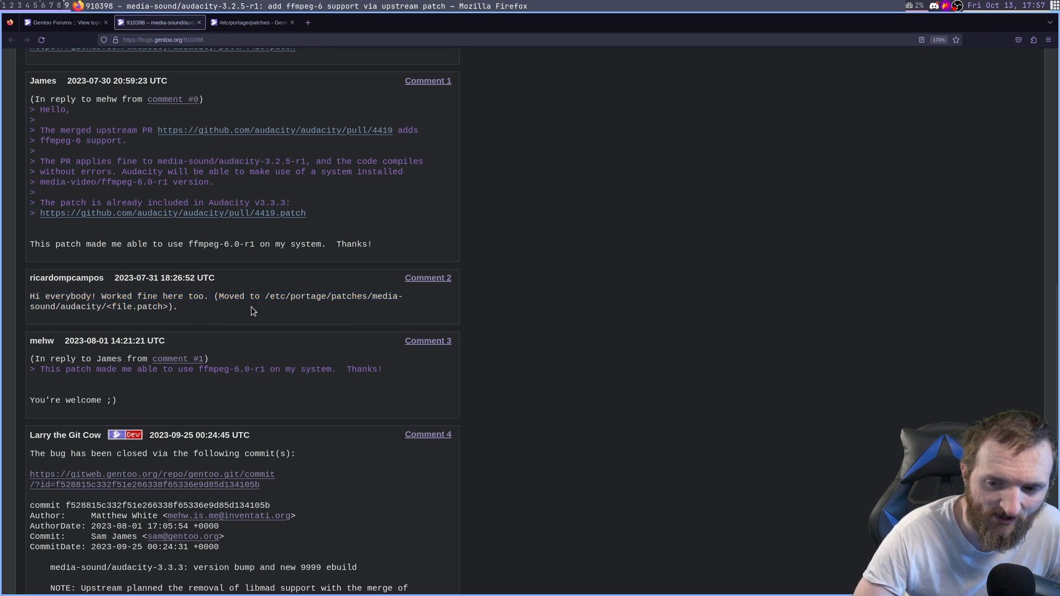
{"action": "mouse_move", "coordinate": [296, 296]}
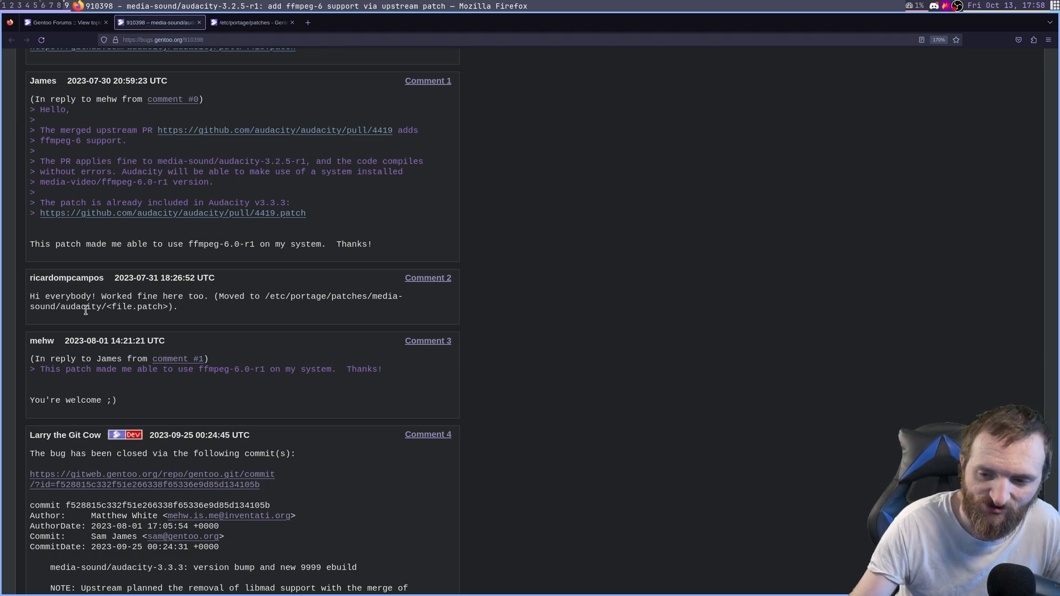
{"action": "mouse_move", "coordinate": [511, 221]}
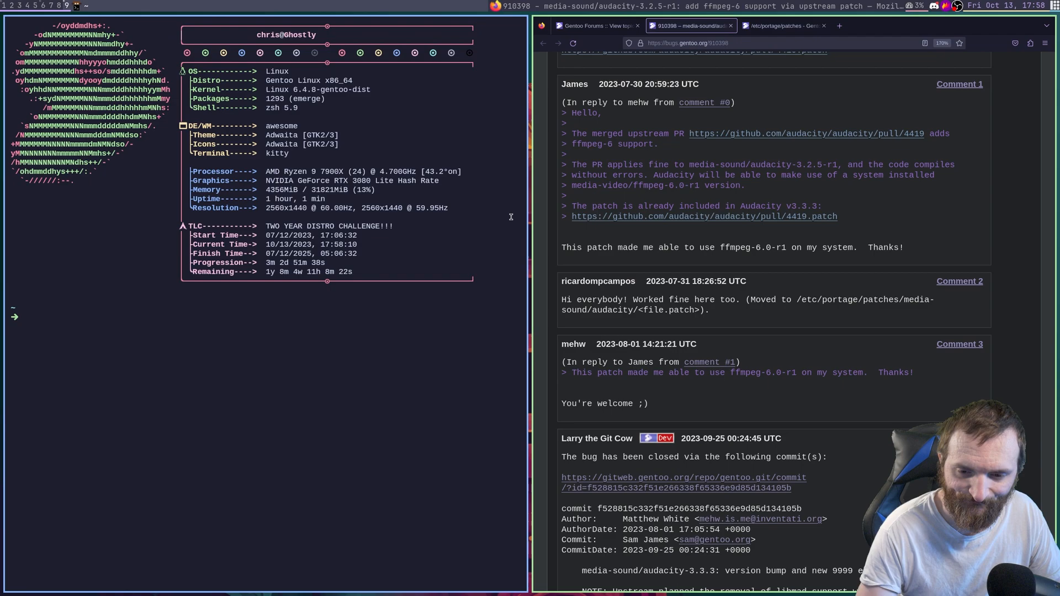
- Switch to a root shell with su and clear the terminal
{"action": "type", "text": "su"}
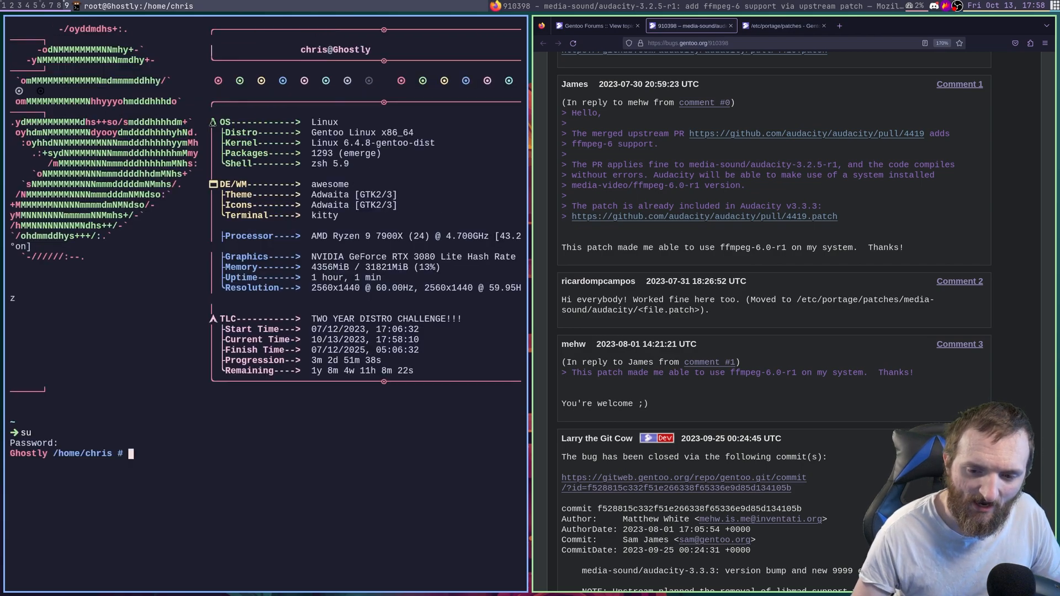
{"action": "type", "text": "clear"}
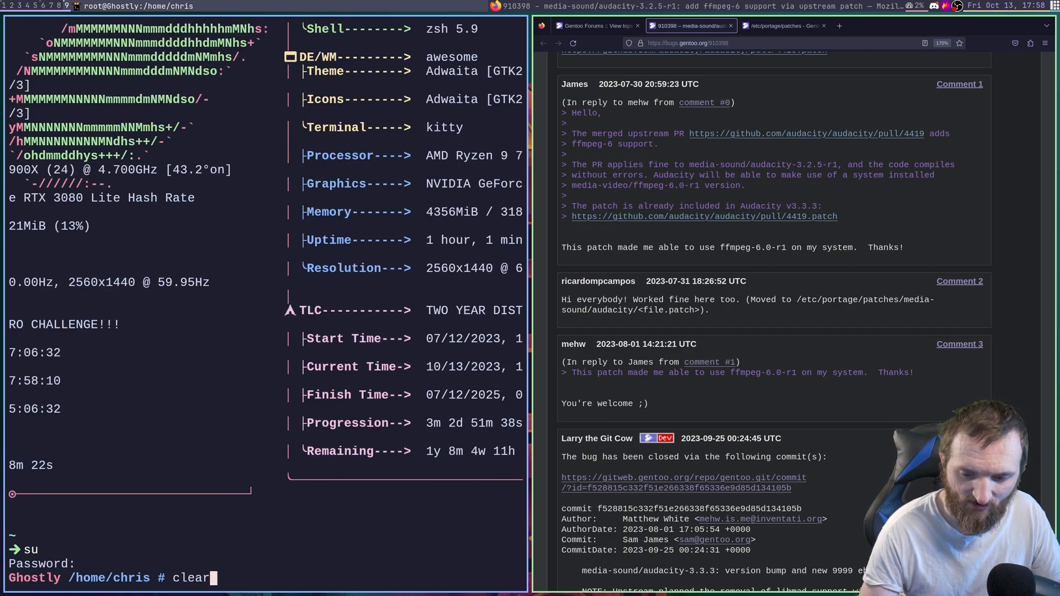
{"action": "key", "text": "Return"}
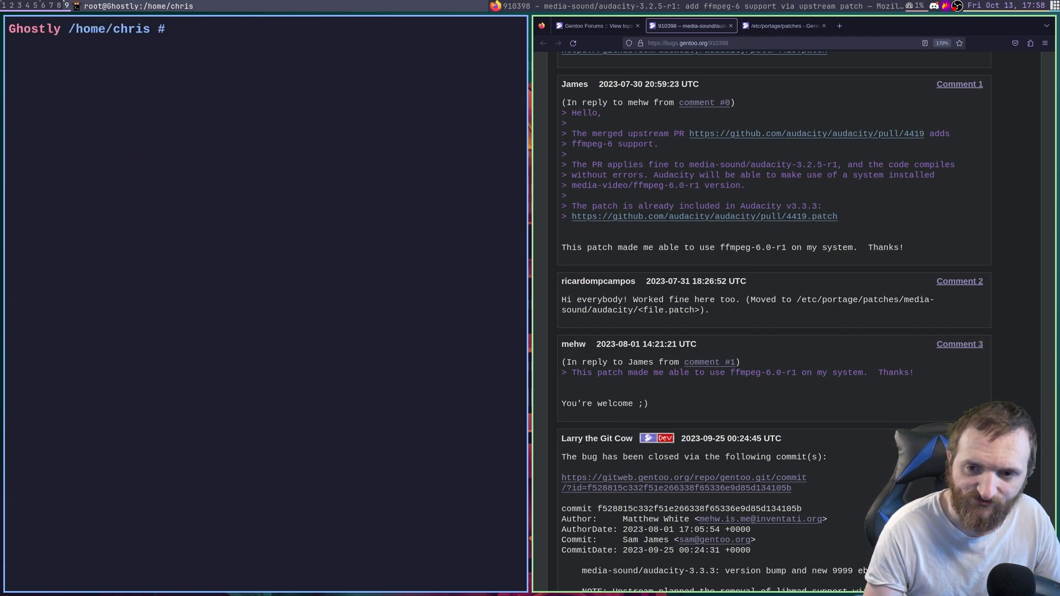
- Create /etc/portage/patches/media-sound/audacity with mkdir -p
{"action": "type", "text": "mkdir"}
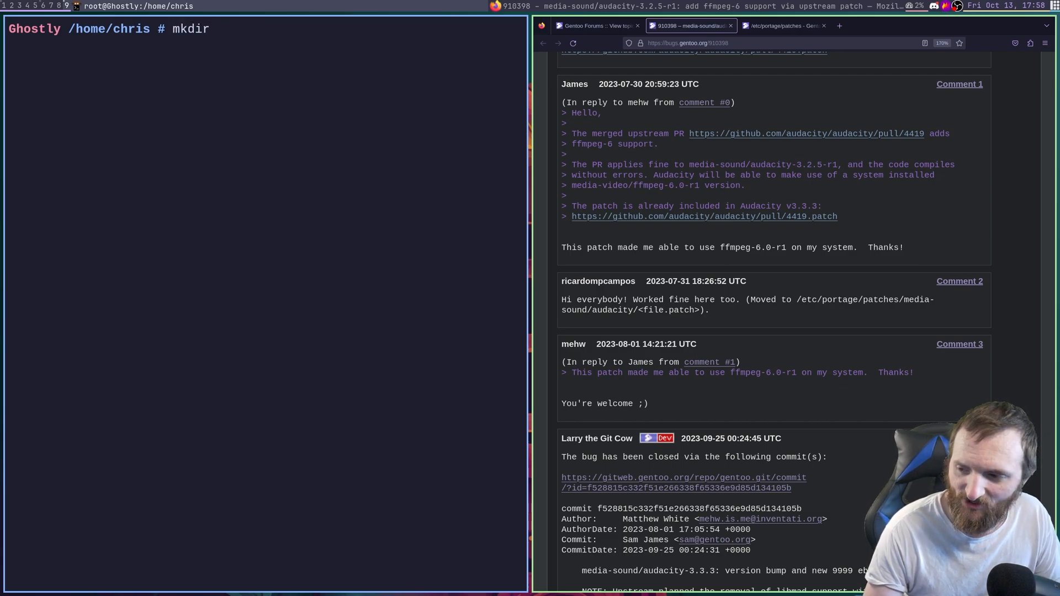
{"action": "type", "text": "/etc/"}
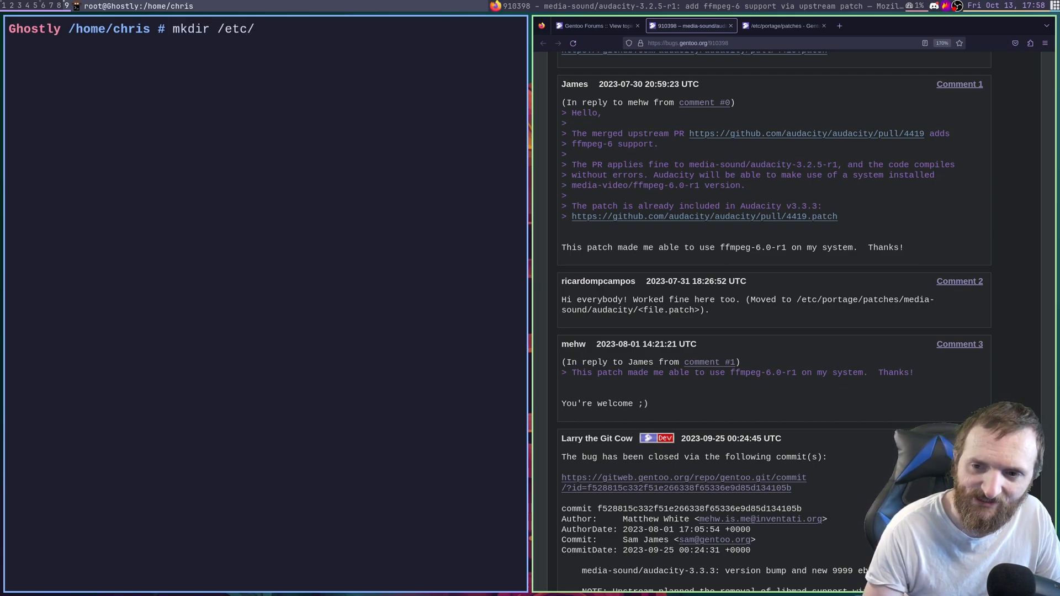
{"action": "type", "text": "portage/"}
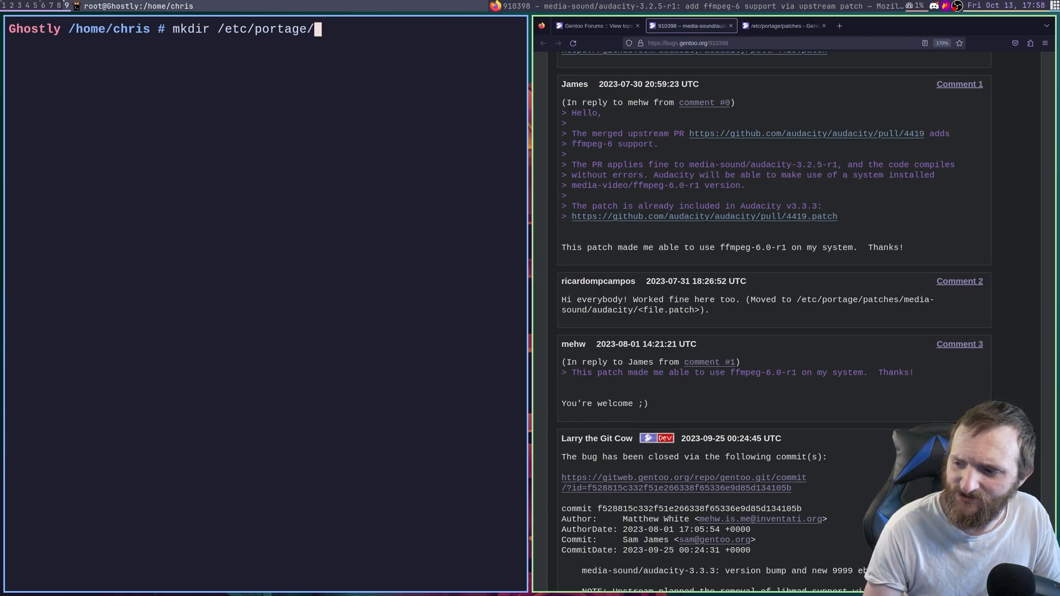
{"action": "type", "text": "patche"}
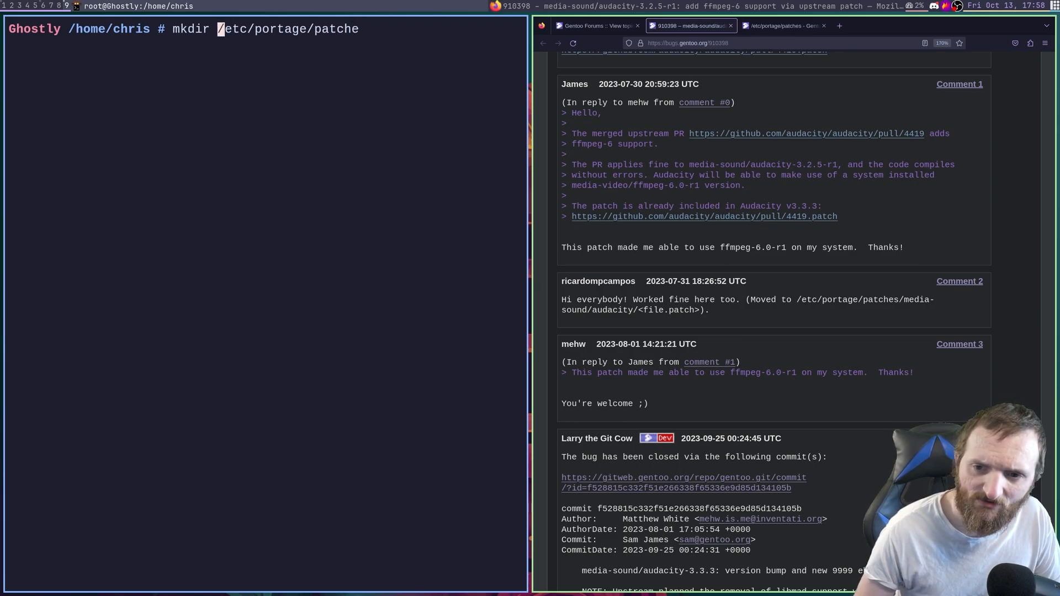
{"action": "type", "text": "-p"}
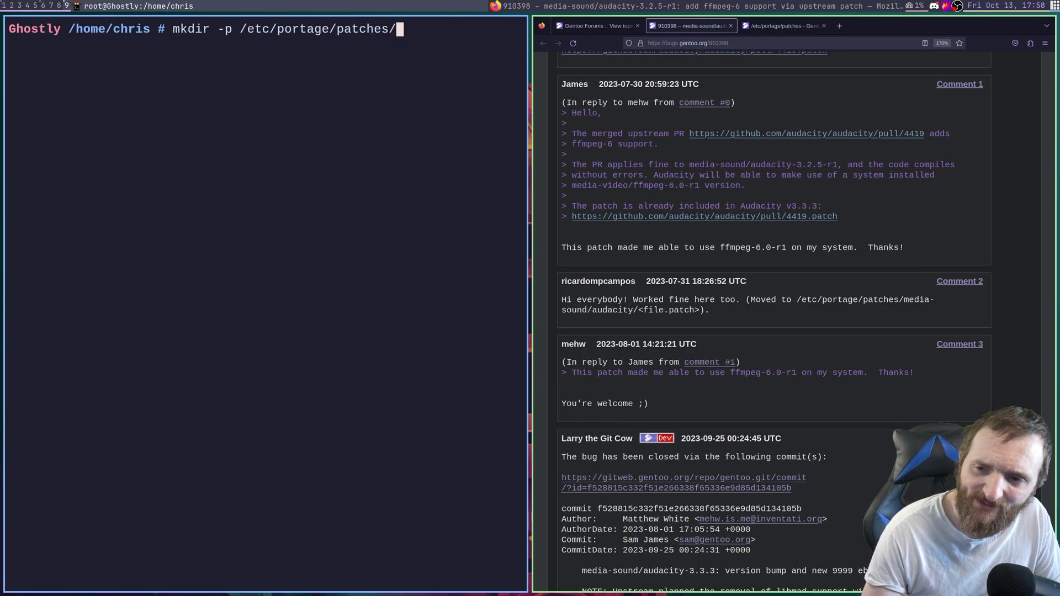
{"action": "type", "text": "media"}
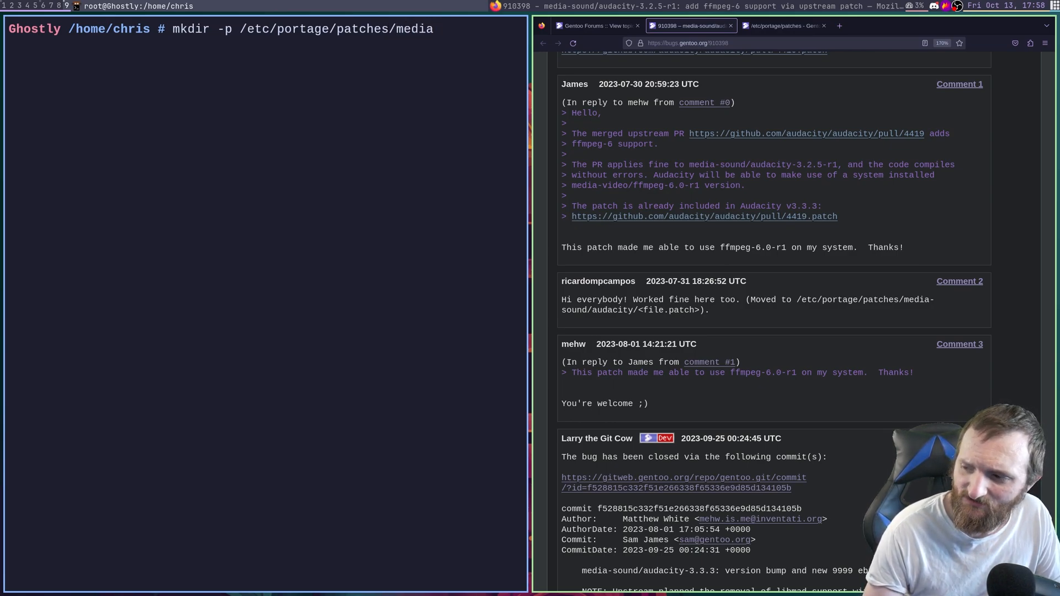
{"action": "type", "text": "-"}
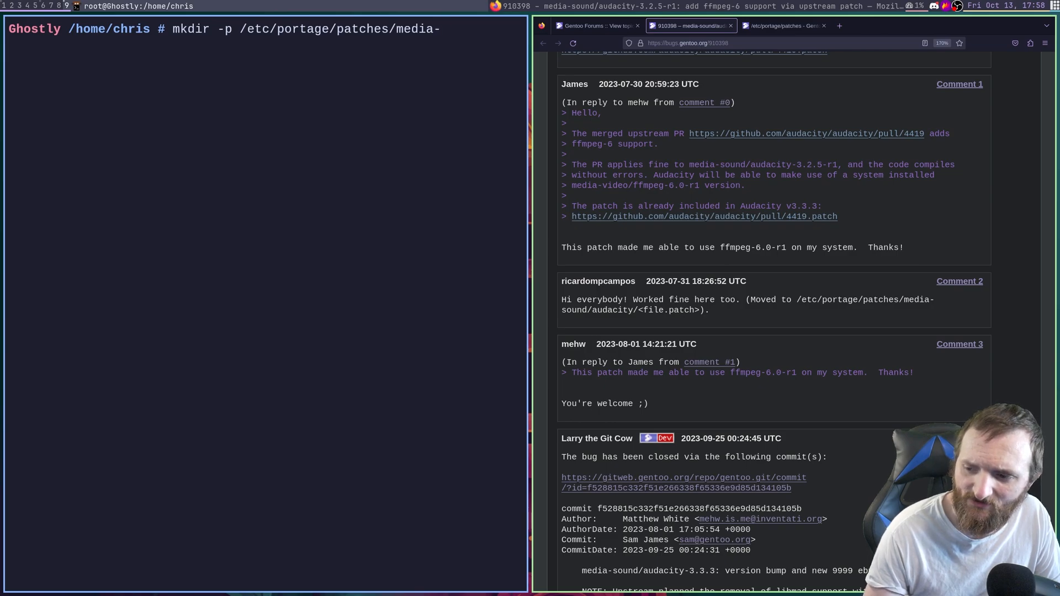
{"action": "type", "text": "sound/"}
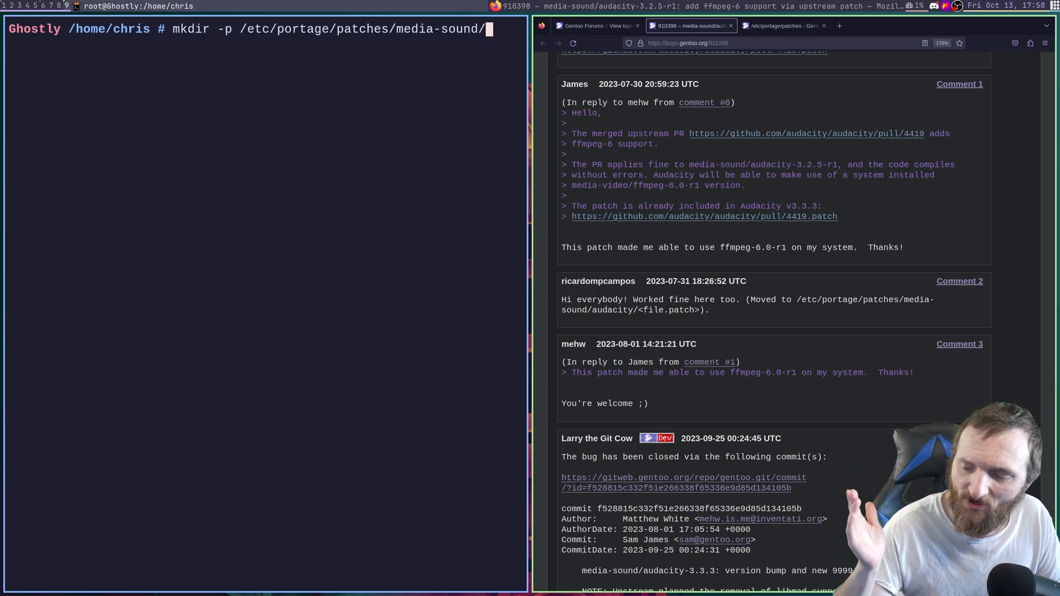
{"action": "type", "text": "aud"}
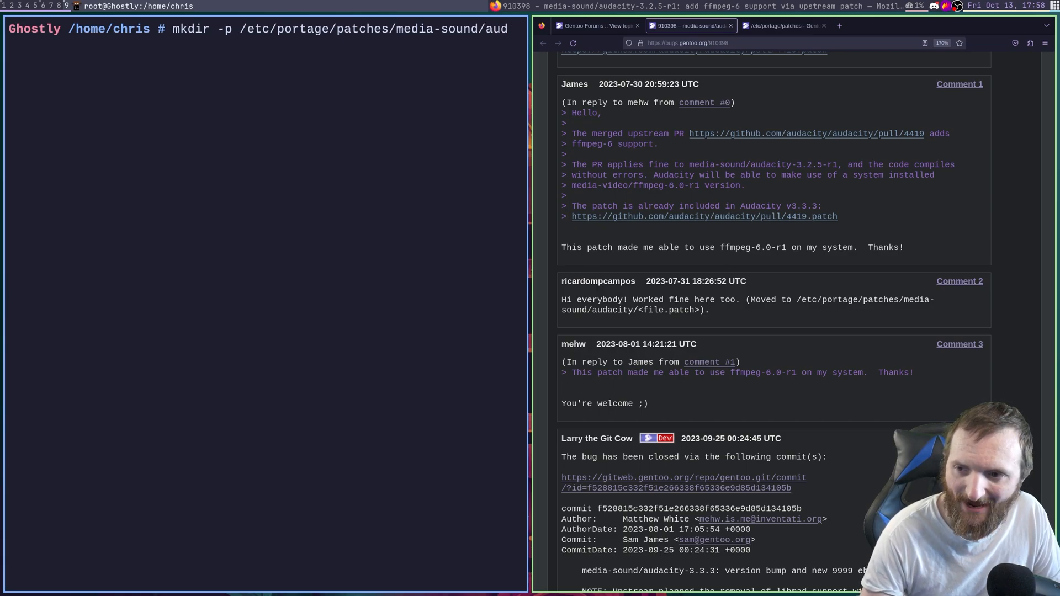
{"action": "type", "text": "a"}
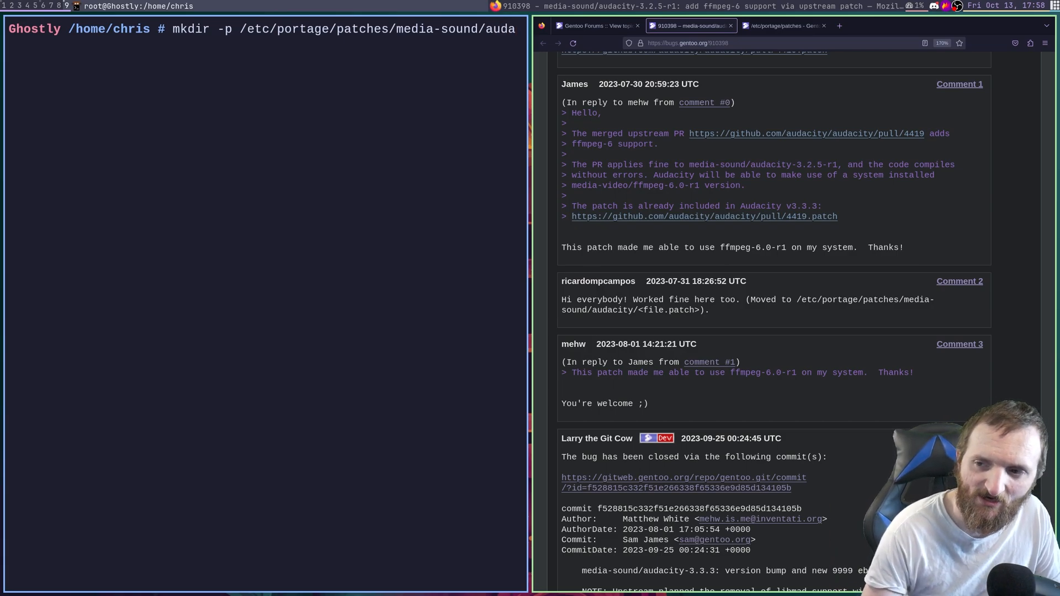
{"action": "type", "text": "ity"}
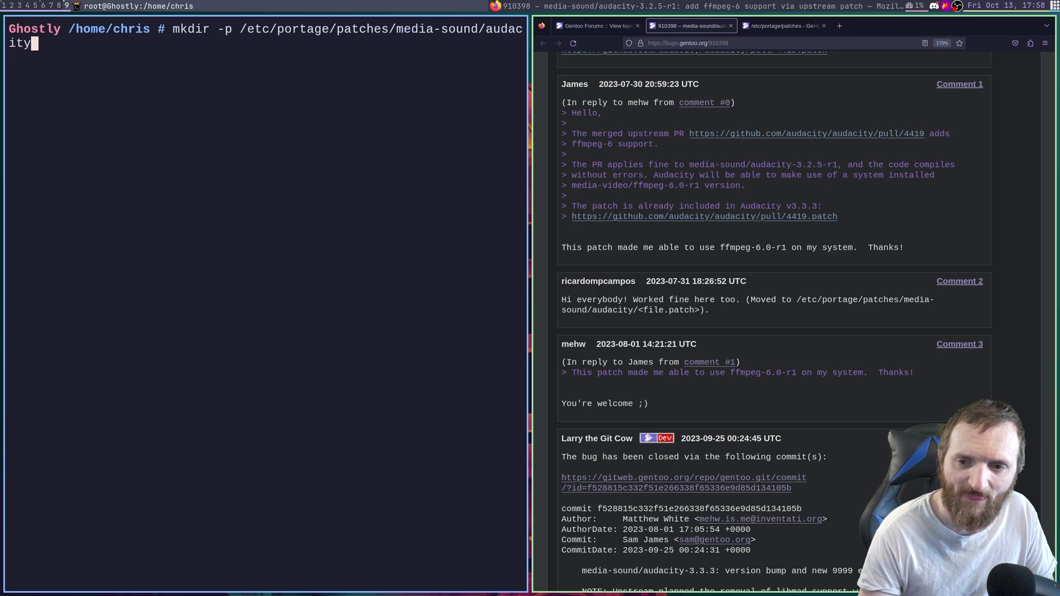
{"action": "type", "text": "cl"}
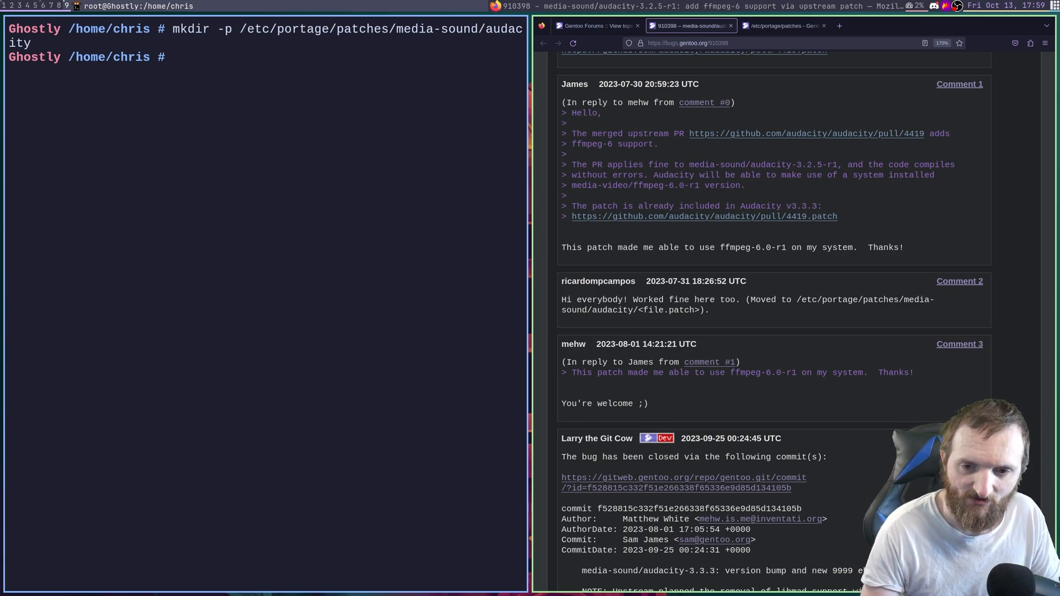
- Begin the mv command and download 4419.patch via Save Link As into Downloads
{"action": "type", "text": "mv"}
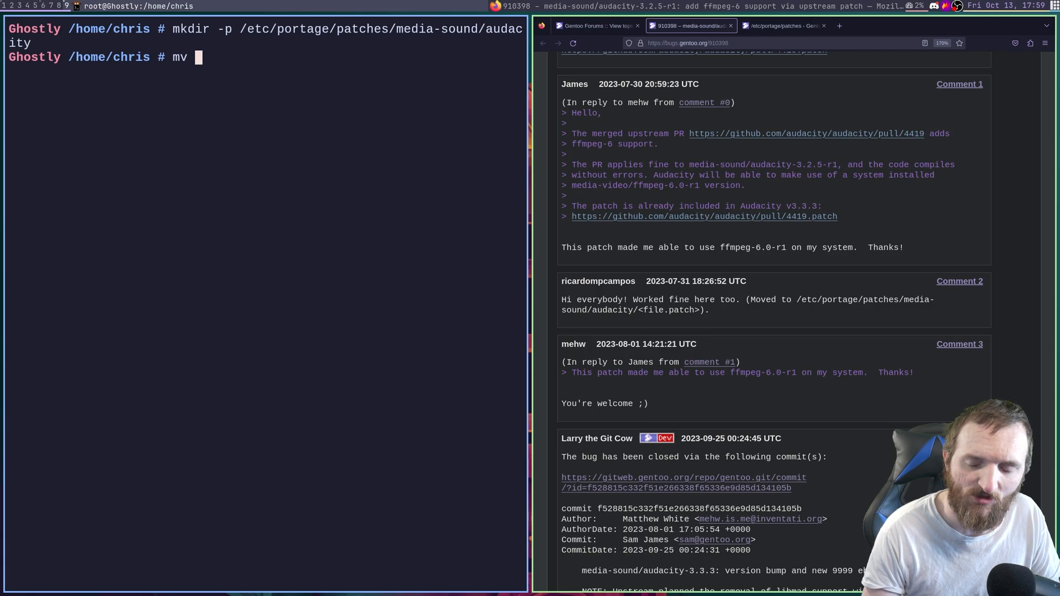
{"action": "type", "text": "/home/chris/Downloads/"}
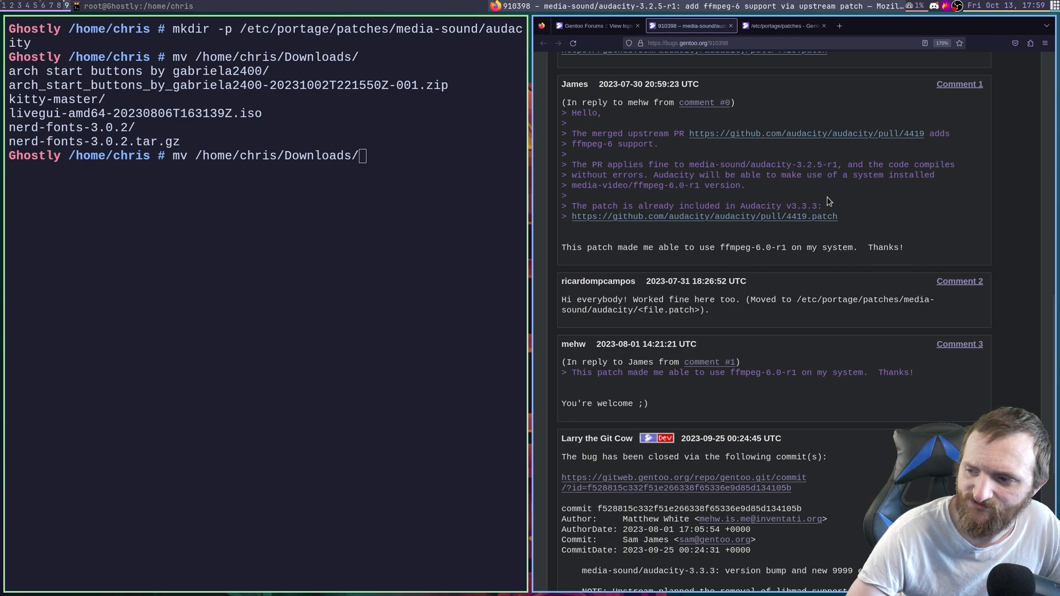
{"action": "right_click", "coordinate": [703, 217]}
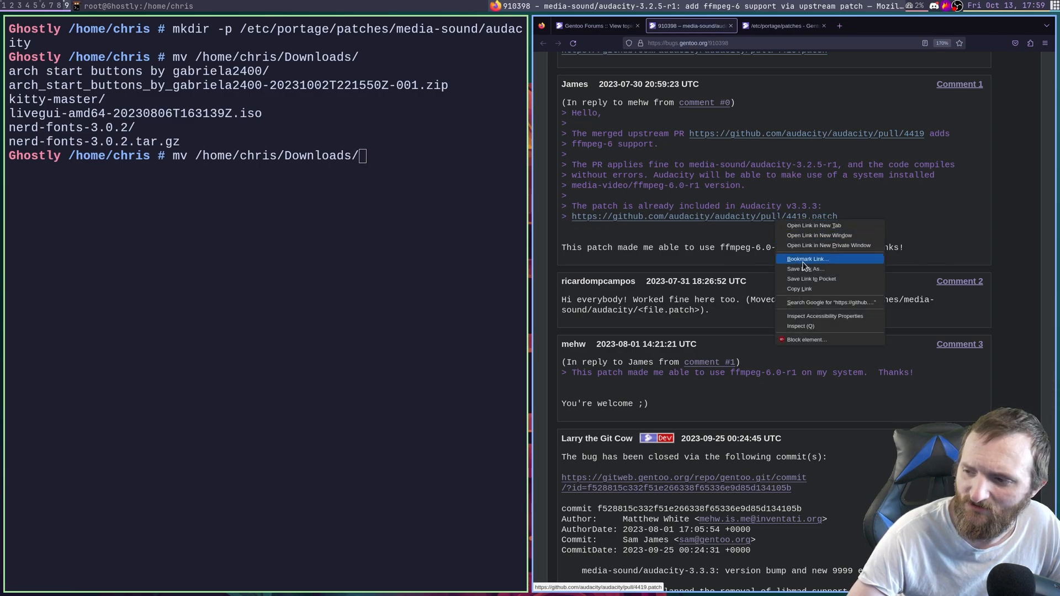
{"action": "left_click", "coordinate": [804, 269]}
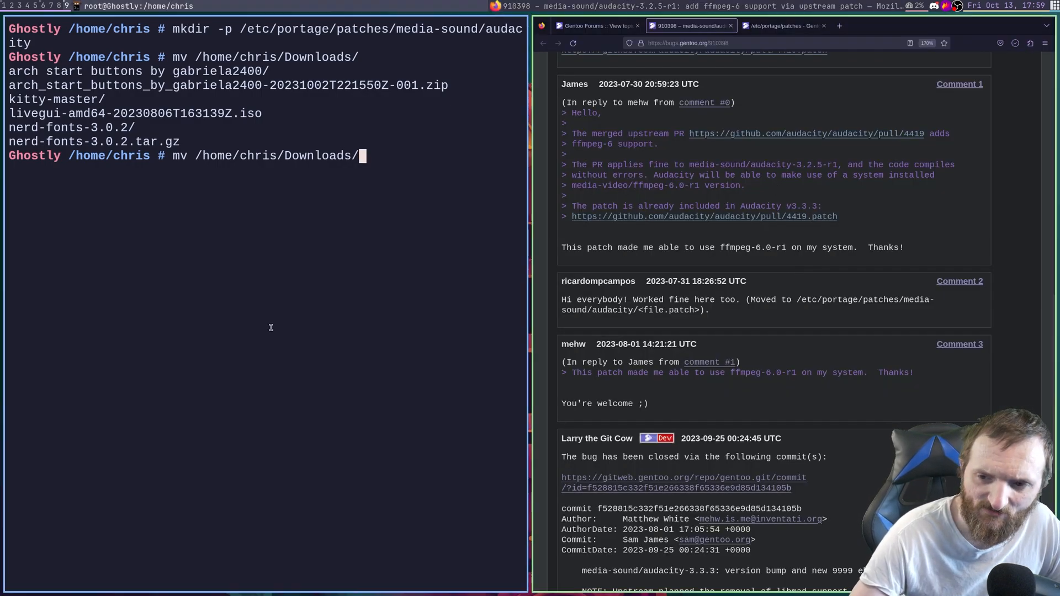
- Move ~/Downloads/4419.patch into /etc/portage/patches/media-sound/audacity/
{"action": "key", "text": "Return"}
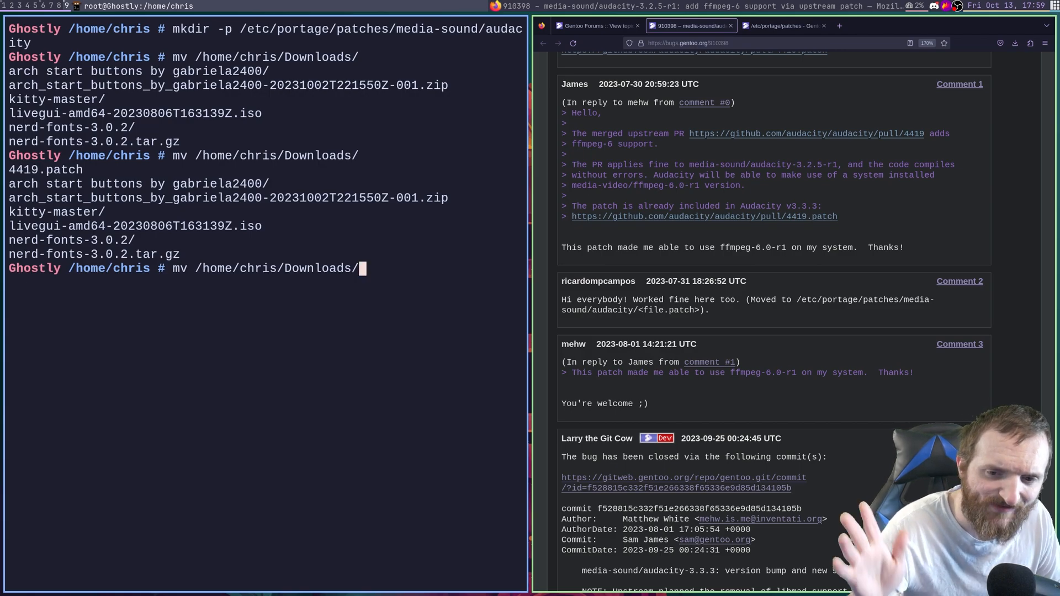
{"action": "type", "text": "4419.patch"}
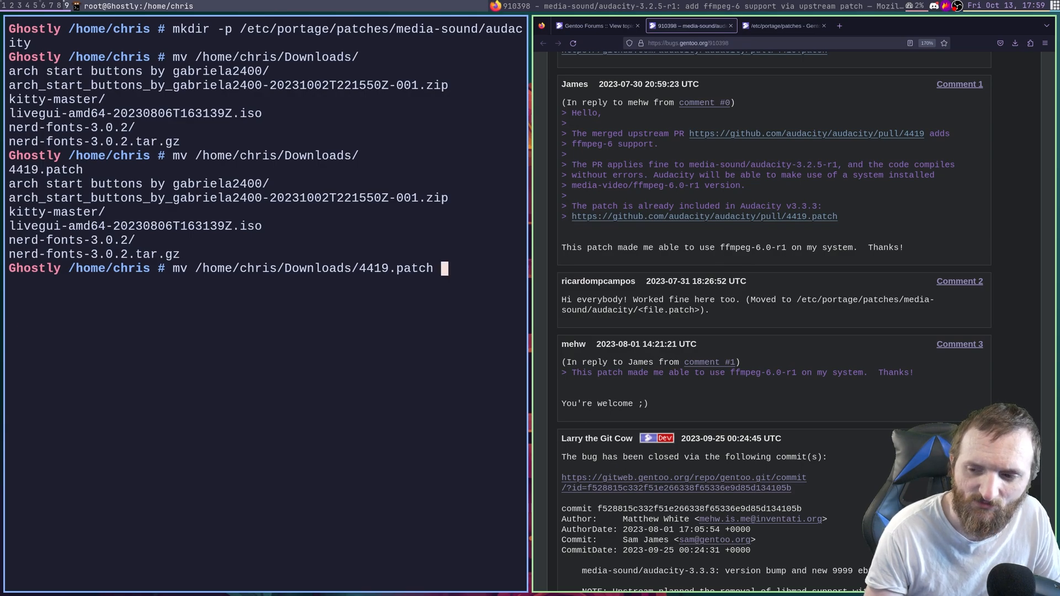
{"action": "type", "text": "/ee"}
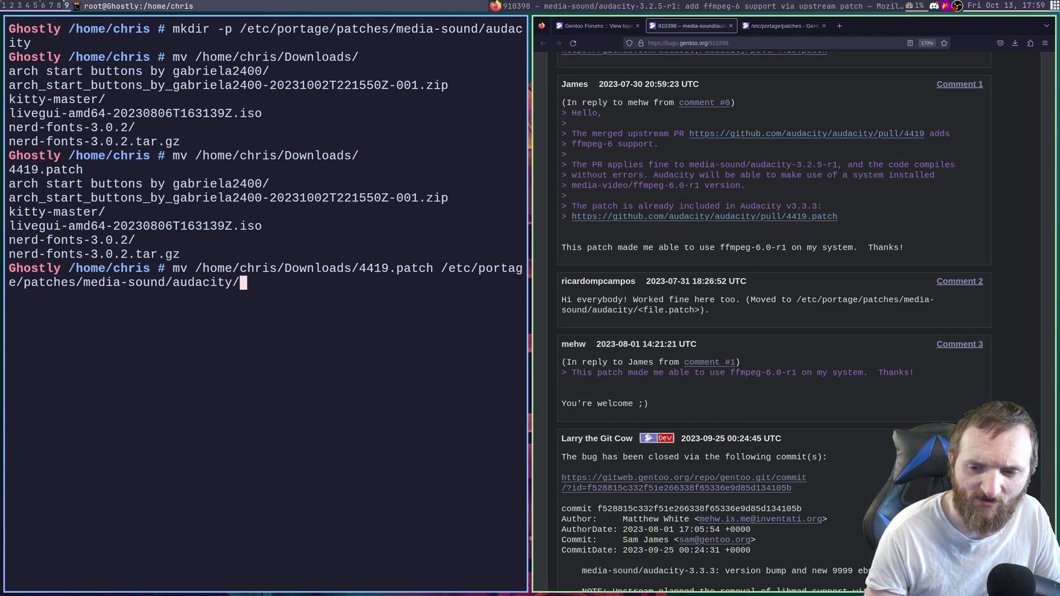
{"action": "key", "text": "Return"}
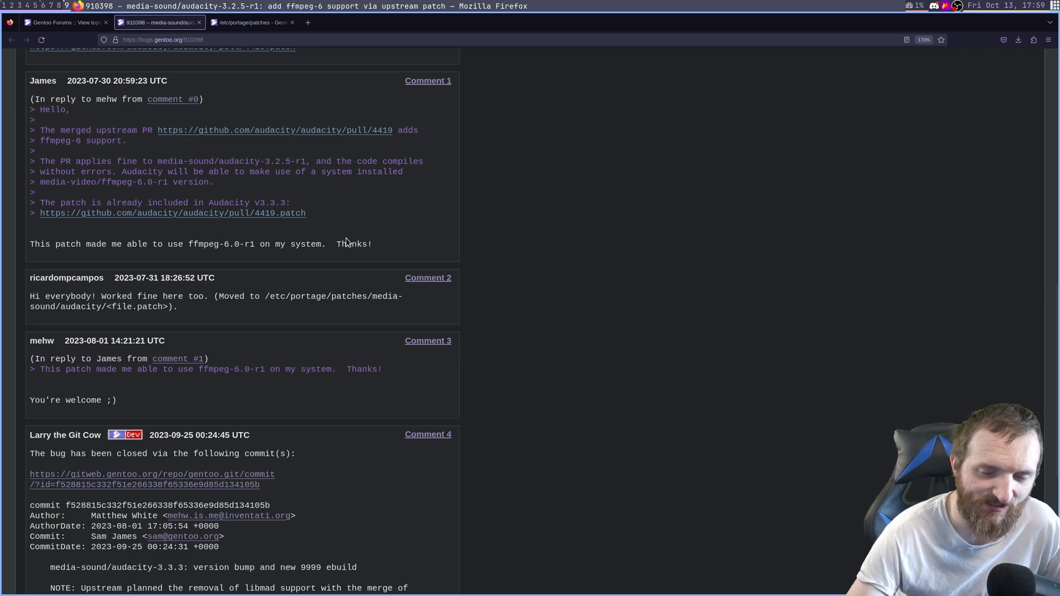
{"action": "mouse_move", "coordinate": [305, 19]}
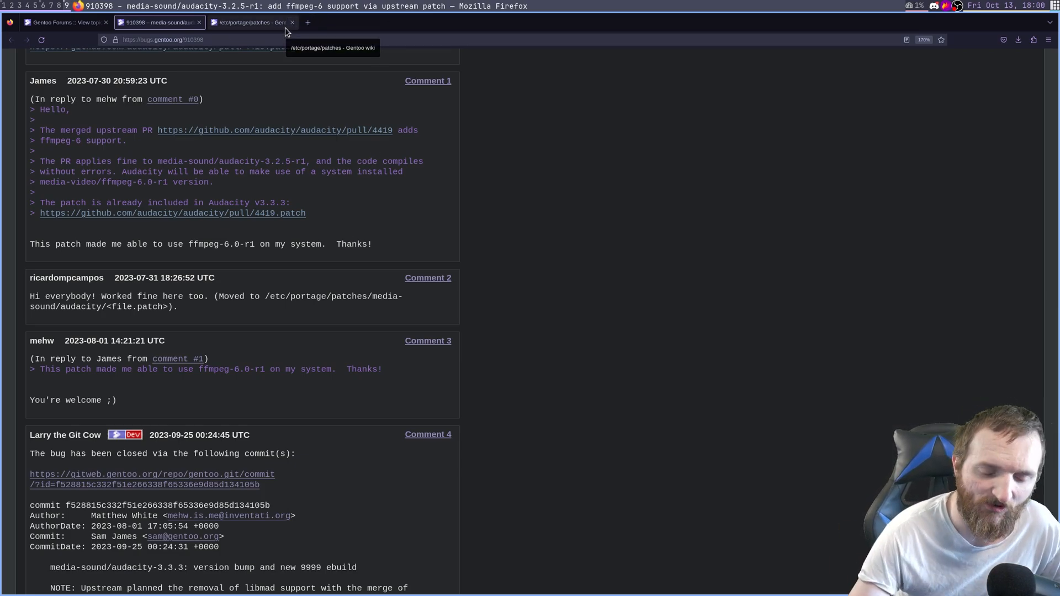
- Locate the wiki's ebuild clean prepare example and select the pcmanfm-1.2.5.ebuild name
{"action": "left_click", "coordinate": [252, 22]}
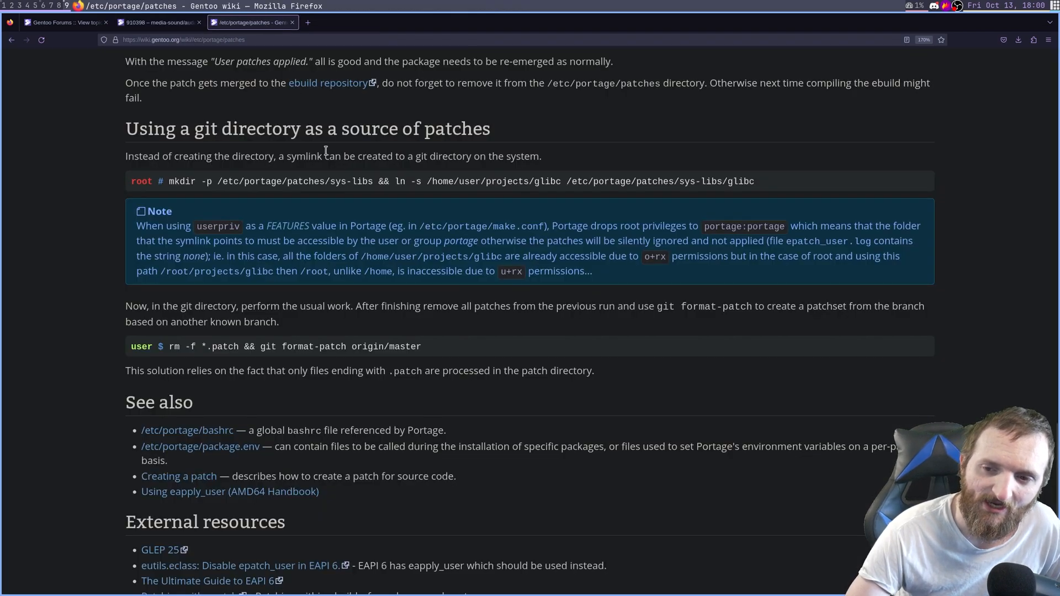
{"action": "scroll", "scroll_direction": "up", "scroll_amount": 3}
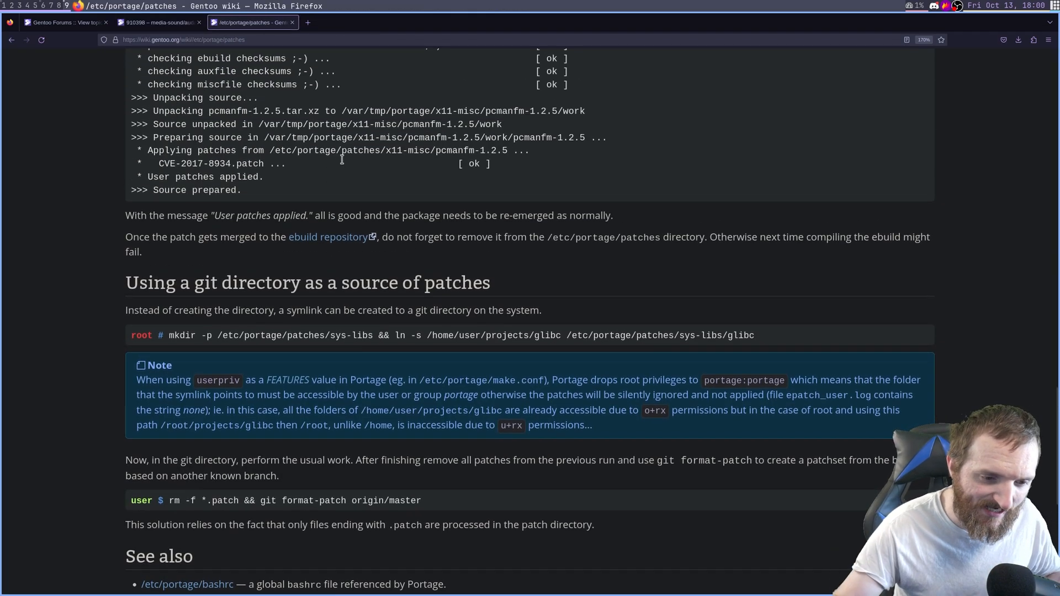
{"action": "scroll", "scroll_direction": "down", "scroll_amount": 3}
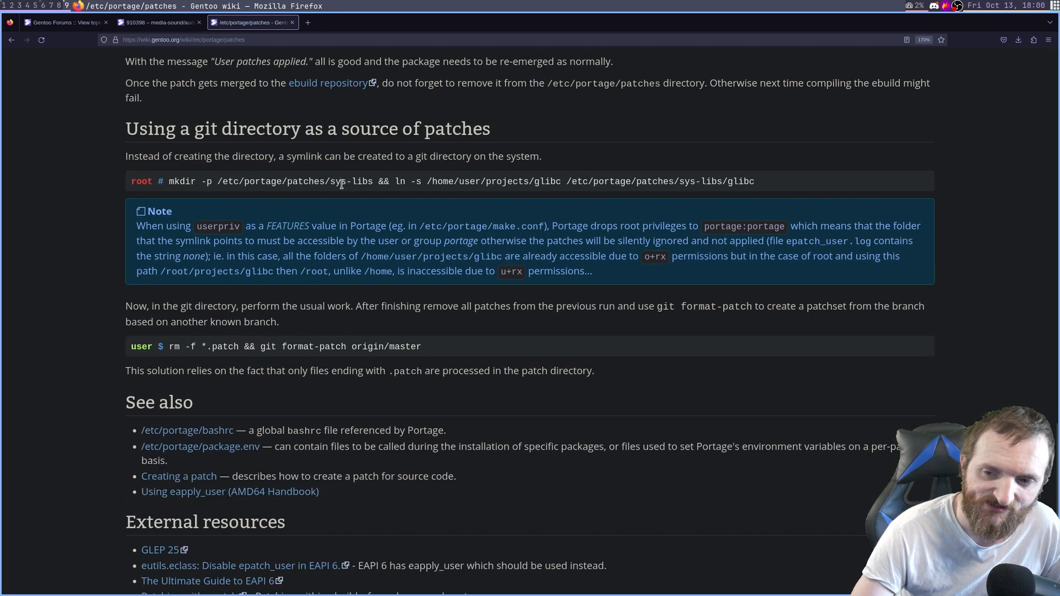
{"action": "mouse_move", "coordinate": [414, 242]}
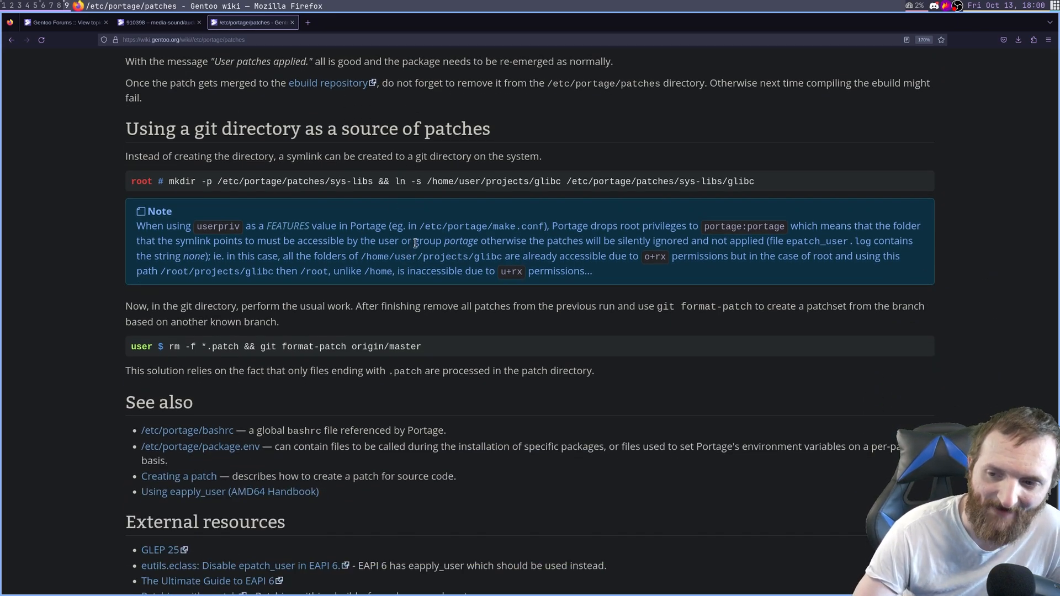
{"action": "scroll", "scroll_direction": "down", "scroll_amount": 3}
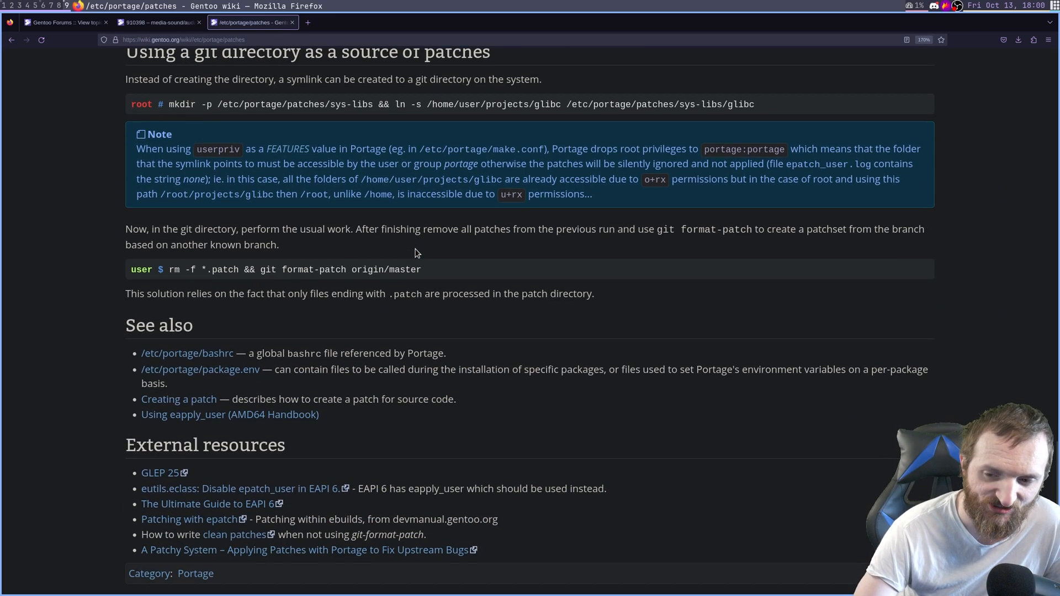
{"action": "scroll", "scroll_direction": "up", "scroll_amount": 3}
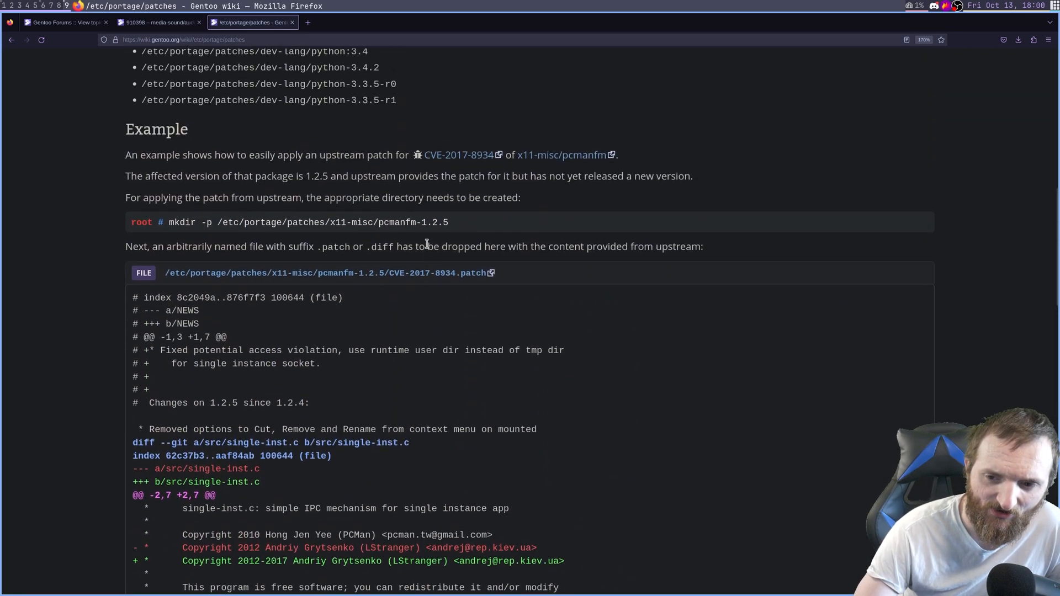
{"action": "mouse_move", "coordinate": [287, 284]}
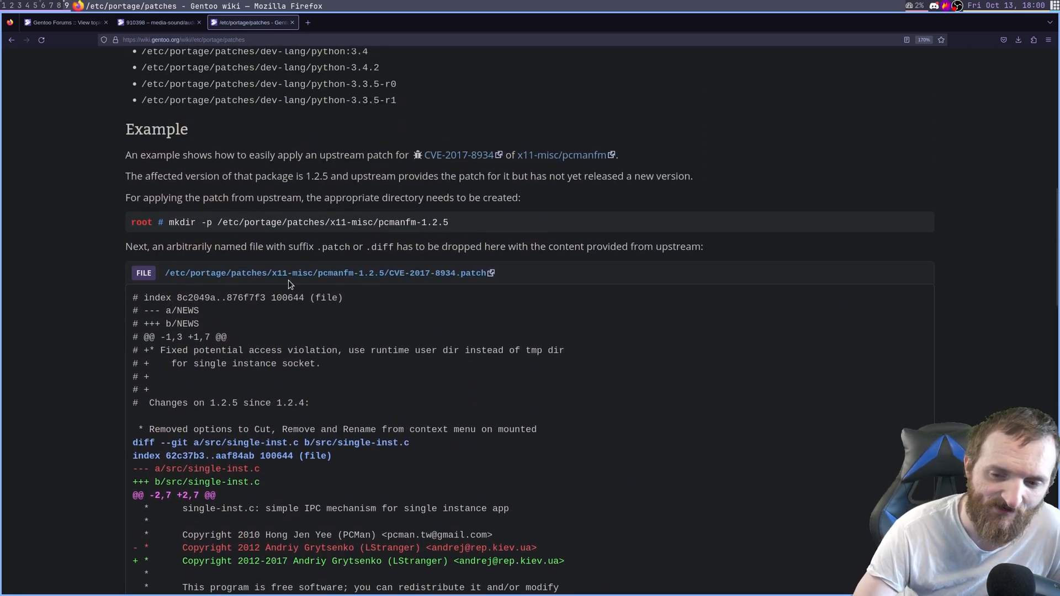
{"action": "mouse_move", "coordinate": [182, 221]}
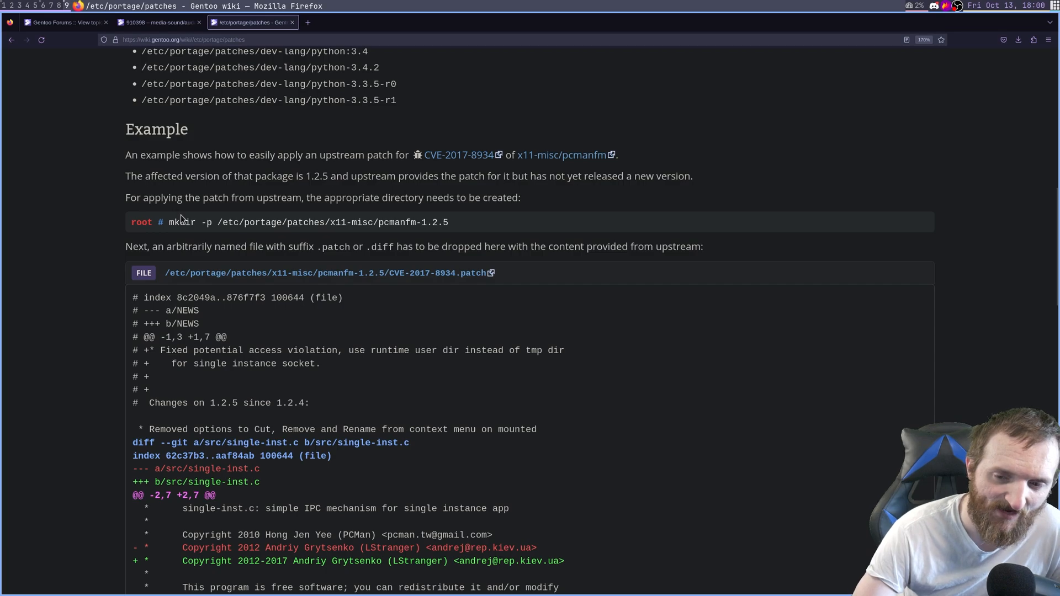
{"action": "mouse_move", "coordinate": [331, 302]}
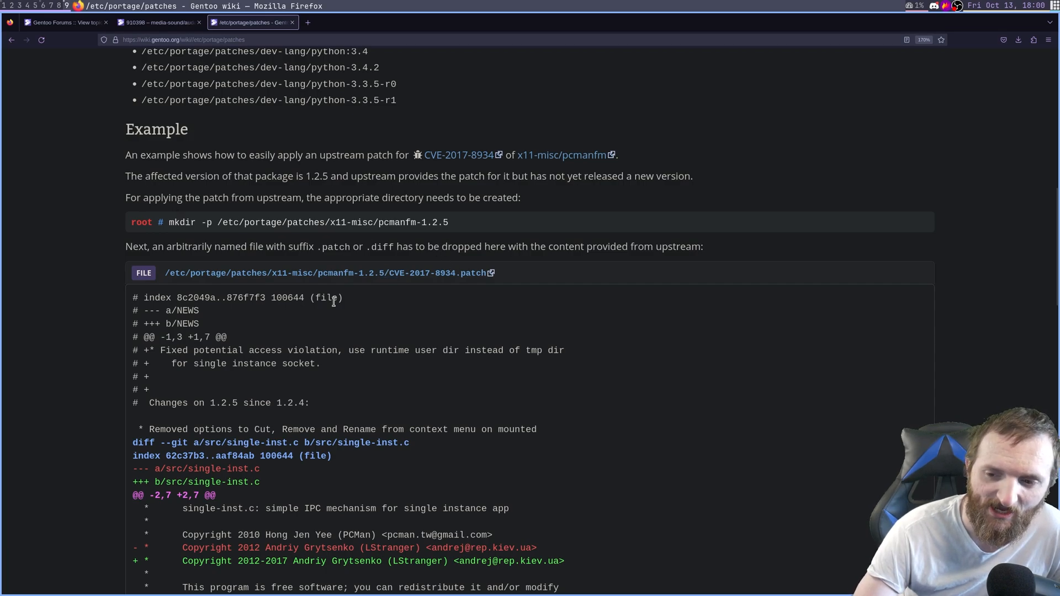
{"action": "scroll", "scroll_direction": "down", "scroll_amount": 3}
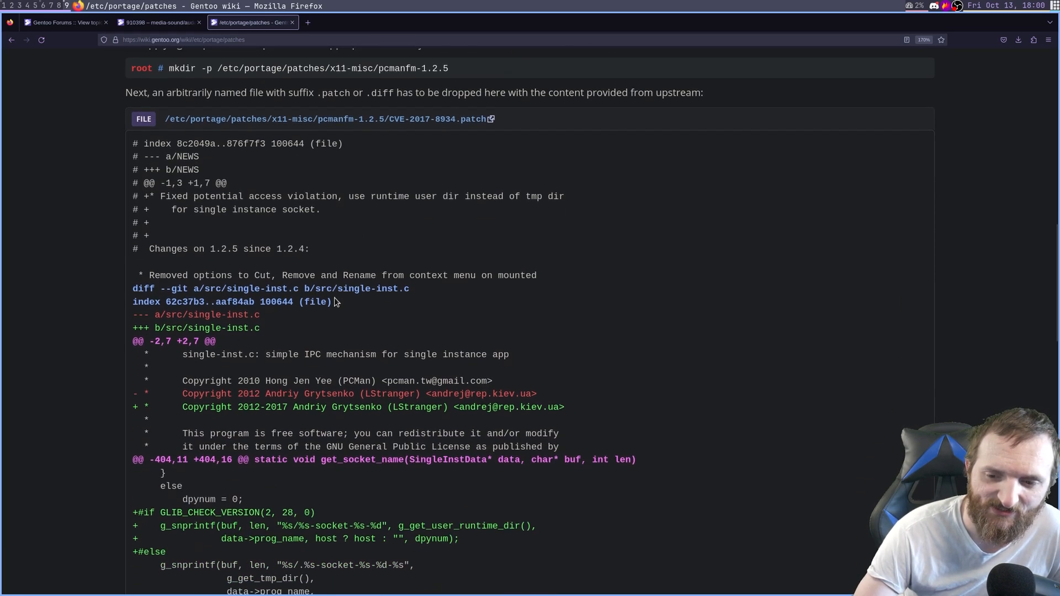
{"action": "scroll", "scroll_direction": "down", "scroll_amount": 3}
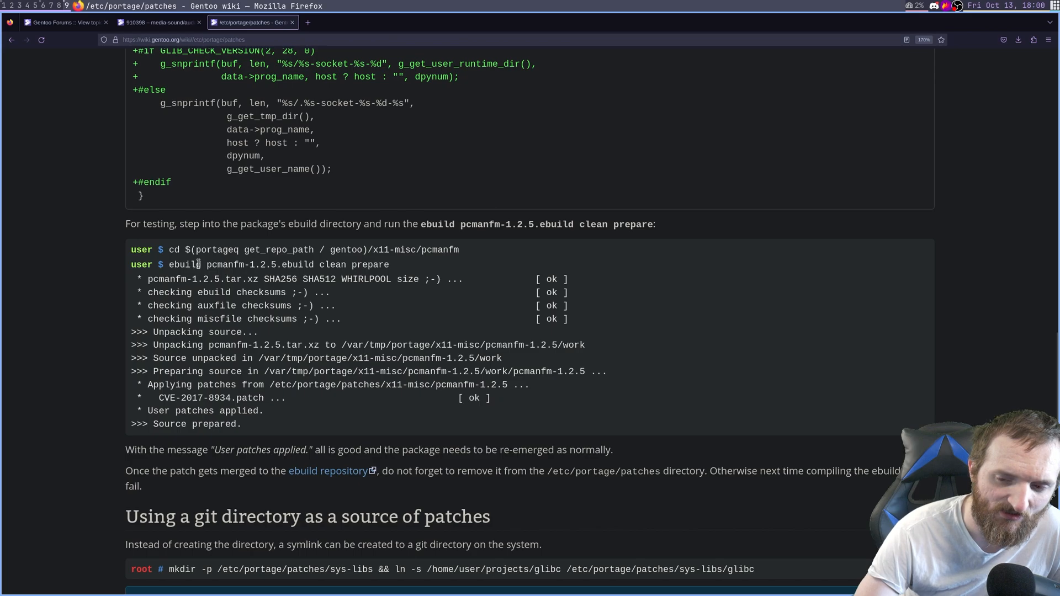
{"action": "double_click", "coordinate": [258, 264]}
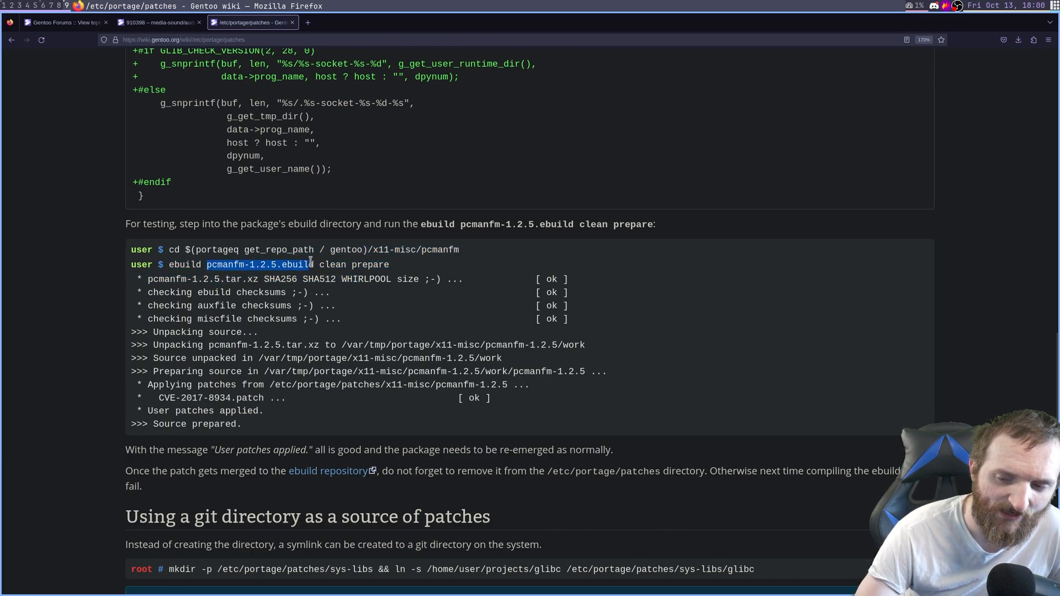
{"action": "mouse_move", "coordinate": [197, 239]}
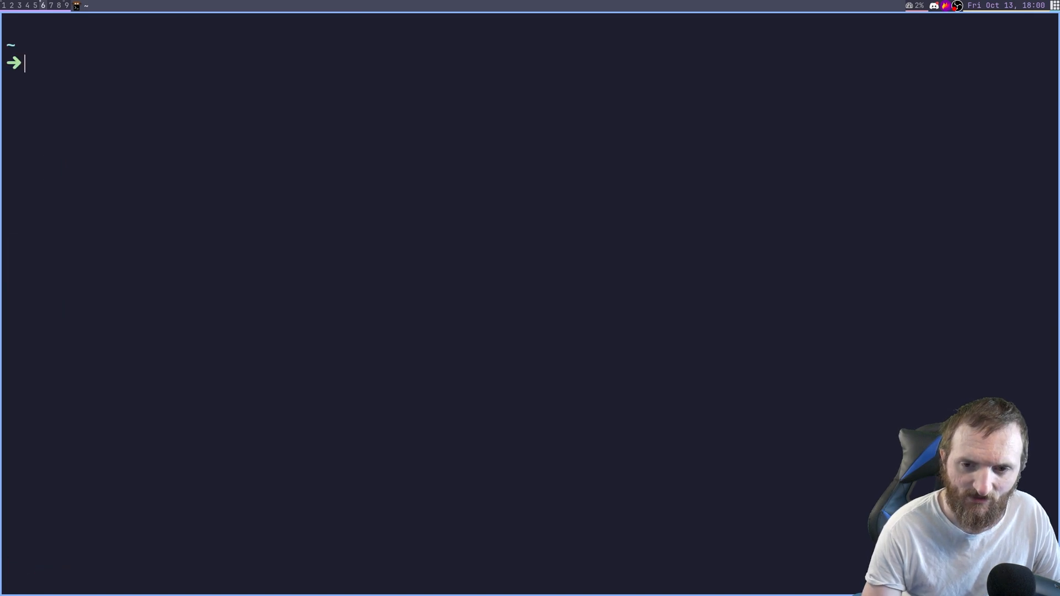
- Enter /var/db/repos/gentoo/media-sound/audacity and become root
{"action": "type", "text": "cd /var/db/repos/gentoo/media-sound/audacity/"}
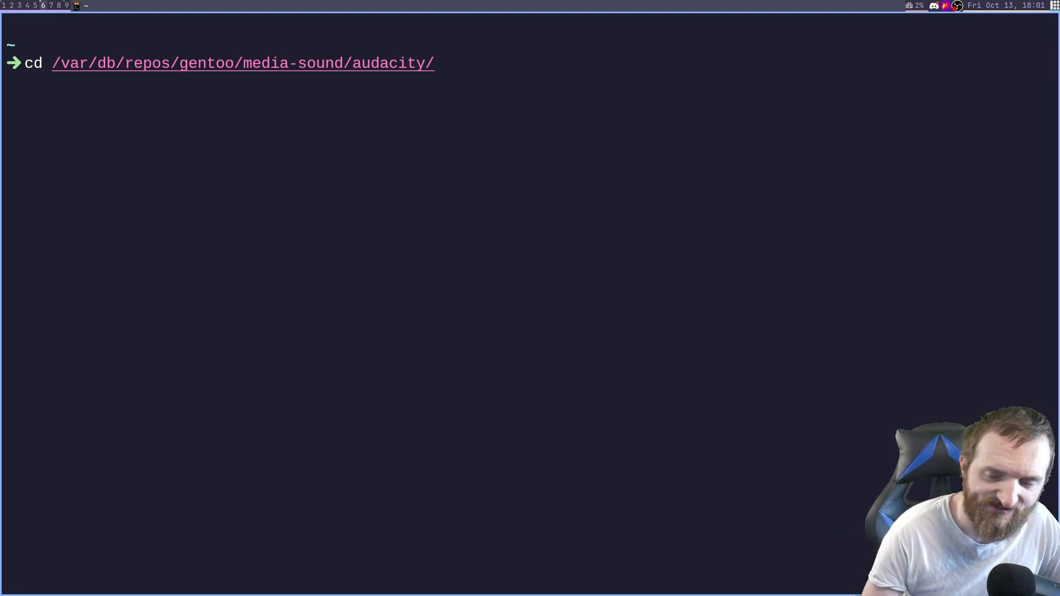
{"action": "key", "text": "Return"}
{"action": "type", "text": "ls"}
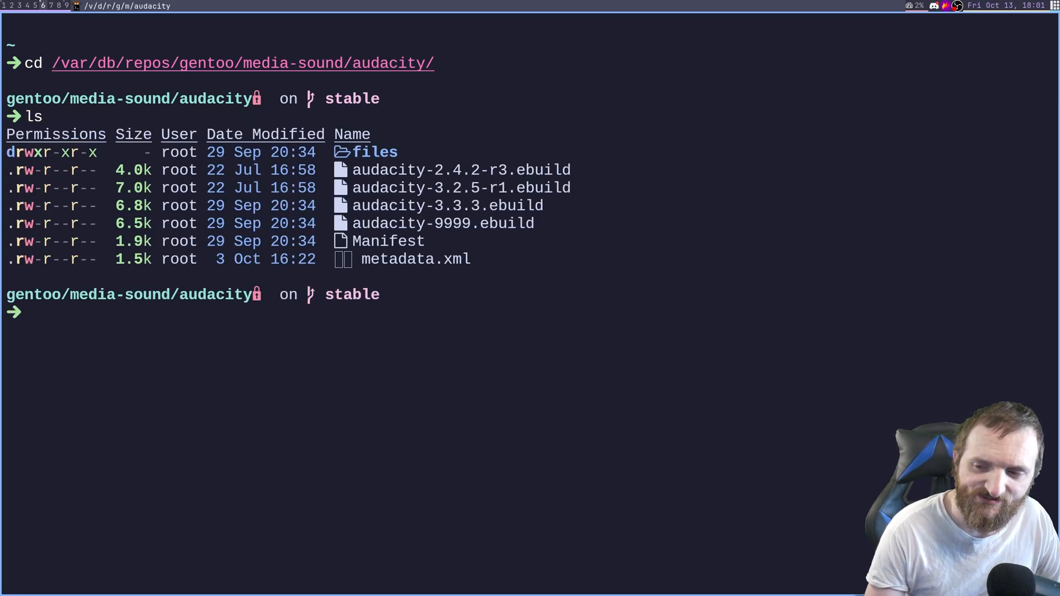
{"action": "type", "text": "ebrowse"}
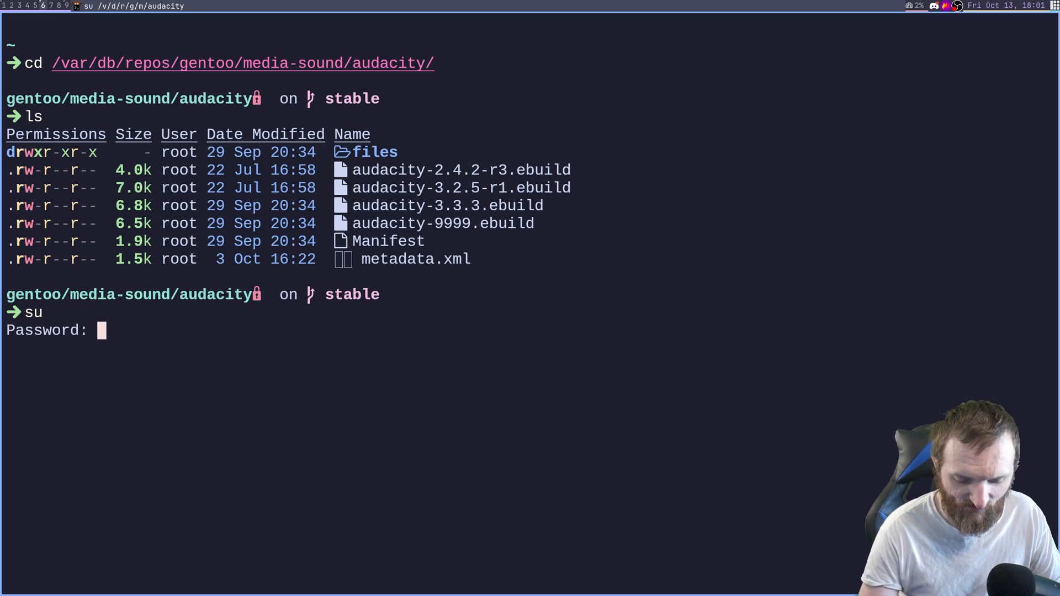
{"action": "key", "text": "Return"}
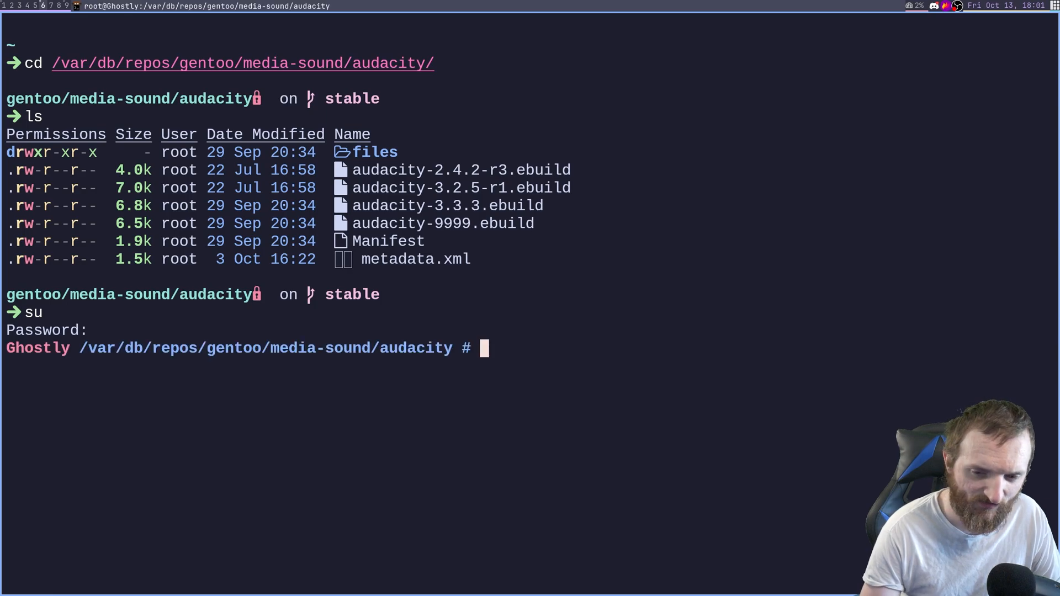
- Run 'ebuild audacity-3.2.5-r1.ebuild clean prepare' to apply the user patch
{"action": "type", "text": "ebuild"}
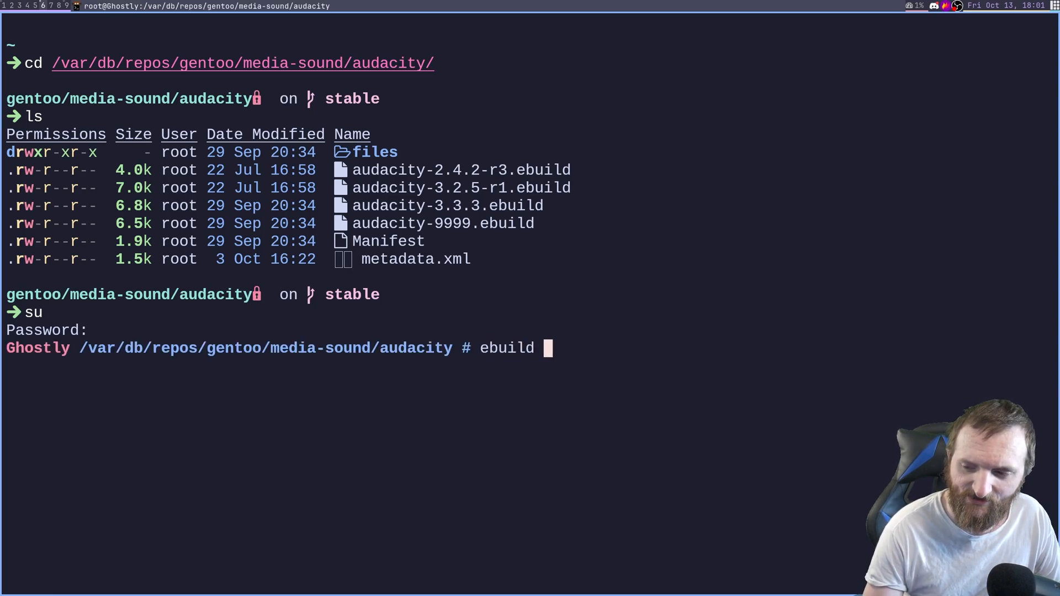
{"action": "type", "text": "clea"}
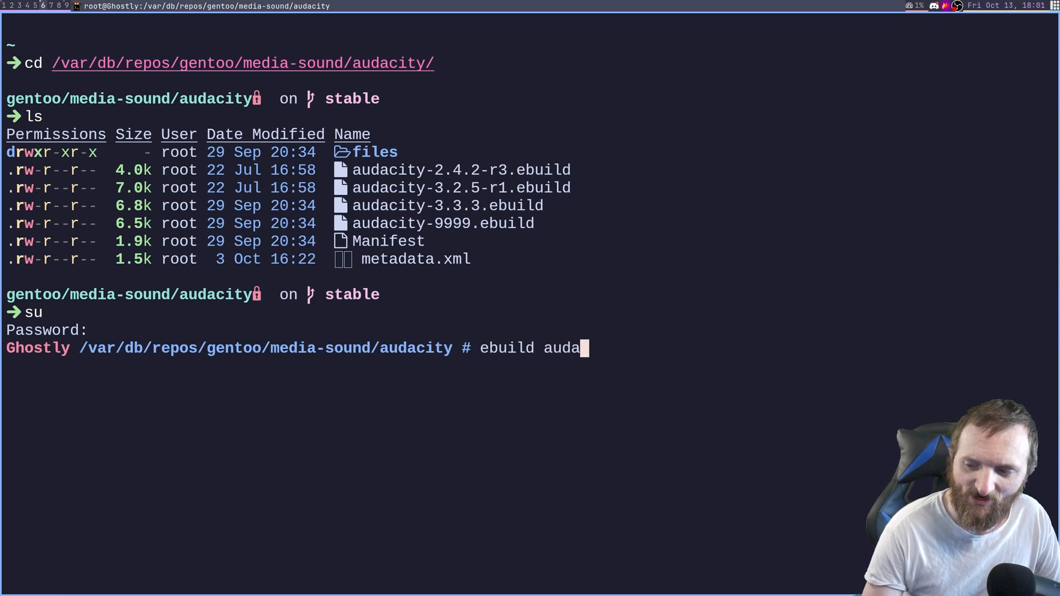
{"action": "type", "text": "city-3"}
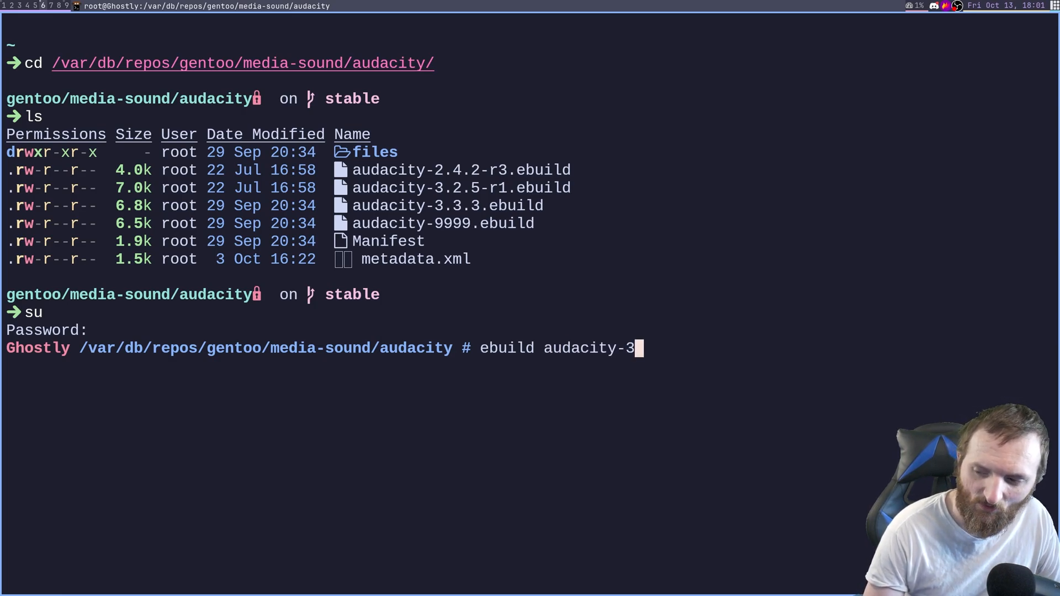
{"action": "type", "text": "."}
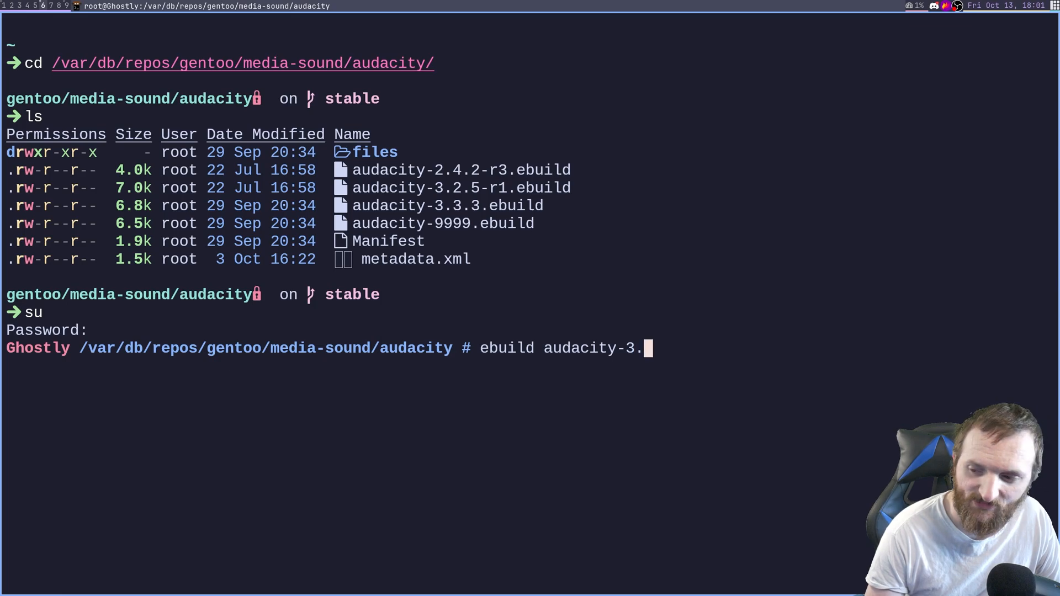
{"action": "type", "text": "2.5-r1.ebuild"}
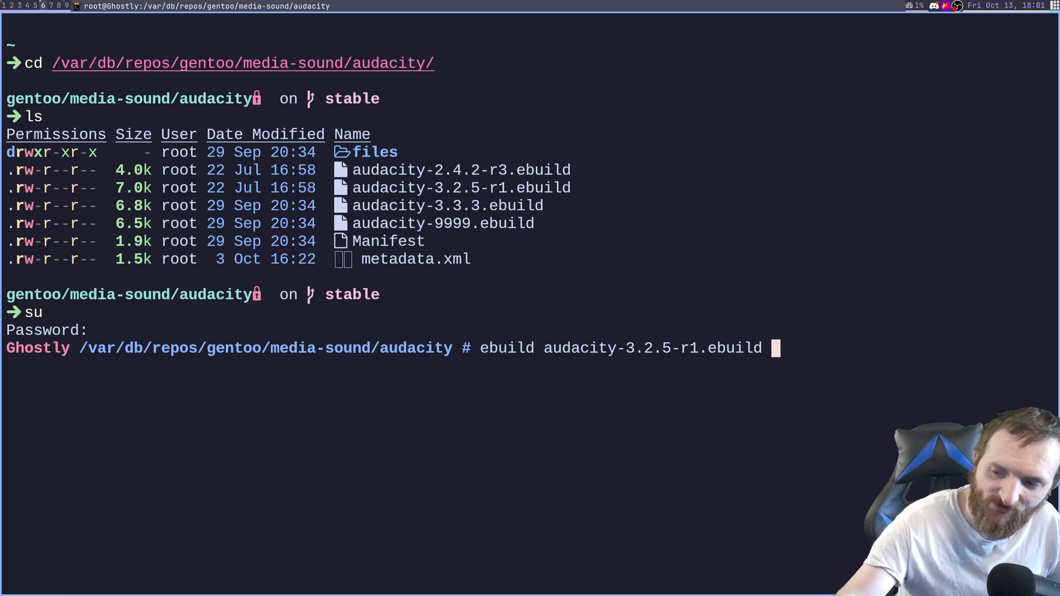
{"action": "type", "text": "cle"}
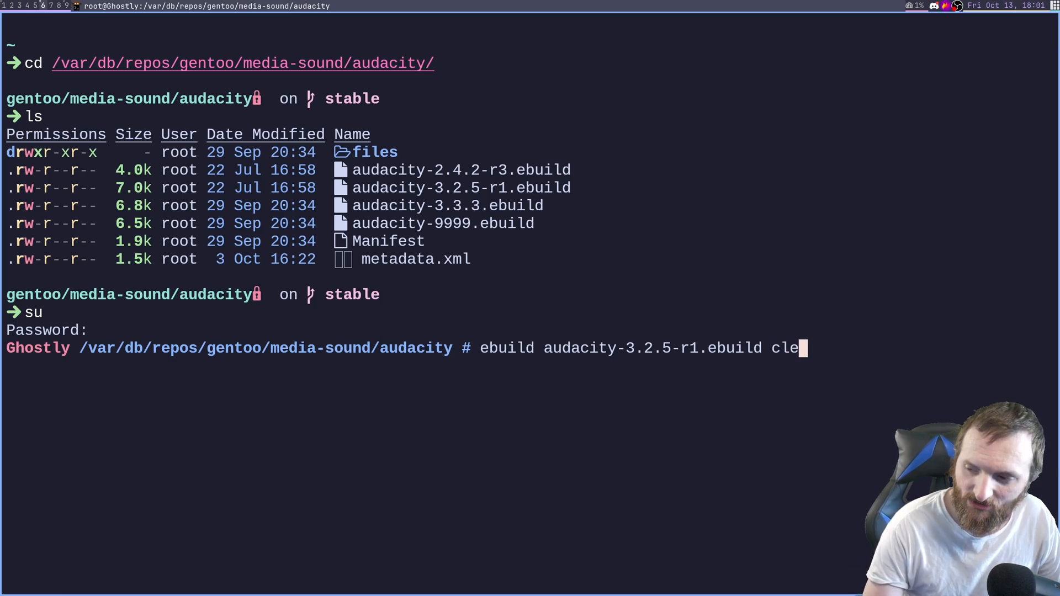
{"action": "type", "text": "an prepar"}
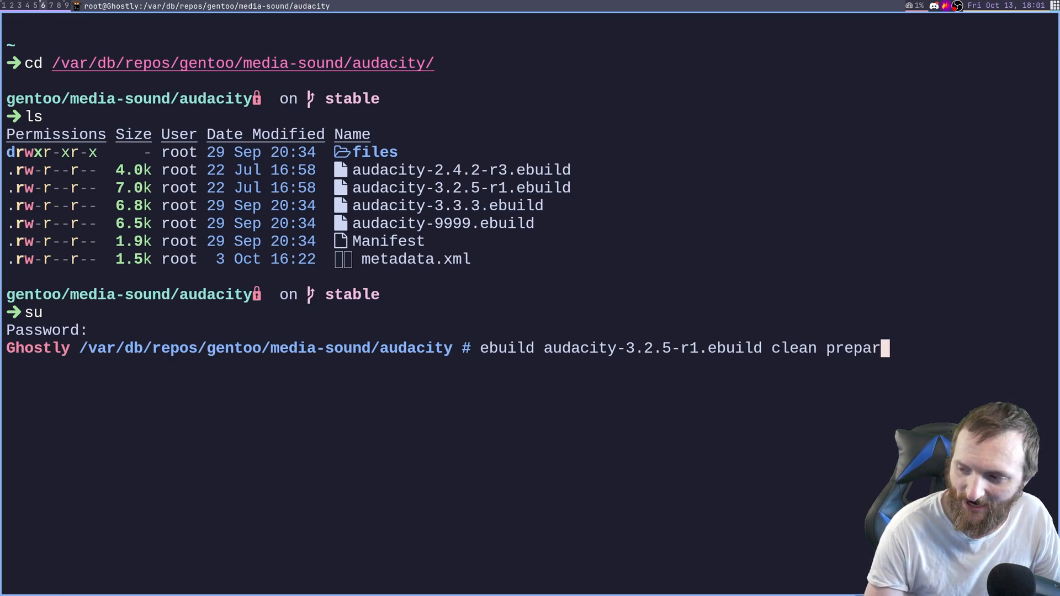
{"action": "type", "text": "e"}
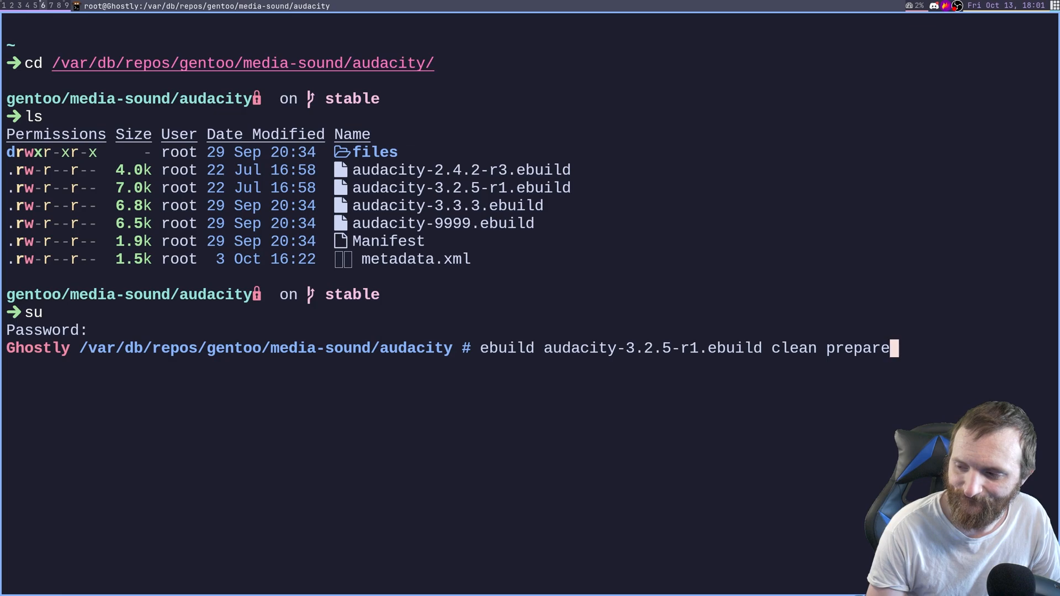
{"action": "key", "text": "Return"}
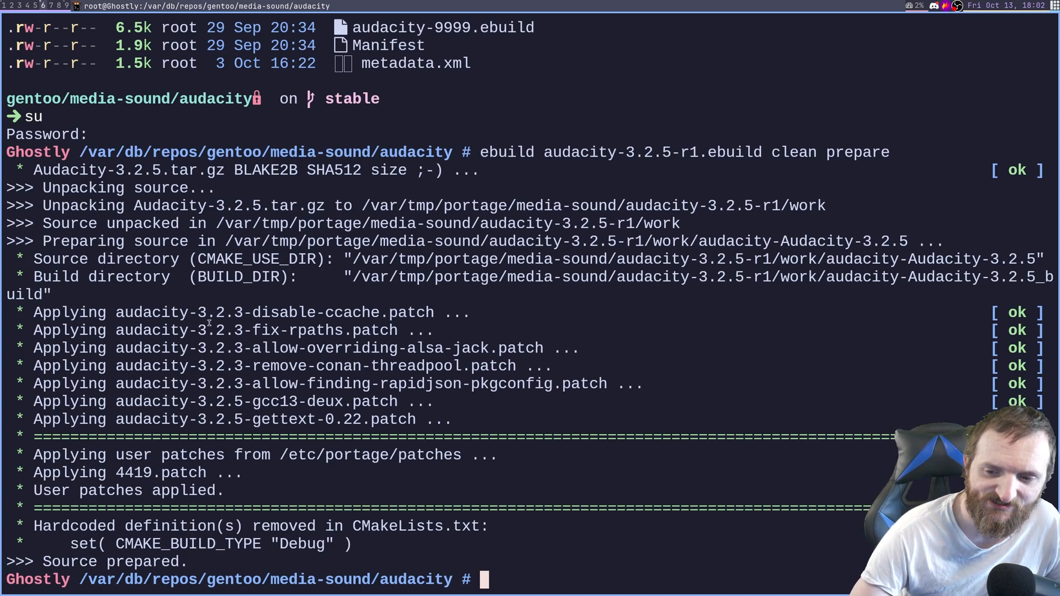
- Check the prepare output shows 4419.patch applied with [ ok ]
{"action": "double_click", "coordinate": [274, 312]}
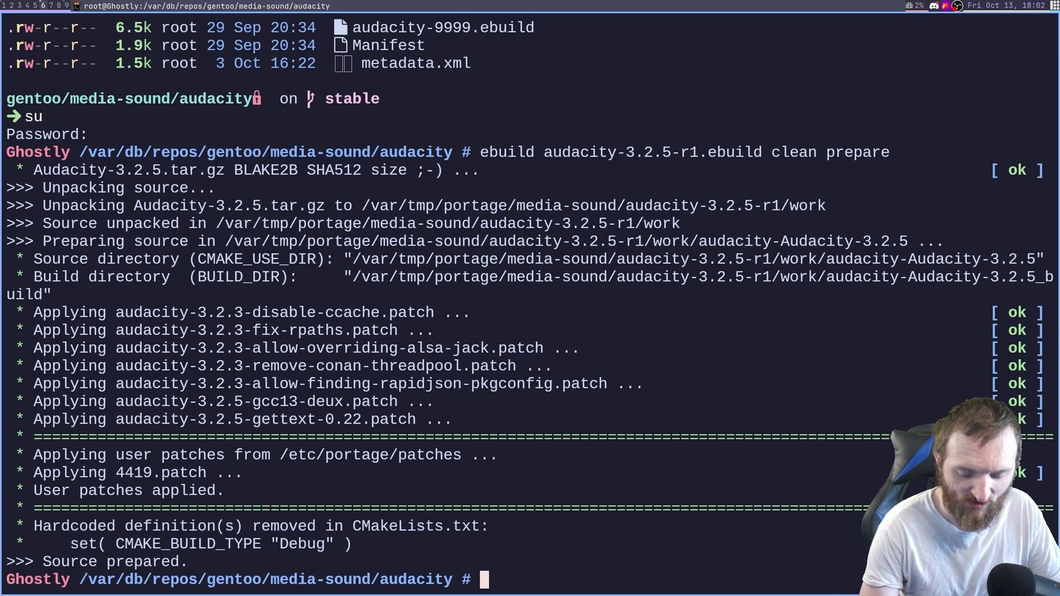
- Run 'emerge =audacity-3.2.5-r1' and answer yes to reinstall the patched package
{"action": "type", "text": "emerge ="}
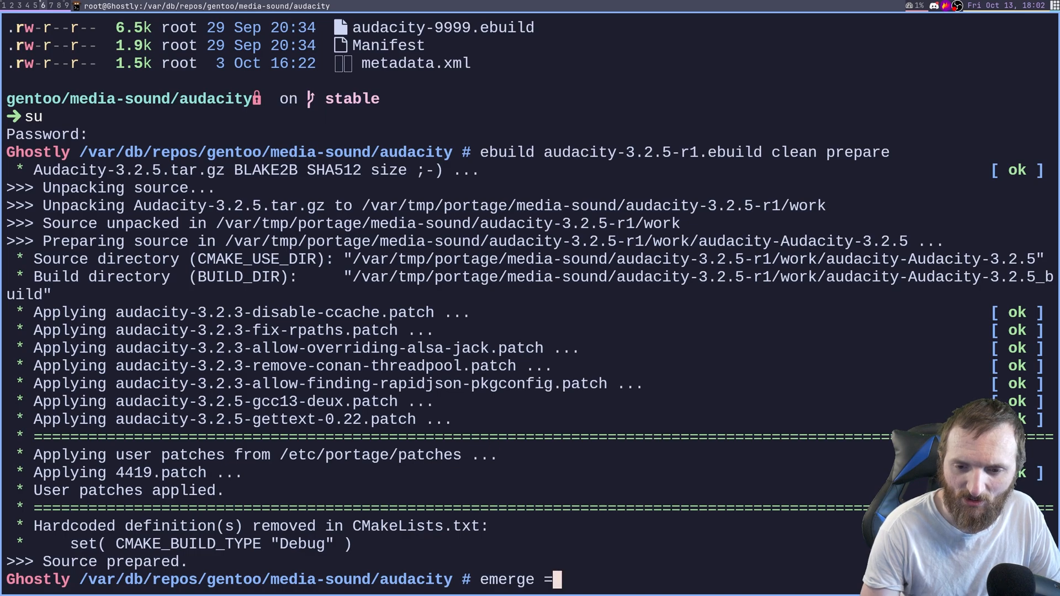
{"action": "type", "text": "audacity-3"}
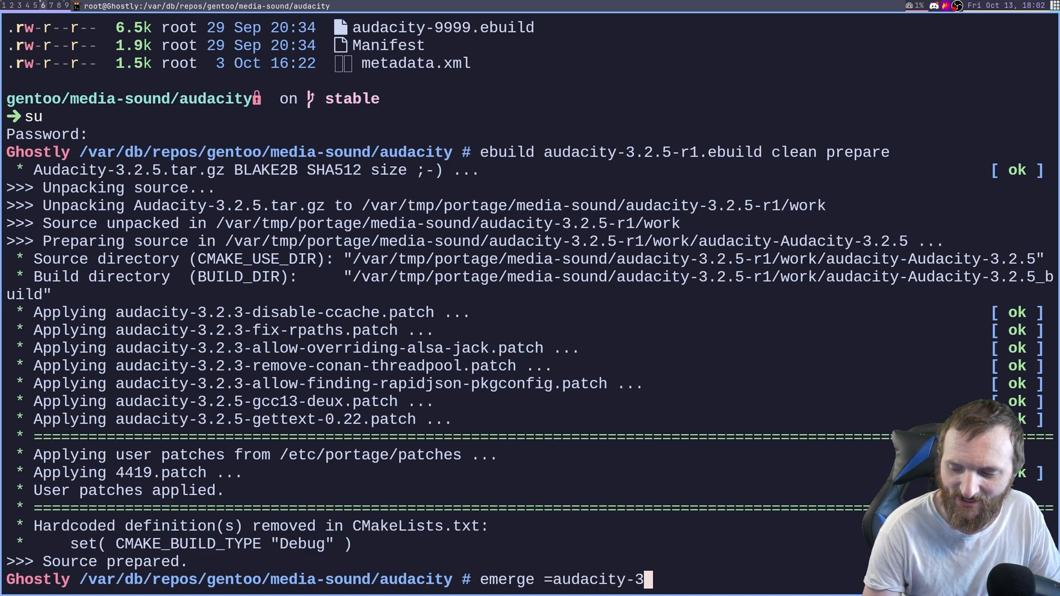
{"action": "type", "text": ".2.5-r1.ebuild"}
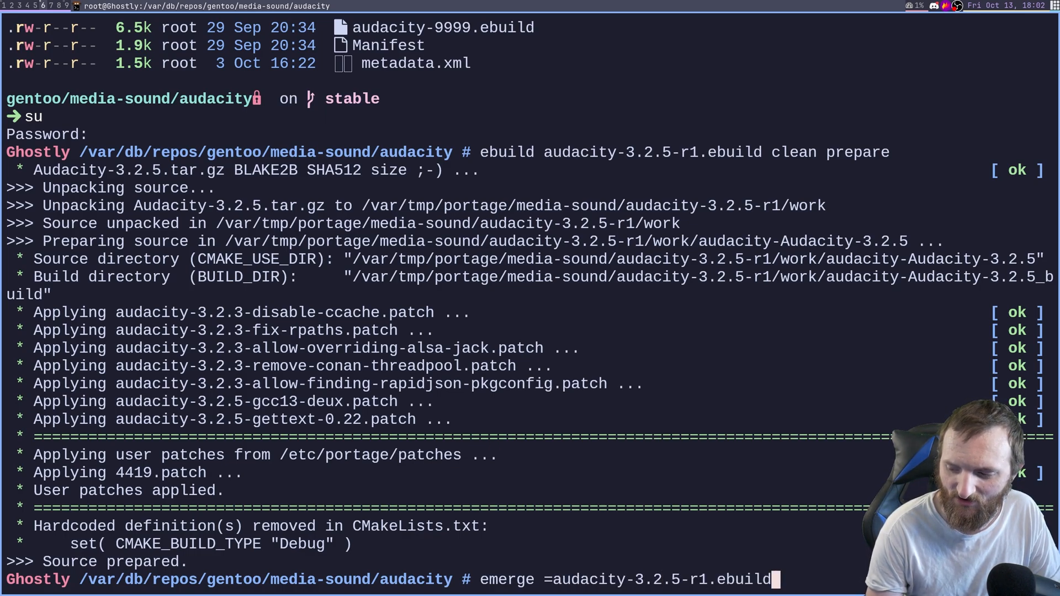
{"action": "key", "text": "Return"}
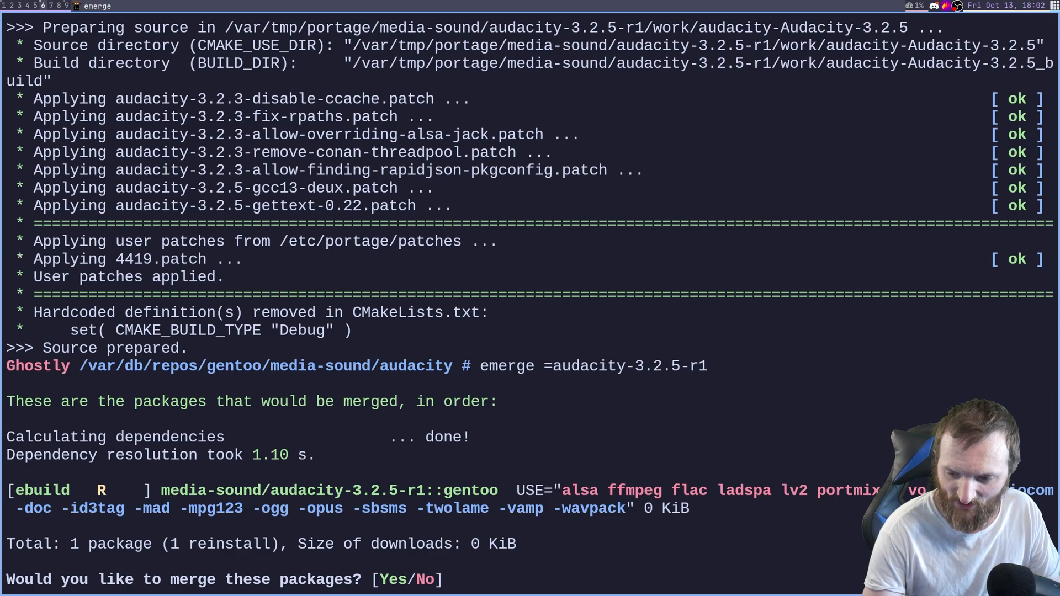
{"action": "type", "text": "yes"}
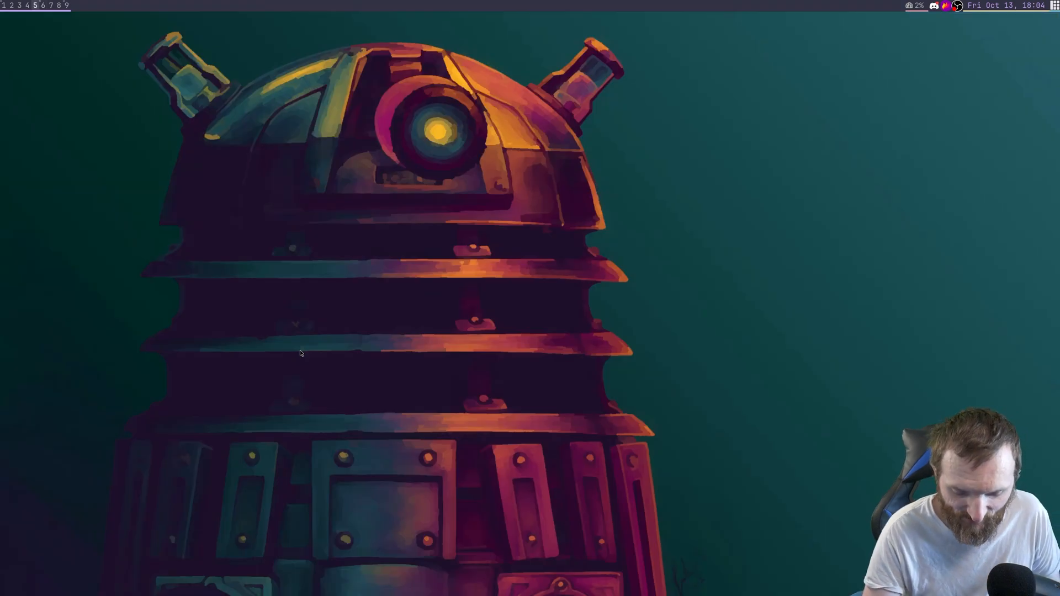
{"action": "type", "text": "auda"}
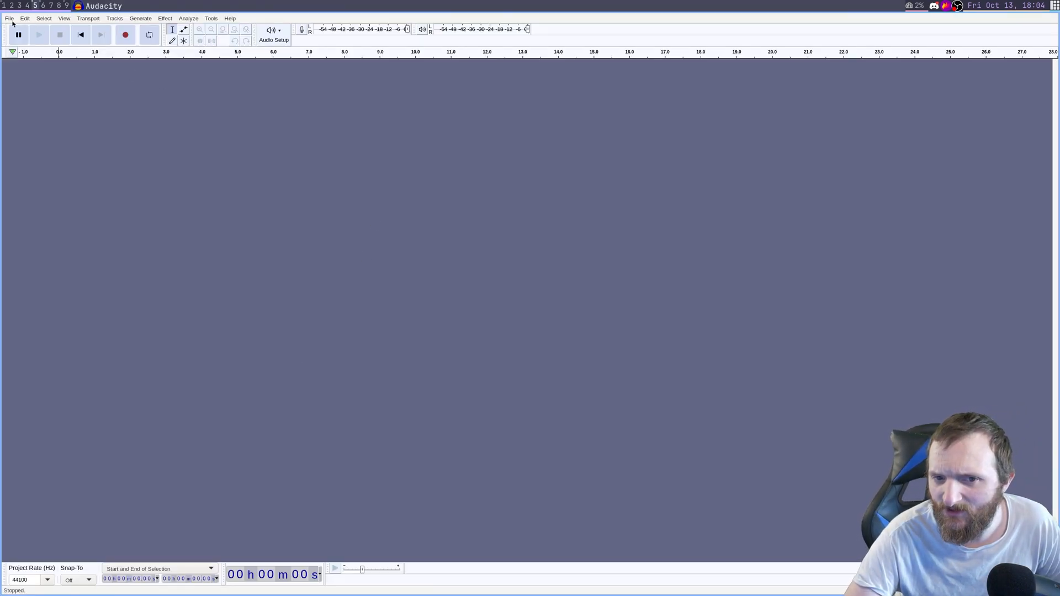
{"action": "left_click", "coordinate": [10, 19]}
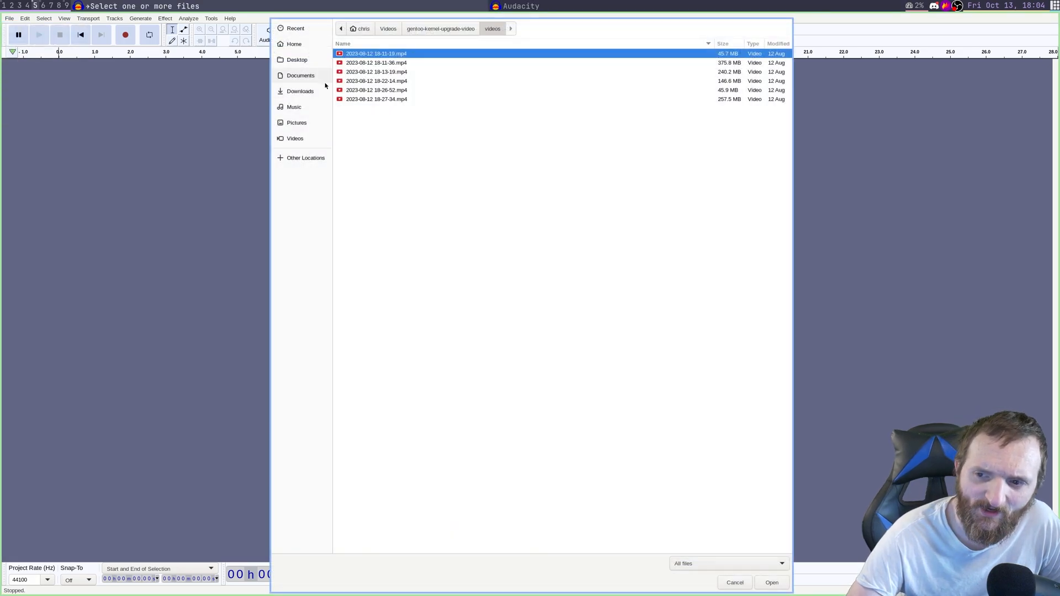
{"action": "left_click", "coordinate": [772, 582]}
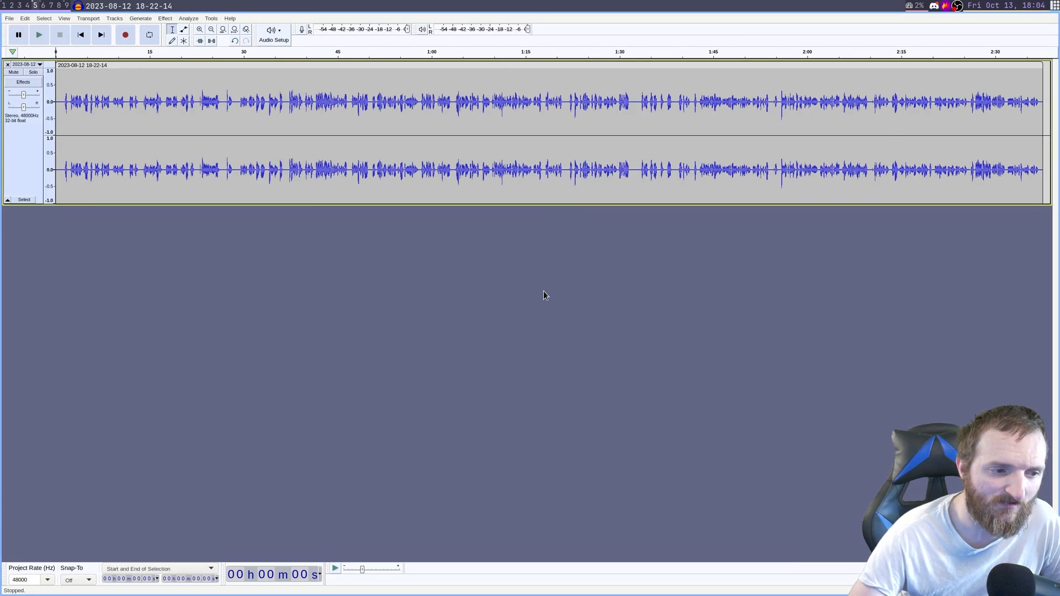
{"action": "mouse_move", "coordinate": [545, 267]}
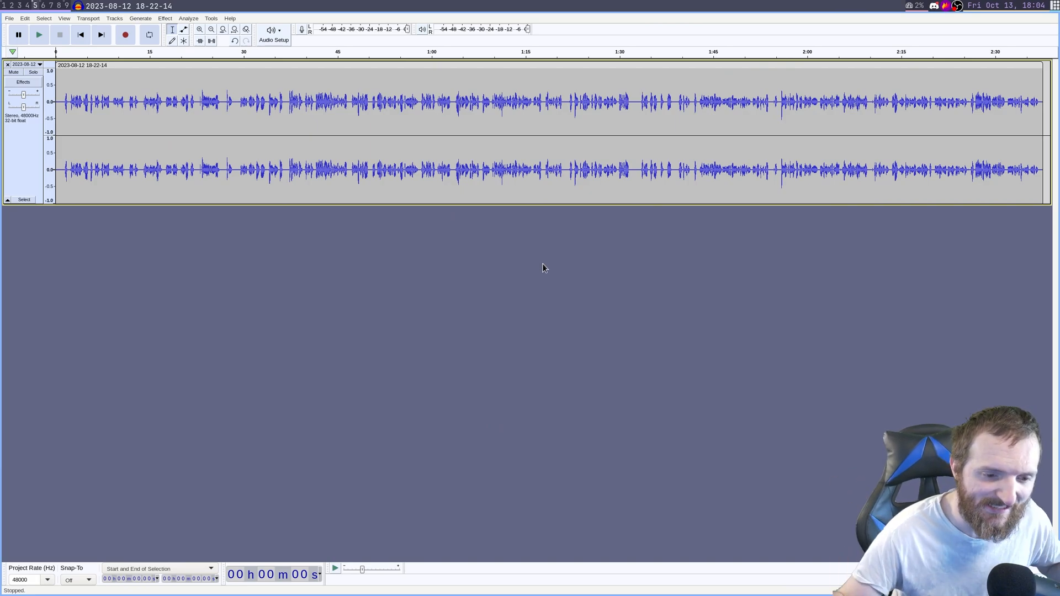